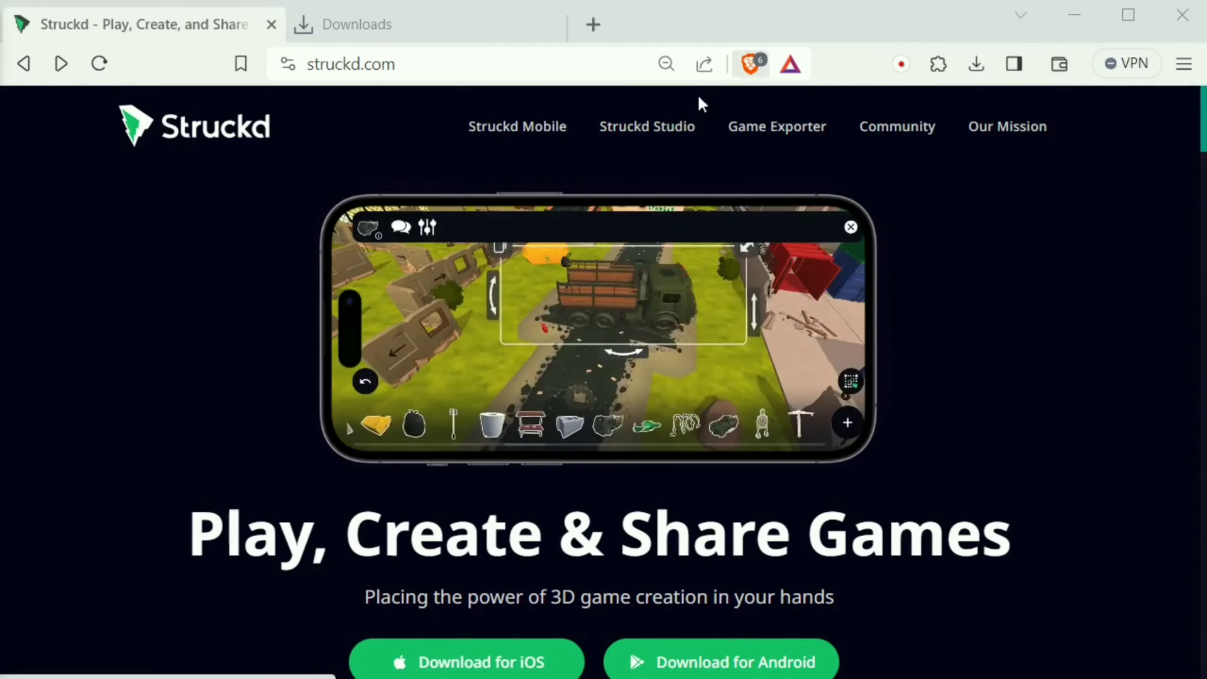
# Open the Struckd Studio page and scroll to its Mac and Windows download buttons
pyautogui.click(646, 127)
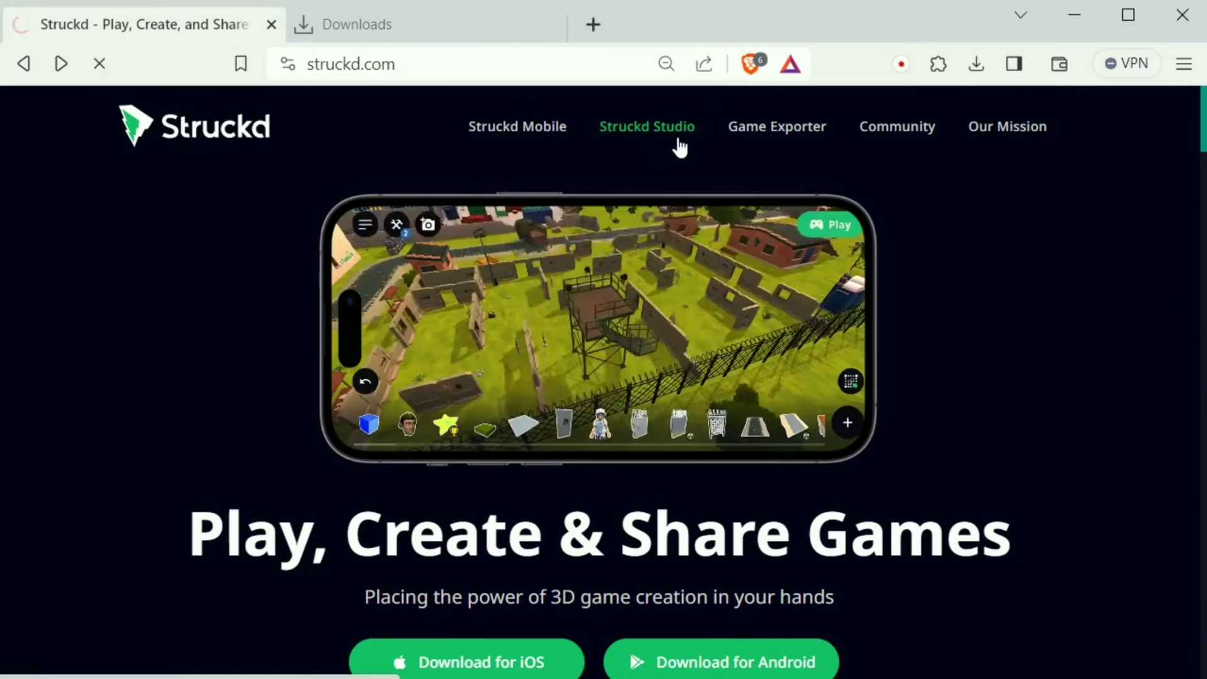
pyautogui.click(648, 126)
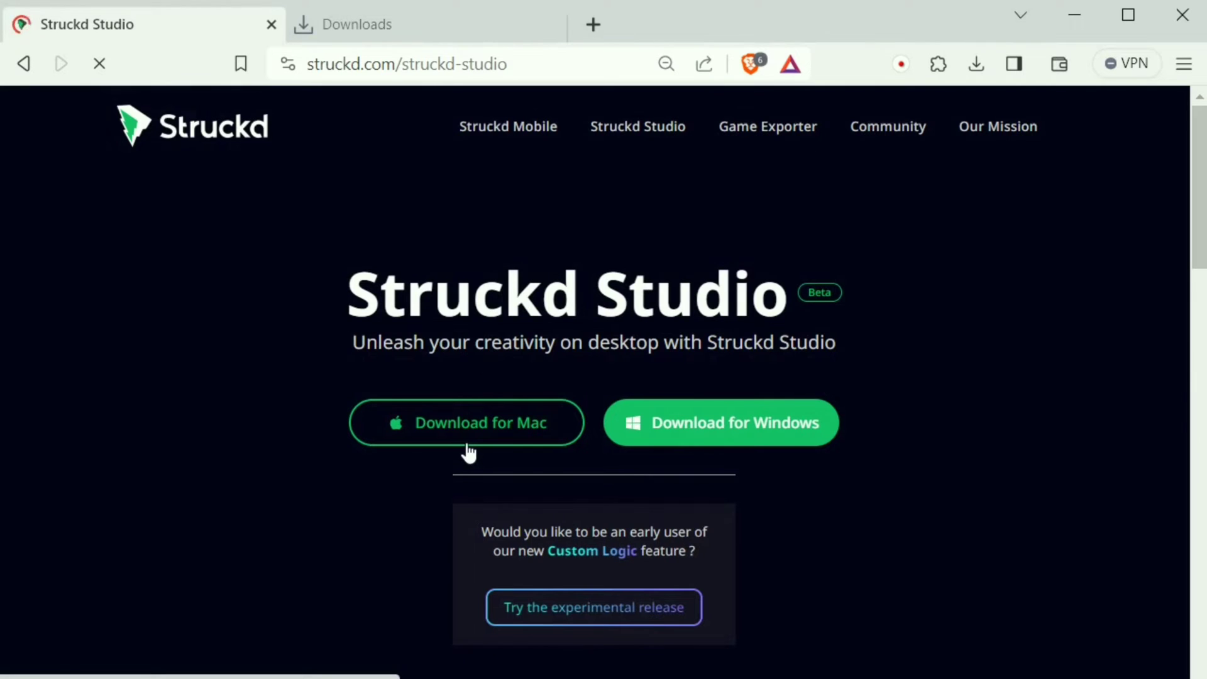
pyautogui.click(466, 422)
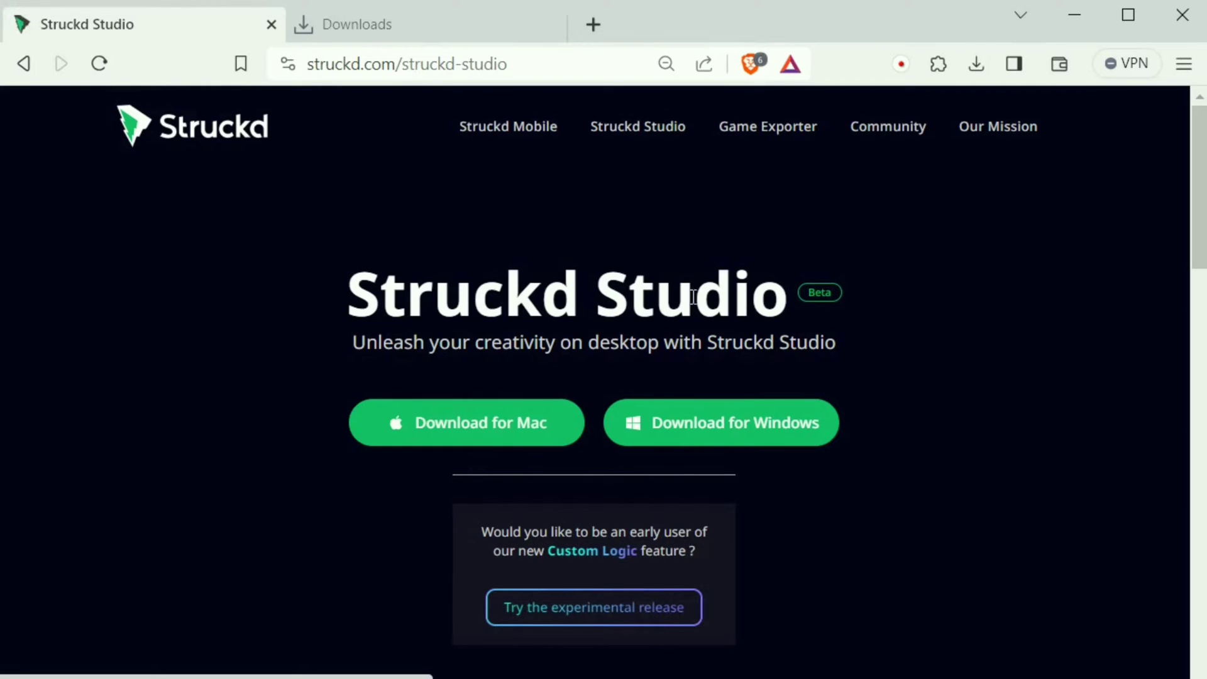
pyautogui.doubleClick(566, 295)
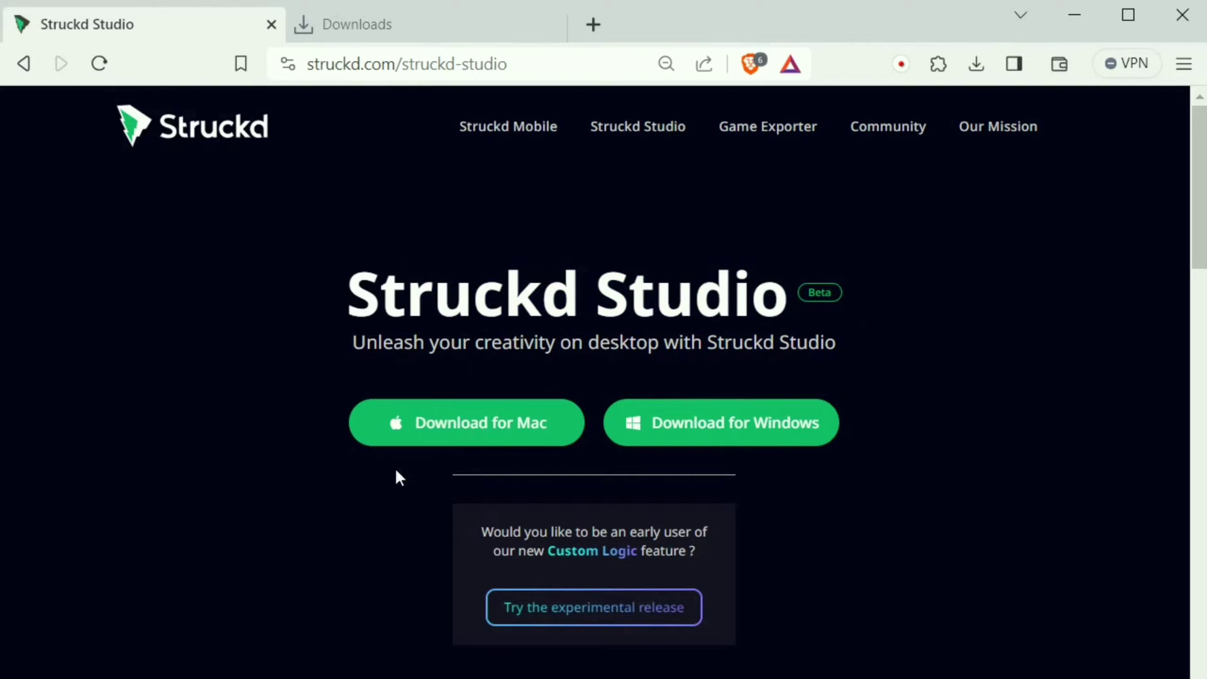
pyautogui.scroll(-3)
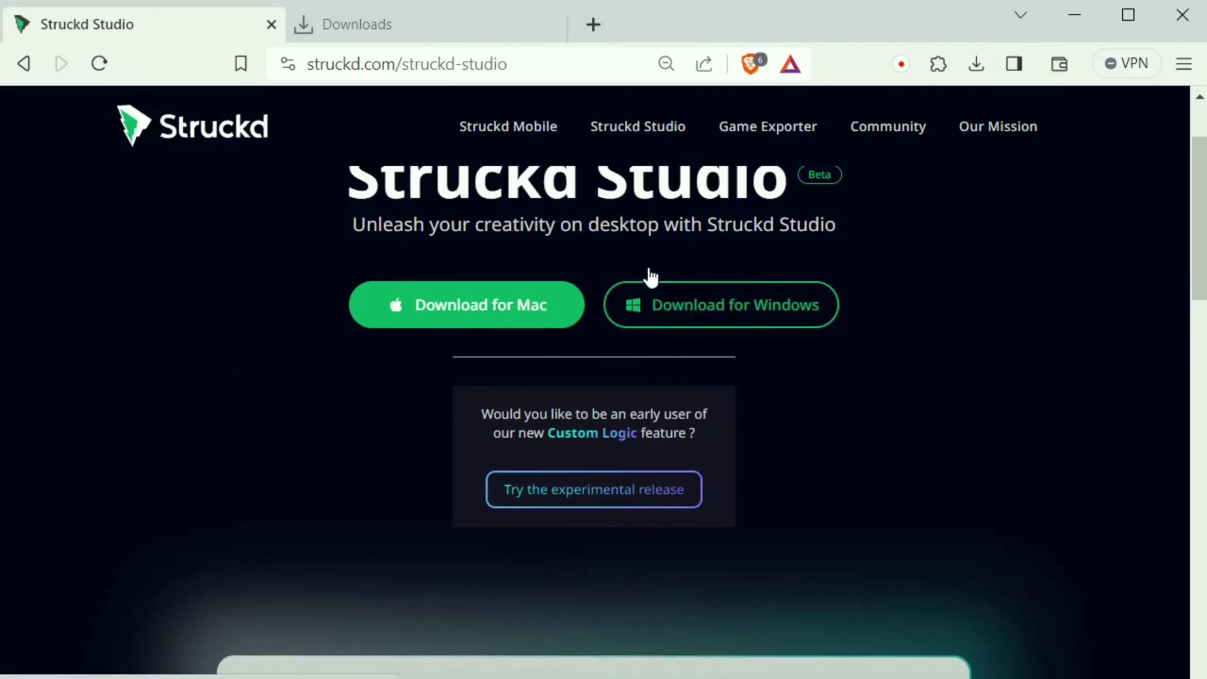
pyautogui.scroll(3)
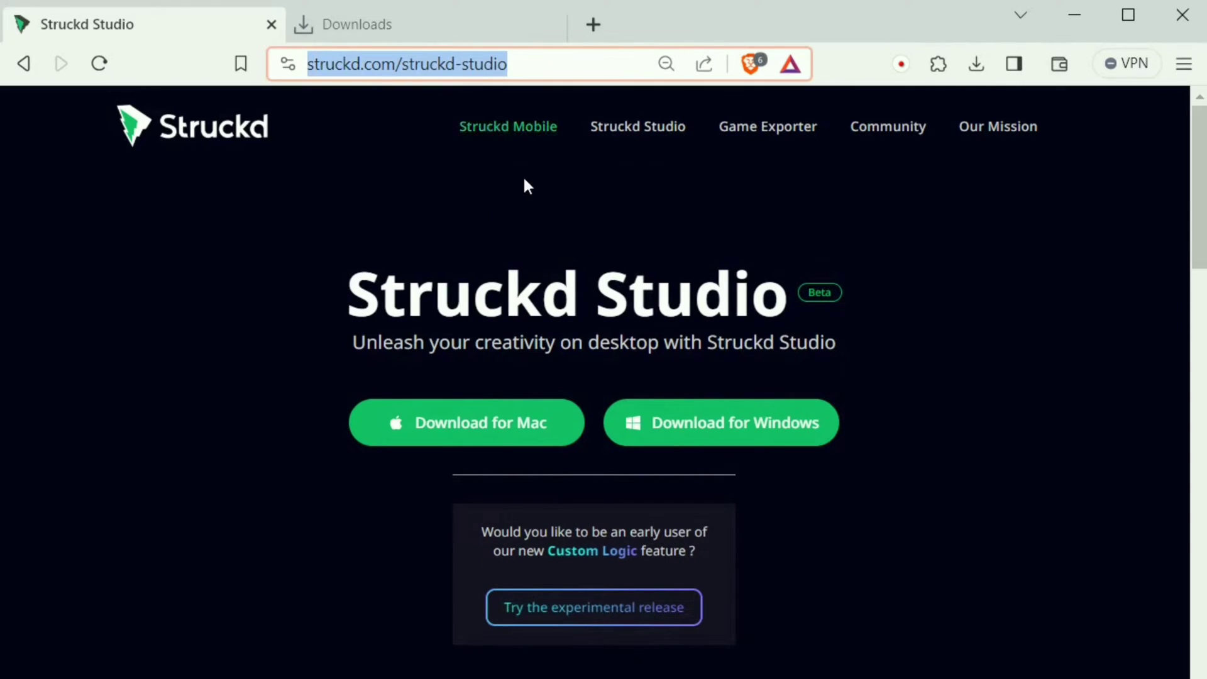
pyautogui.moveTo(600, 248)
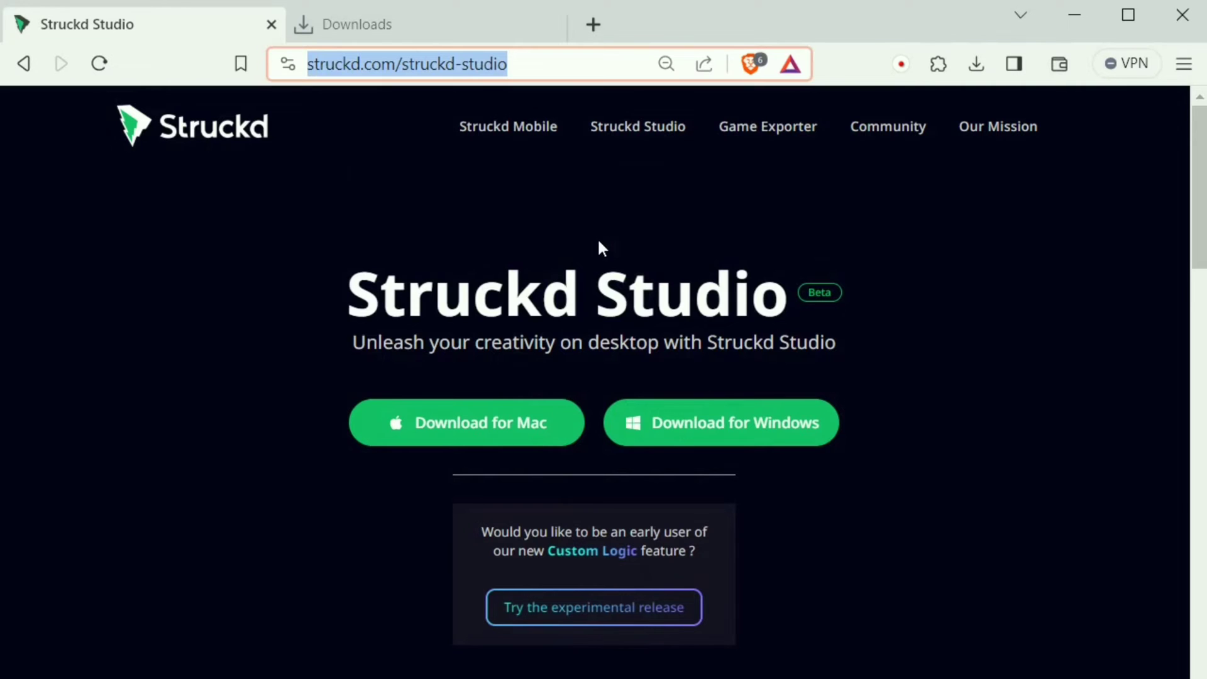
pyautogui.scroll(-3)
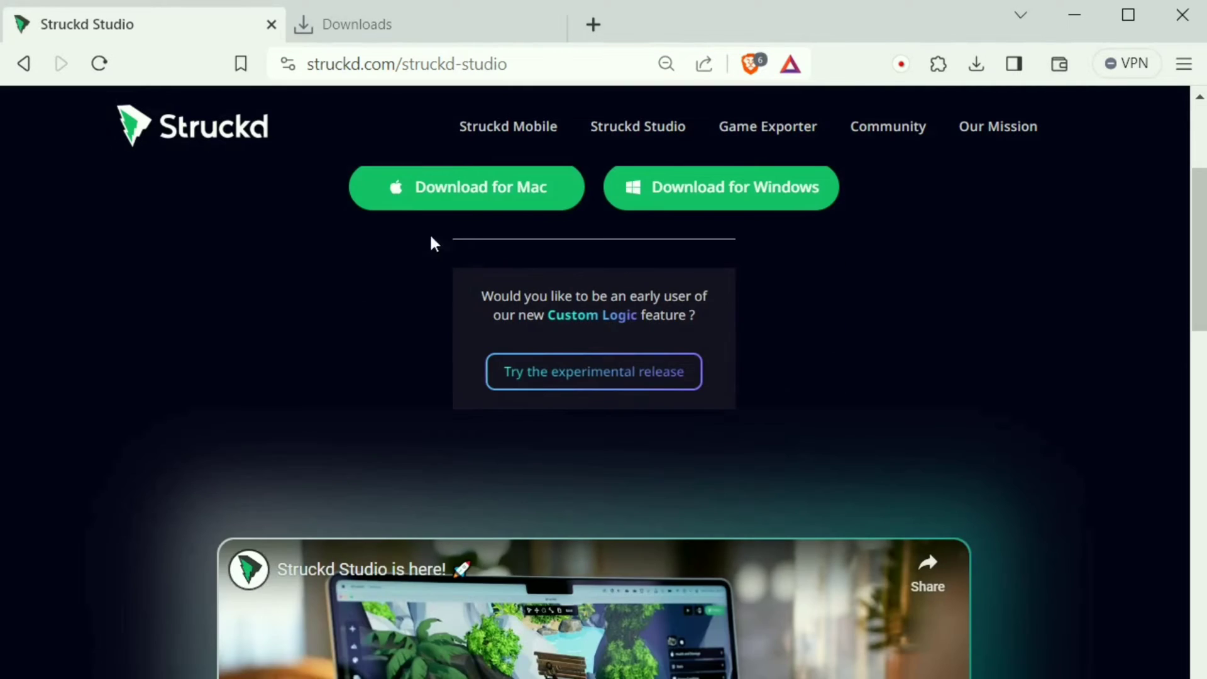
pyautogui.scroll(3)
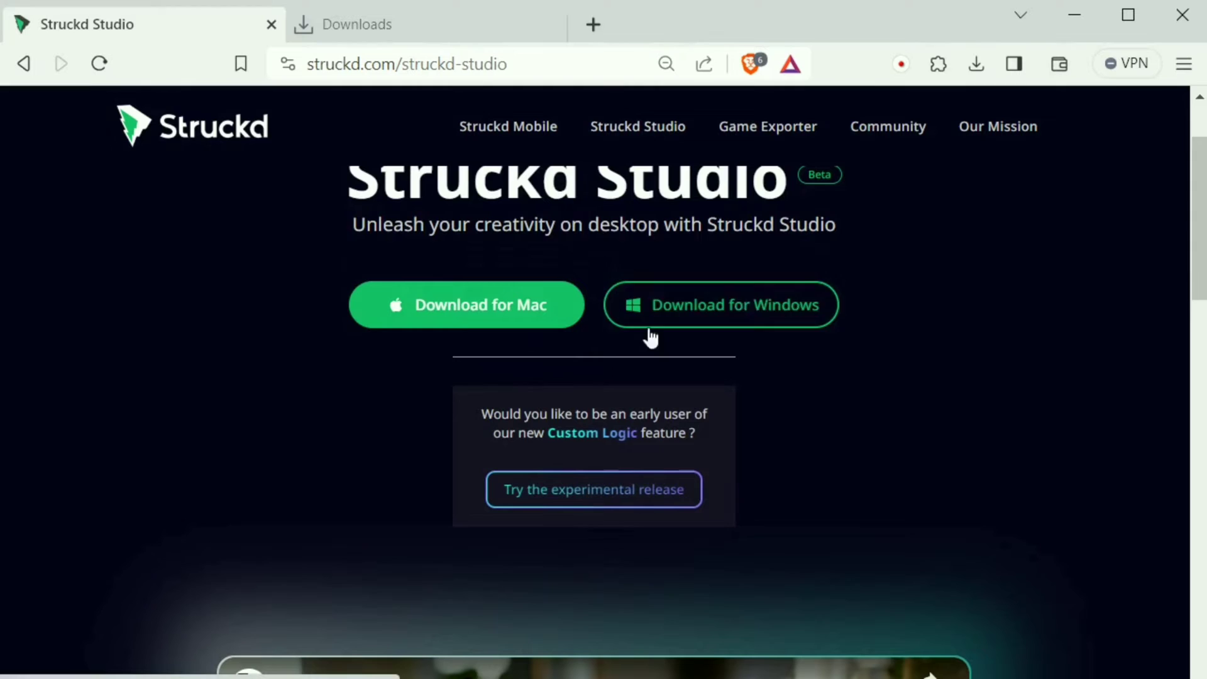
pyautogui.moveTo(758, 314)
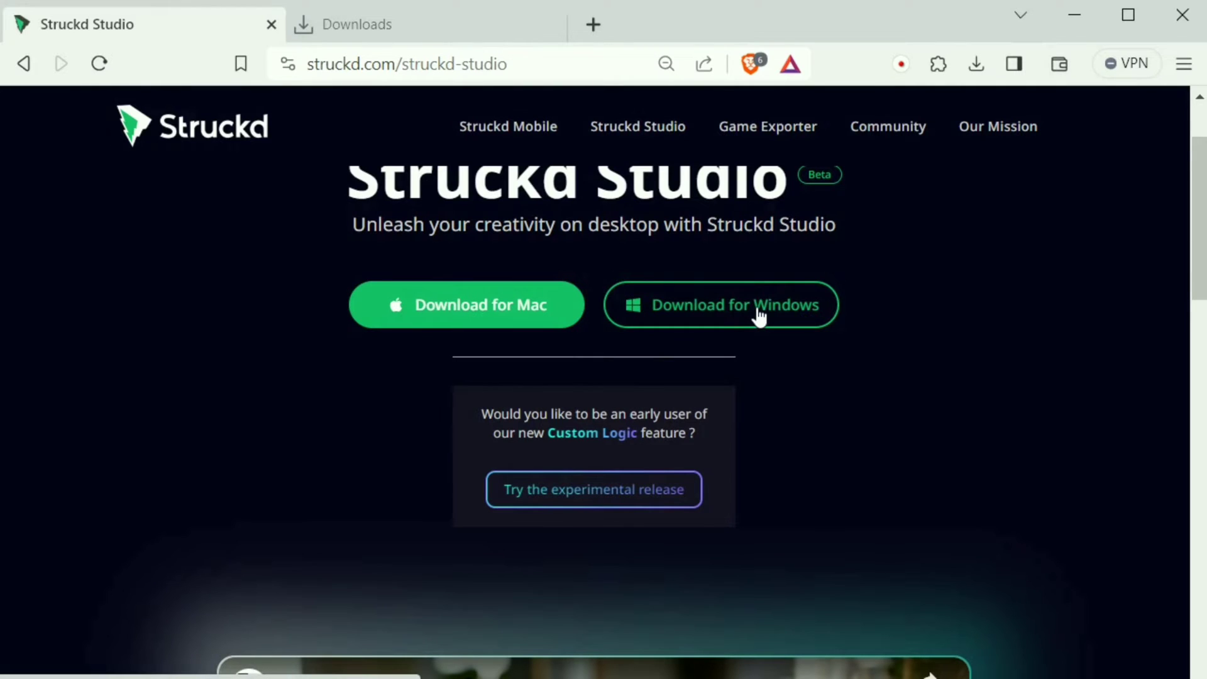
pyautogui.moveTo(754, 303)
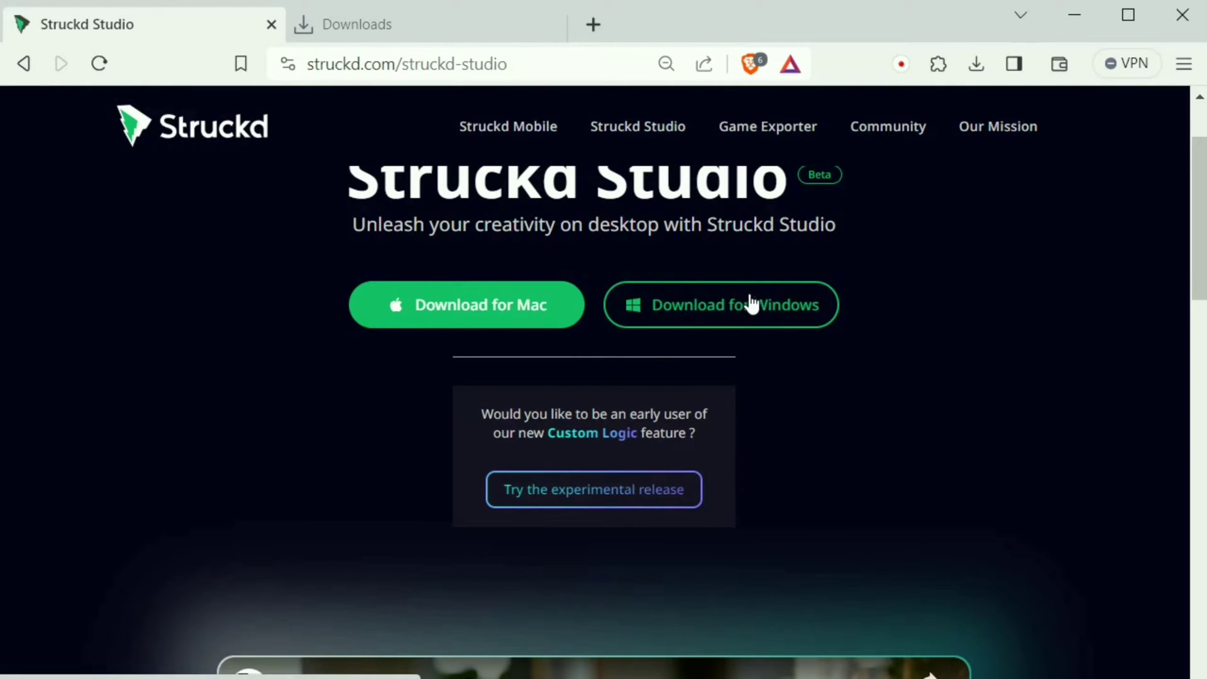
pyautogui.moveTo(743, 291)
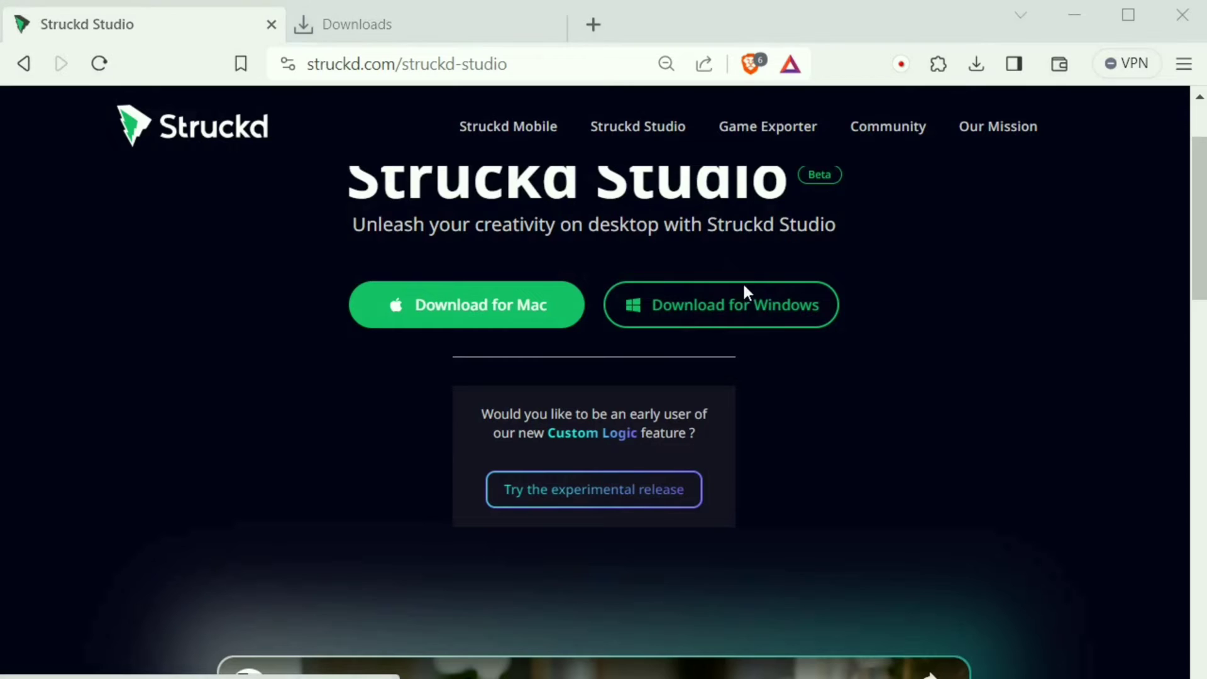
# Download the Windows installer StruckdStudio.msi (18.5 MB) and confirm it finished in Brave
pyautogui.click(719, 304)
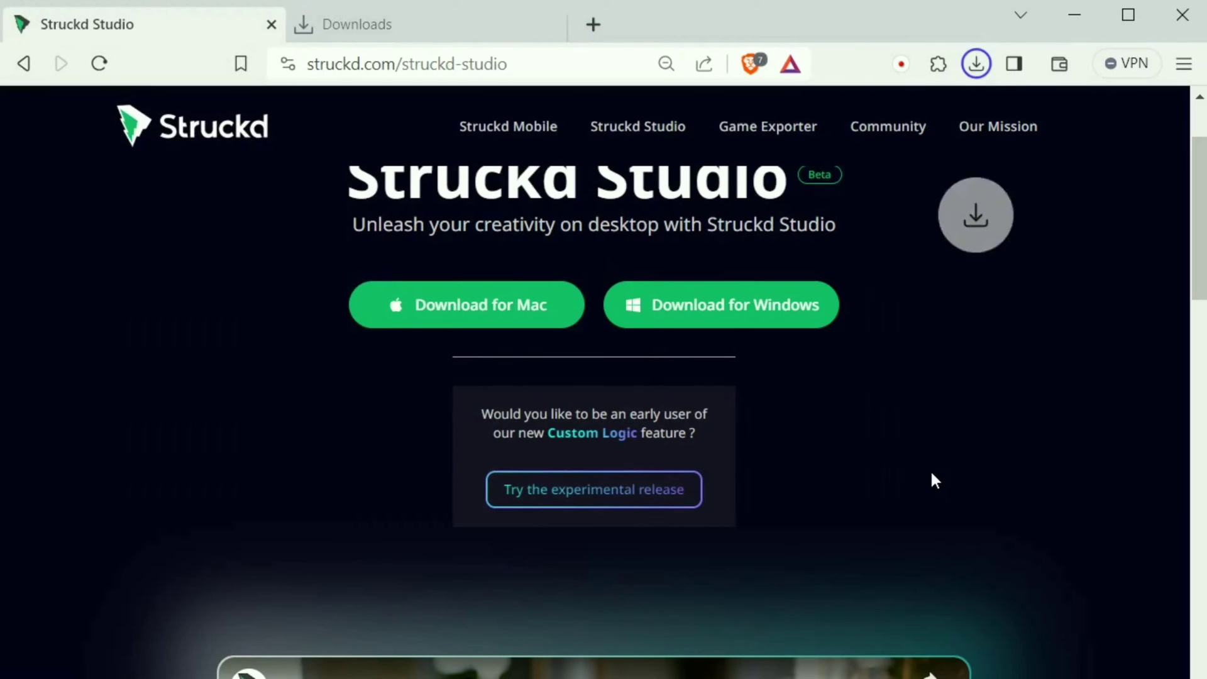
pyautogui.click(975, 63)
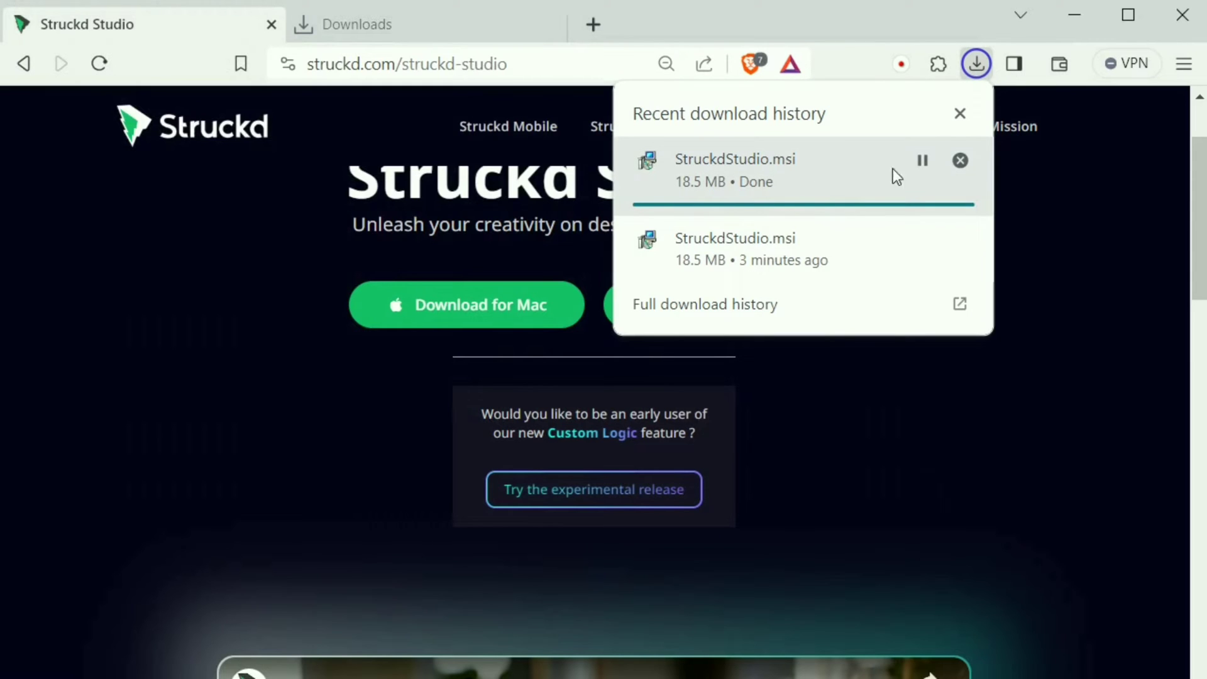
pyautogui.moveTo(922, 161)
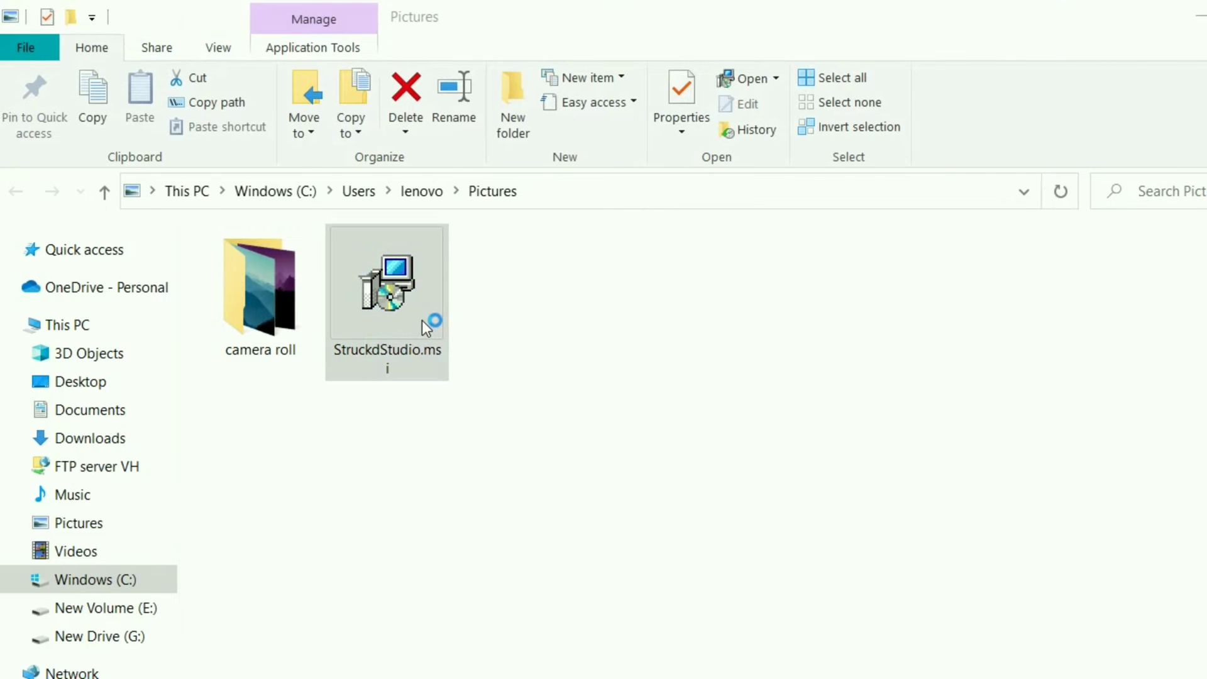
# Run StruckdStudio.msi and install into the default C:\Program Files\Struckd Studio\ folder
pyautogui.doubleClick(386, 279)
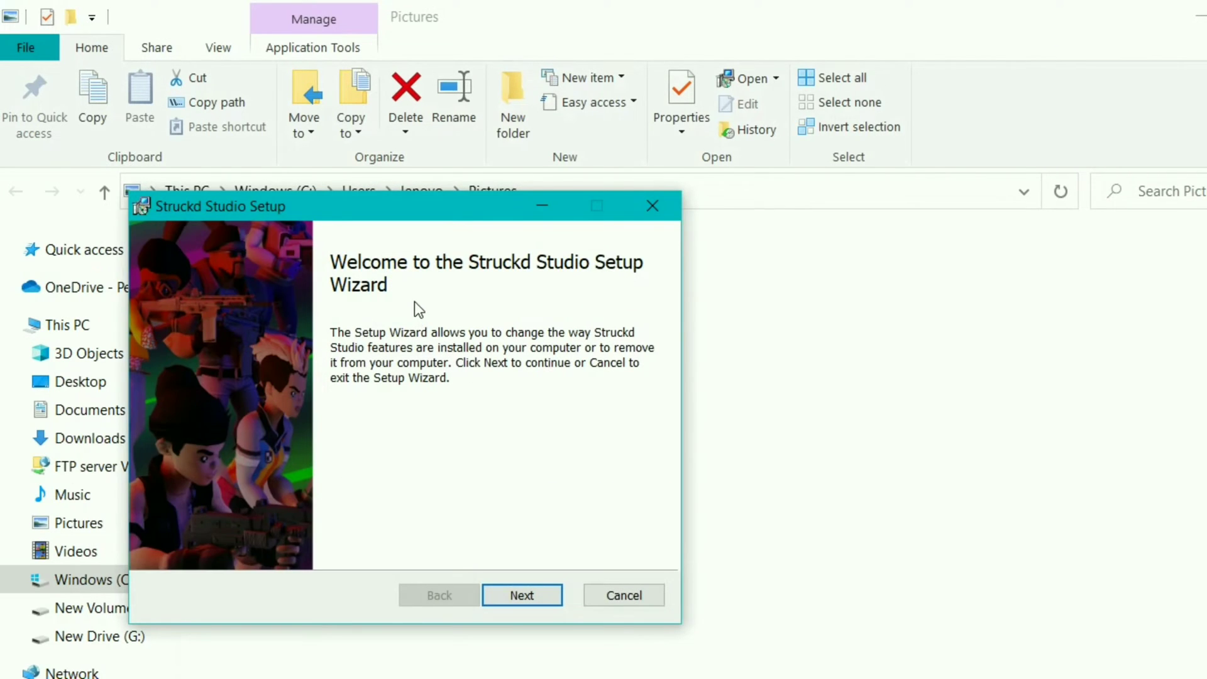
pyautogui.click(522, 594)
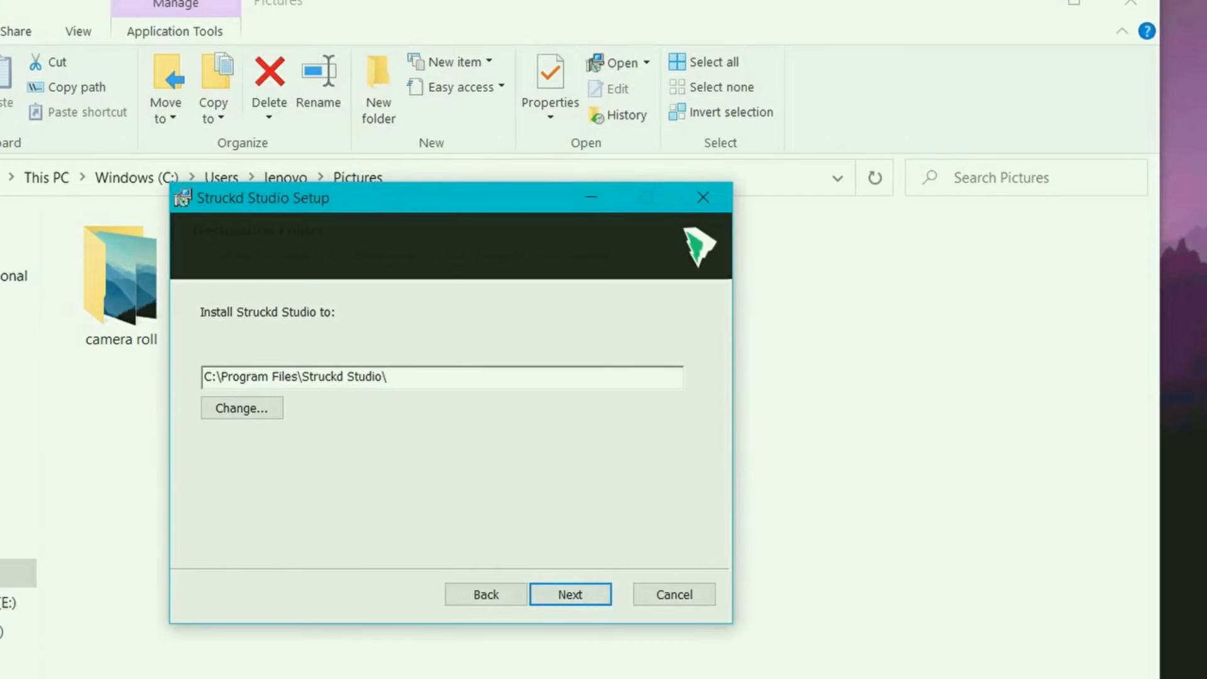
pyautogui.click(570, 593)
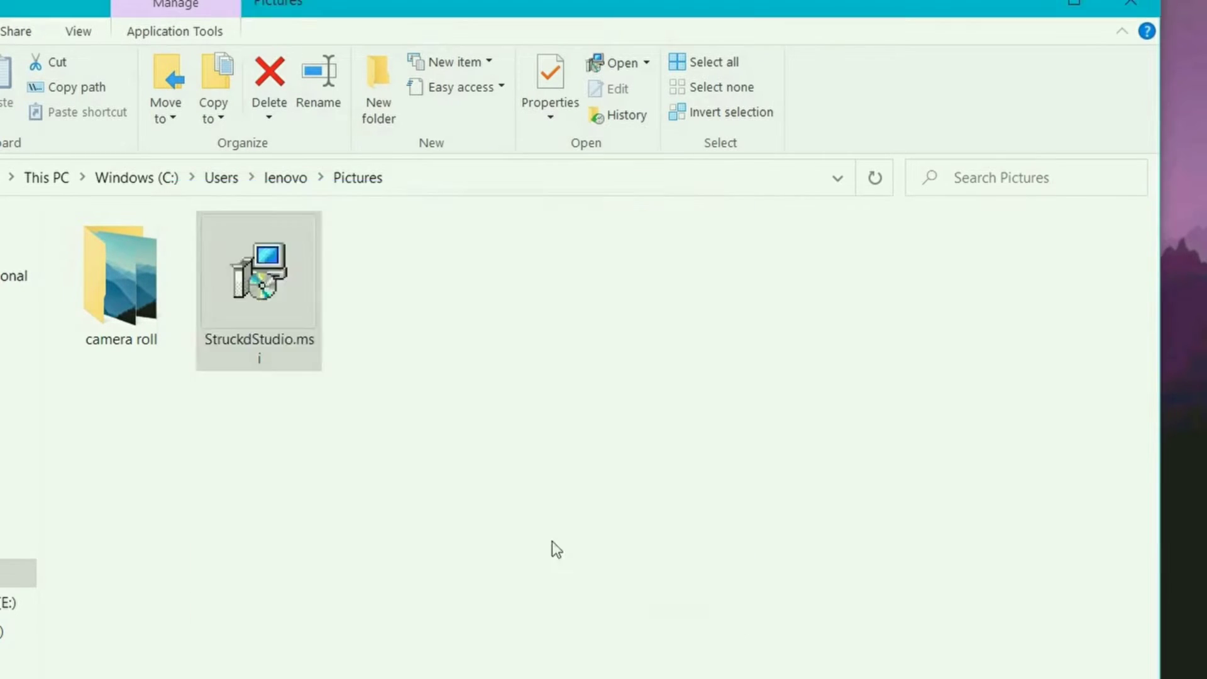
pyautogui.doubleClick(259, 270)
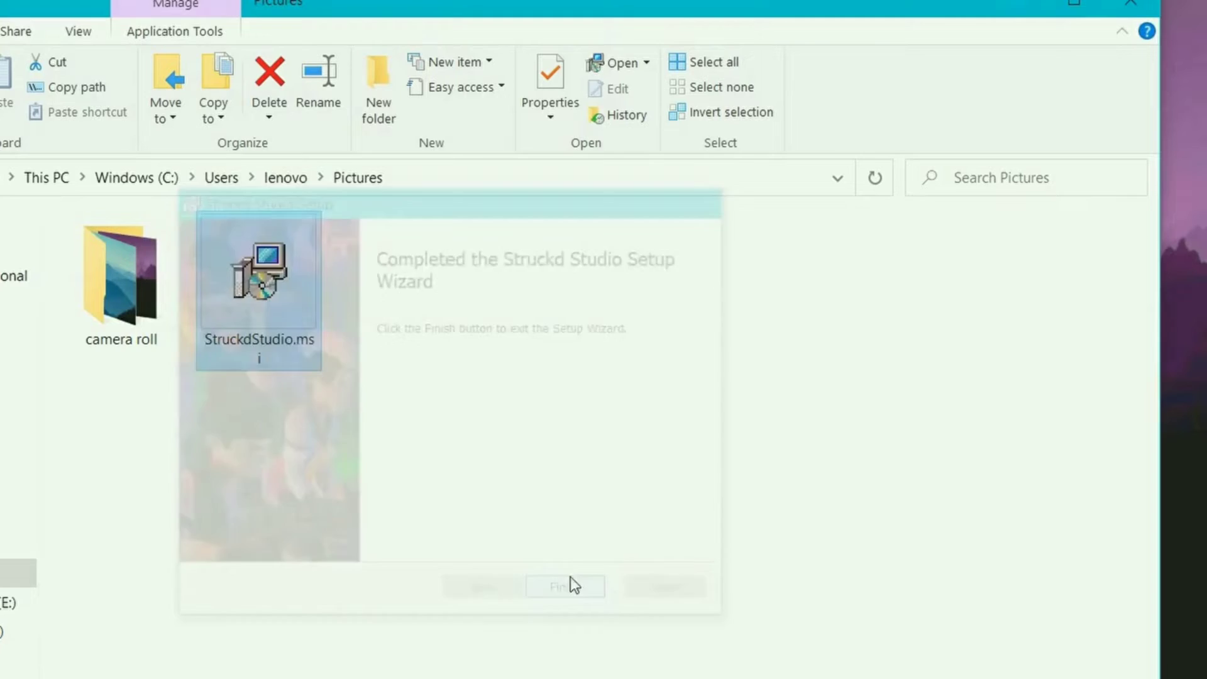
# Finish the setup wizard and launch Struckd Studio from its desktop shortcut
pyautogui.click(564, 587)
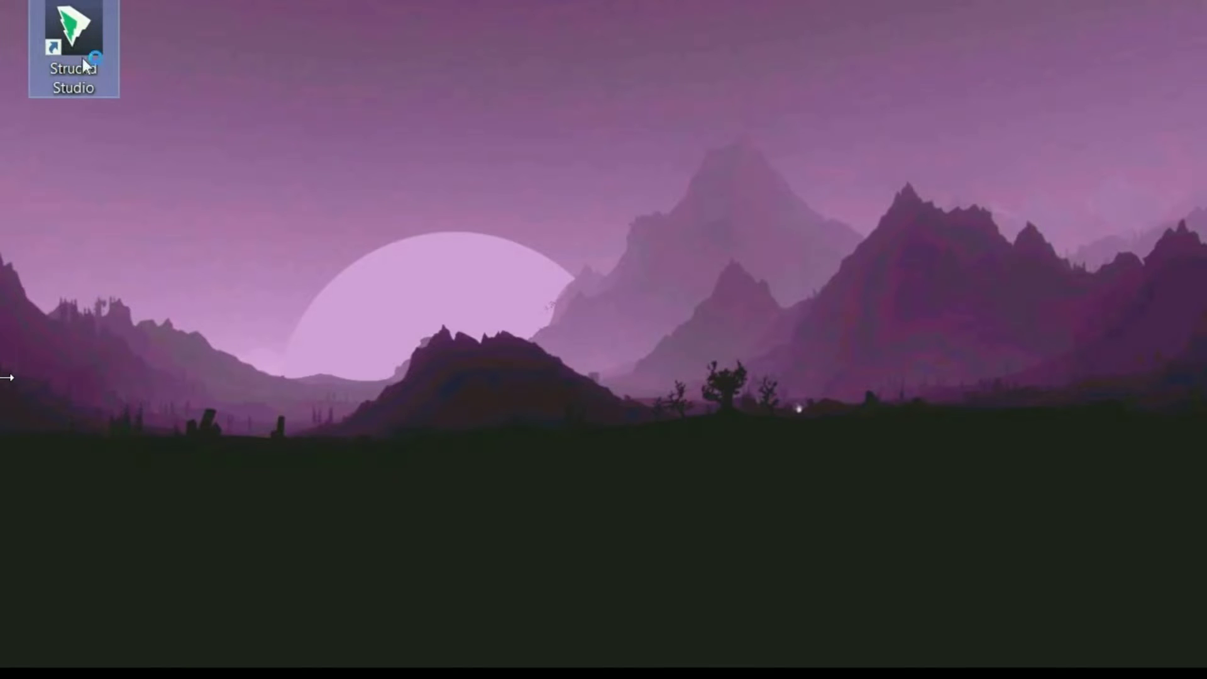
pyautogui.doubleClick(75, 31)
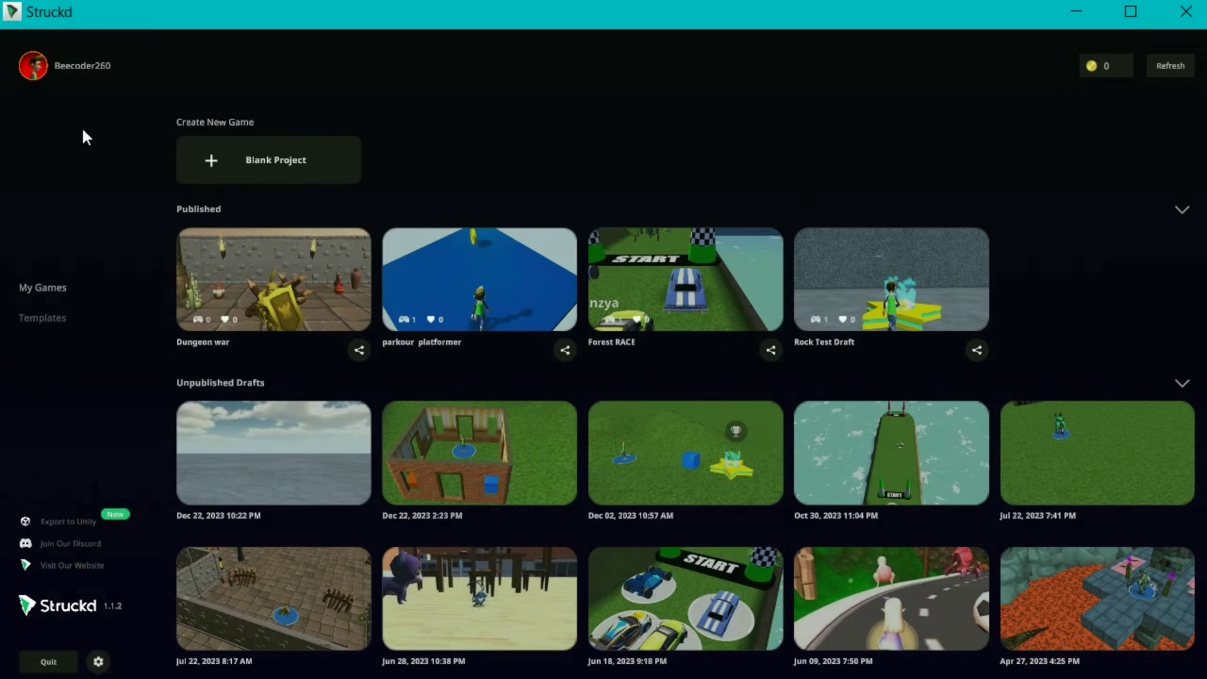
pyautogui.moveTo(45, 81)
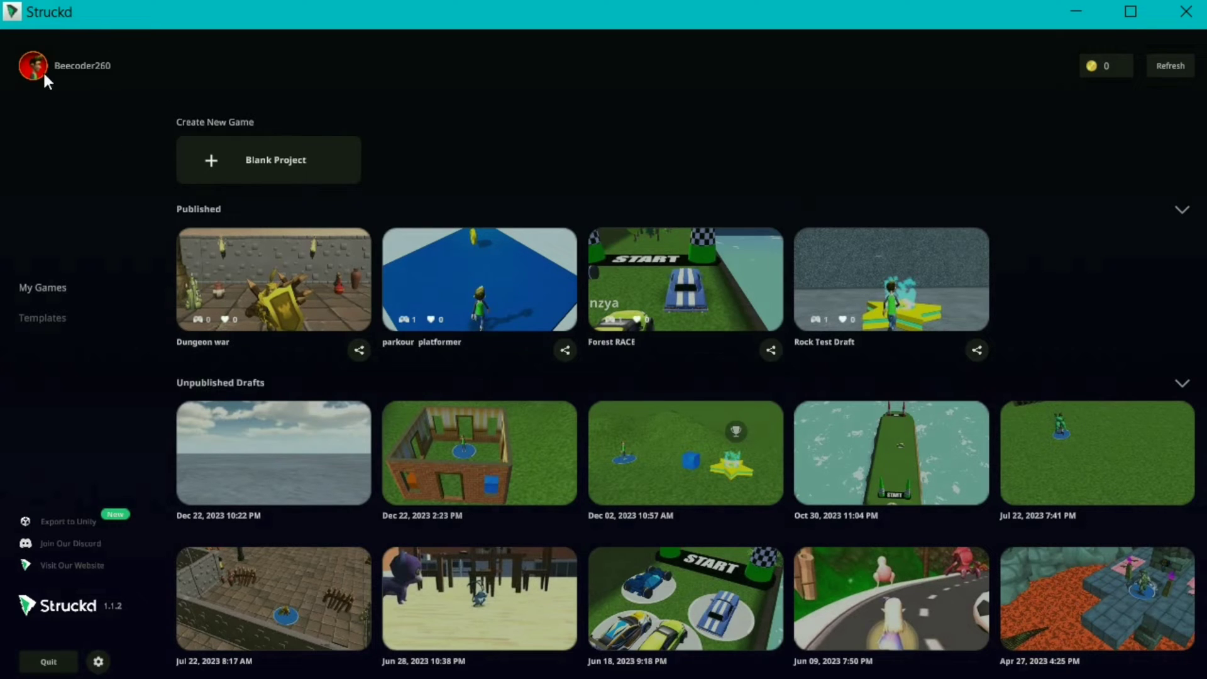
pyautogui.moveTo(40, 301)
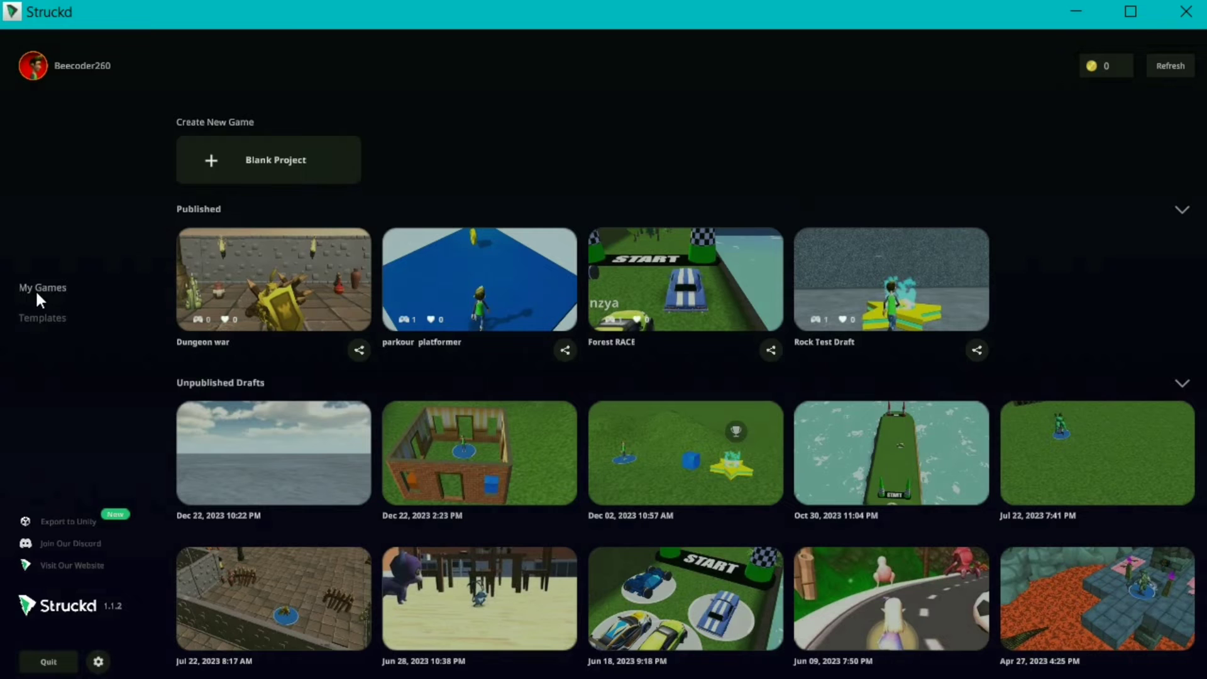
pyautogui.click(42, 317)
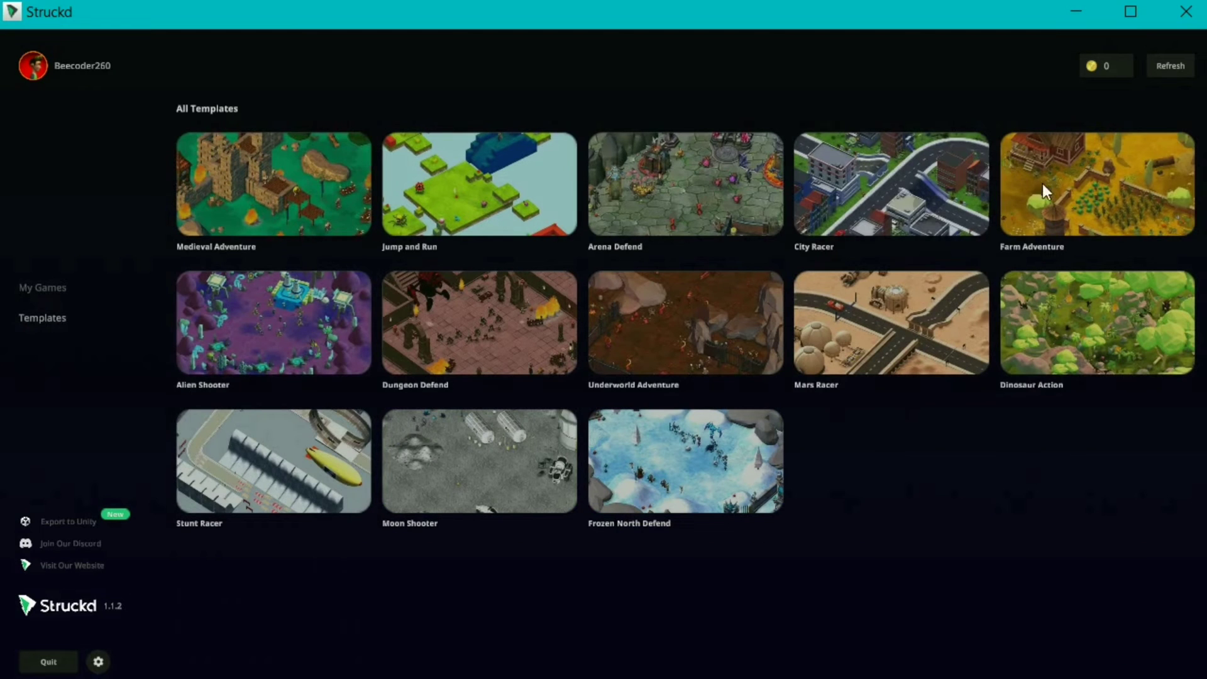
pyautogui.moveTo(46, 334)
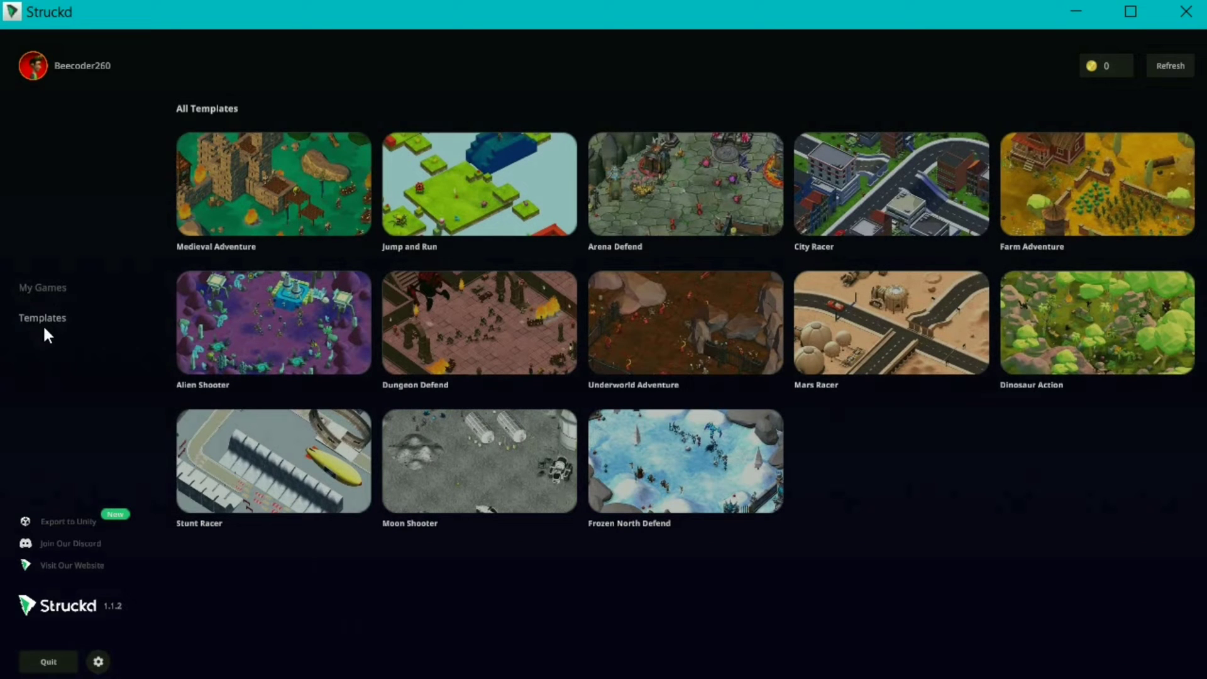
pyautogui.click(42, 288)
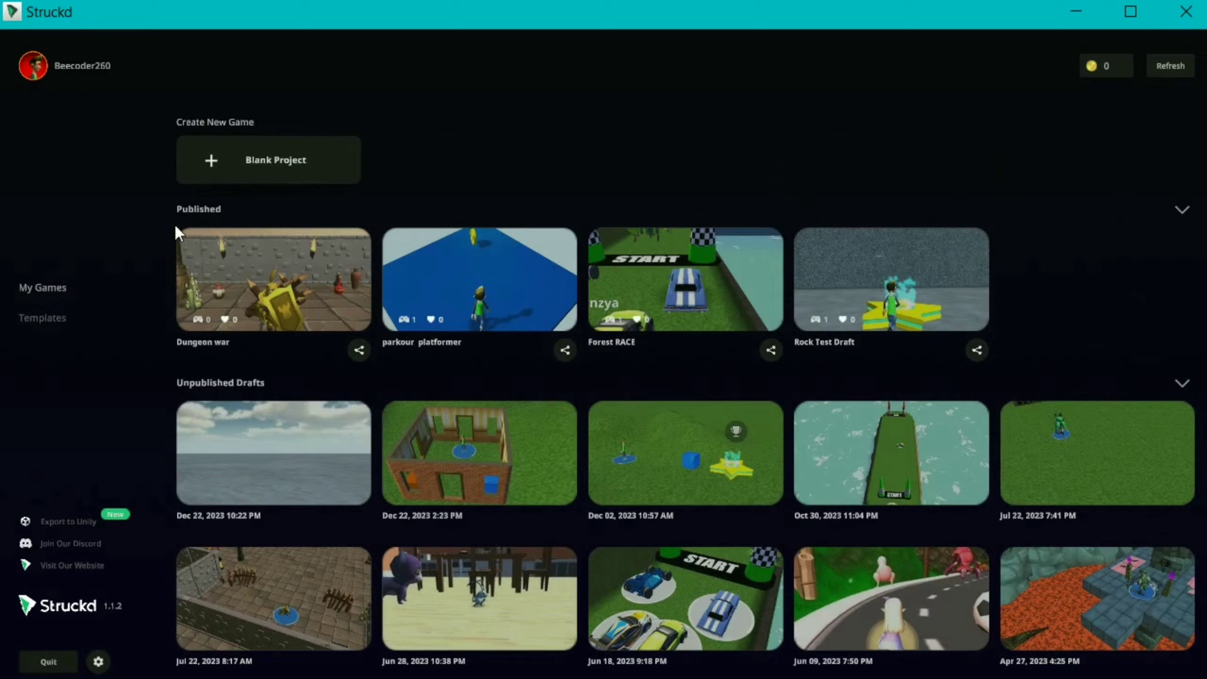
pyautogui.scroll(-3)
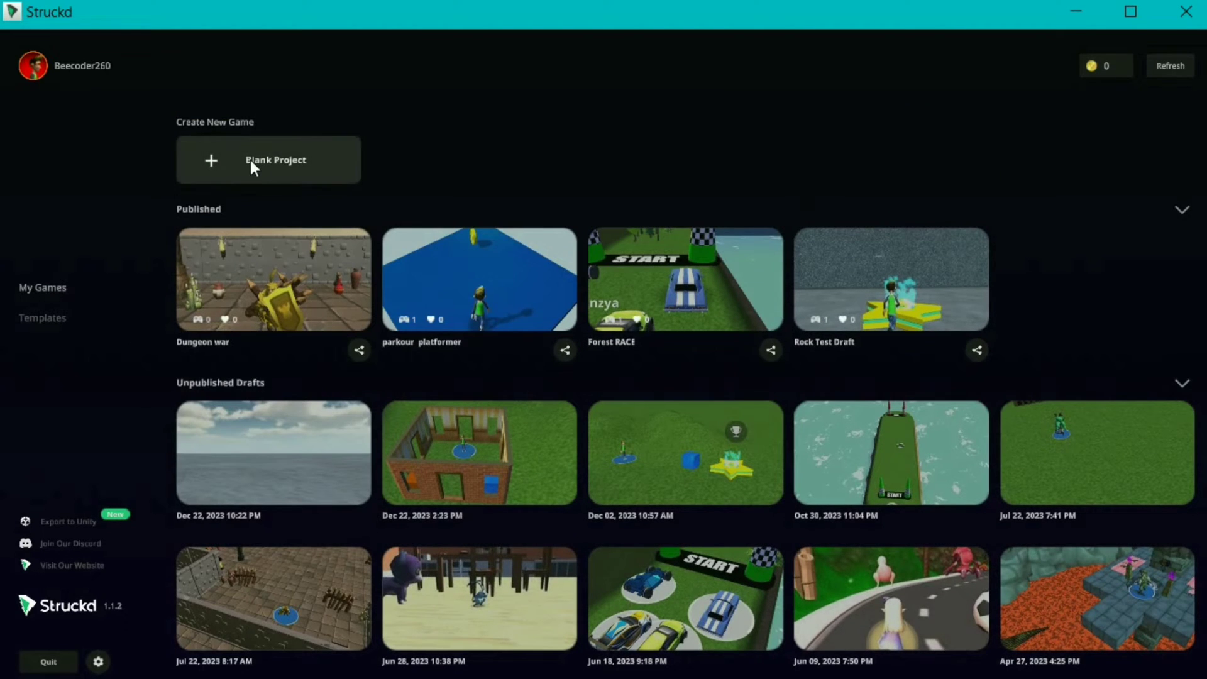
pyautogui.click(268, 160)
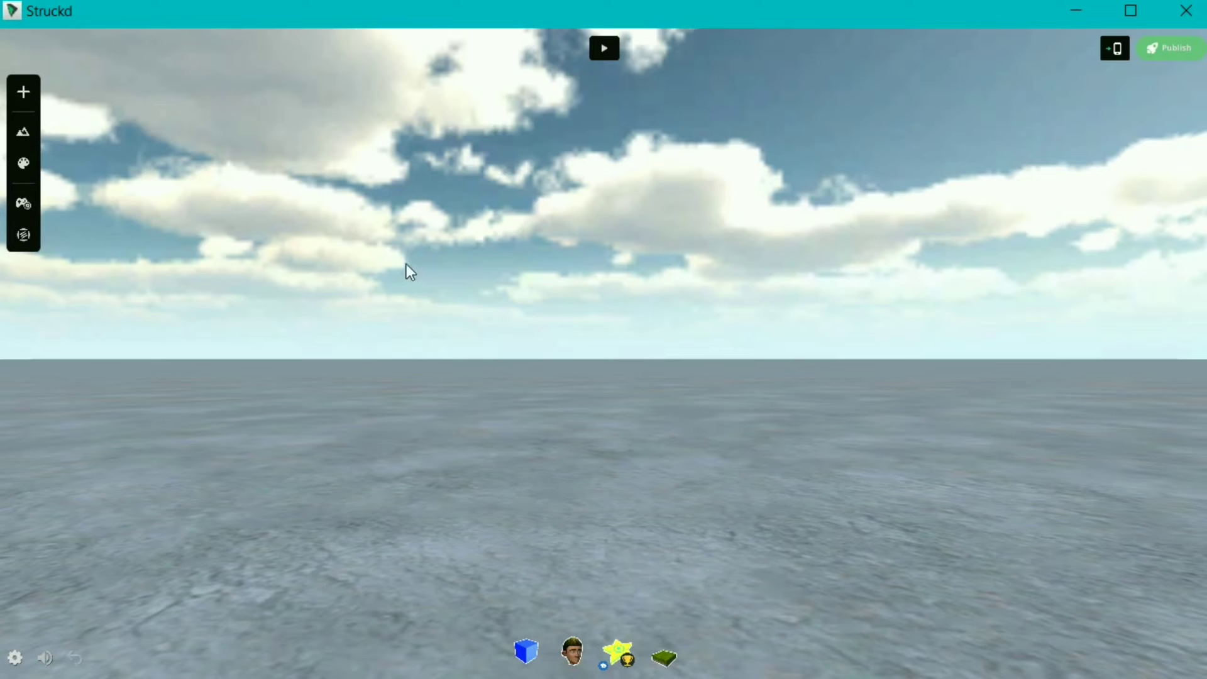
pyautogui.moveTo(758, 347)
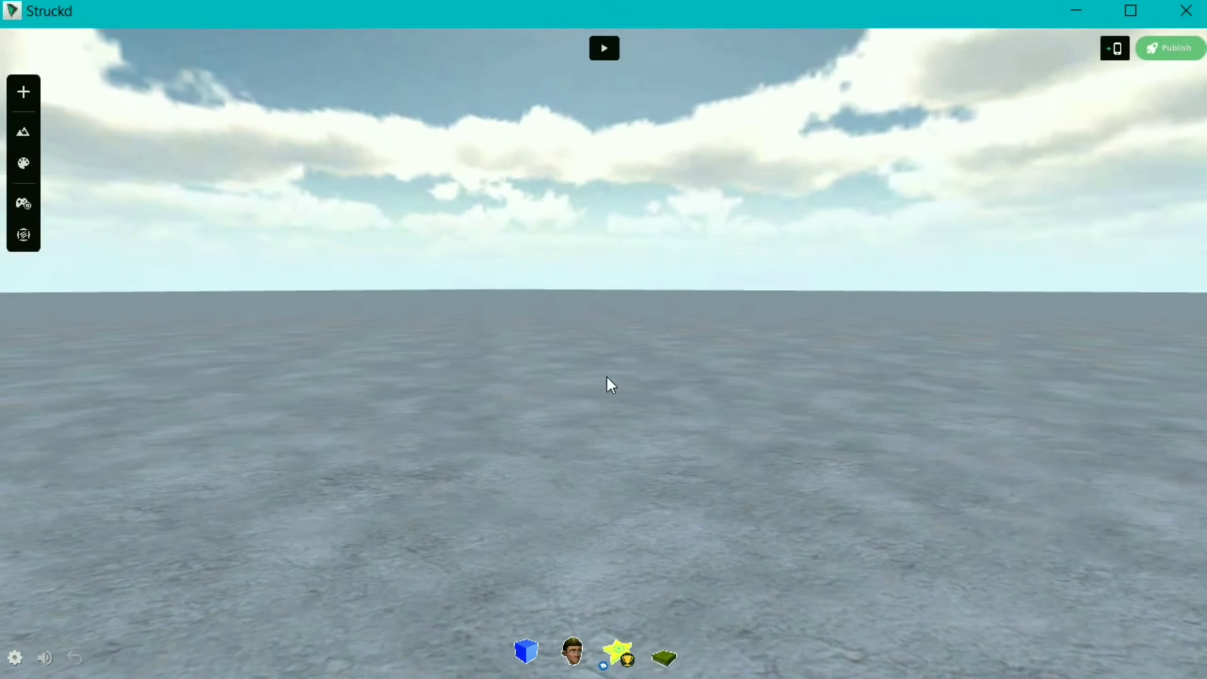
pyautogui.moveTo(603, 272)
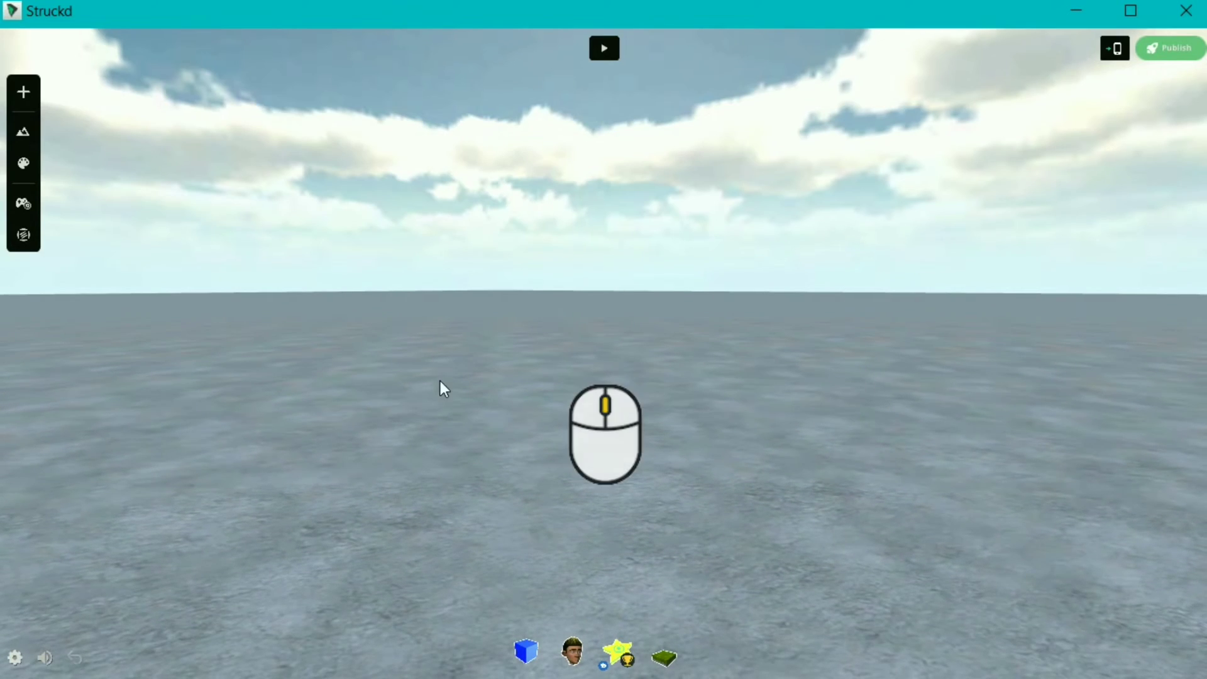
pyautogui.moveTo(481, 389)
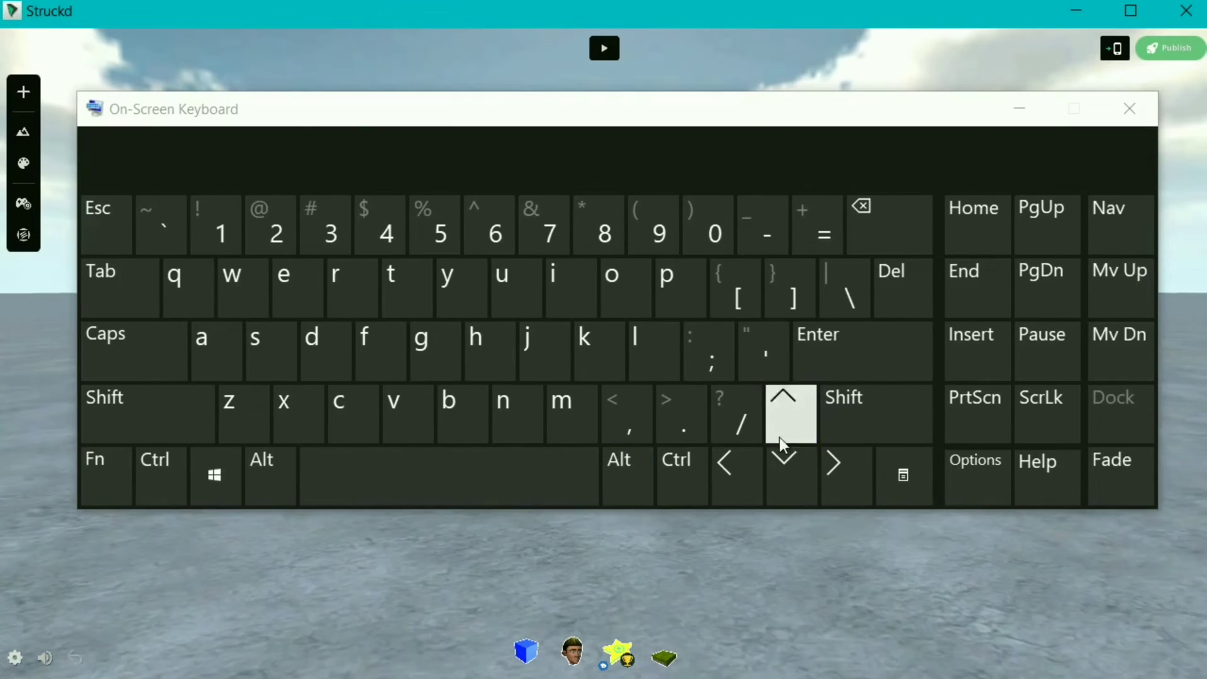
pyautogui.click(736, 475)
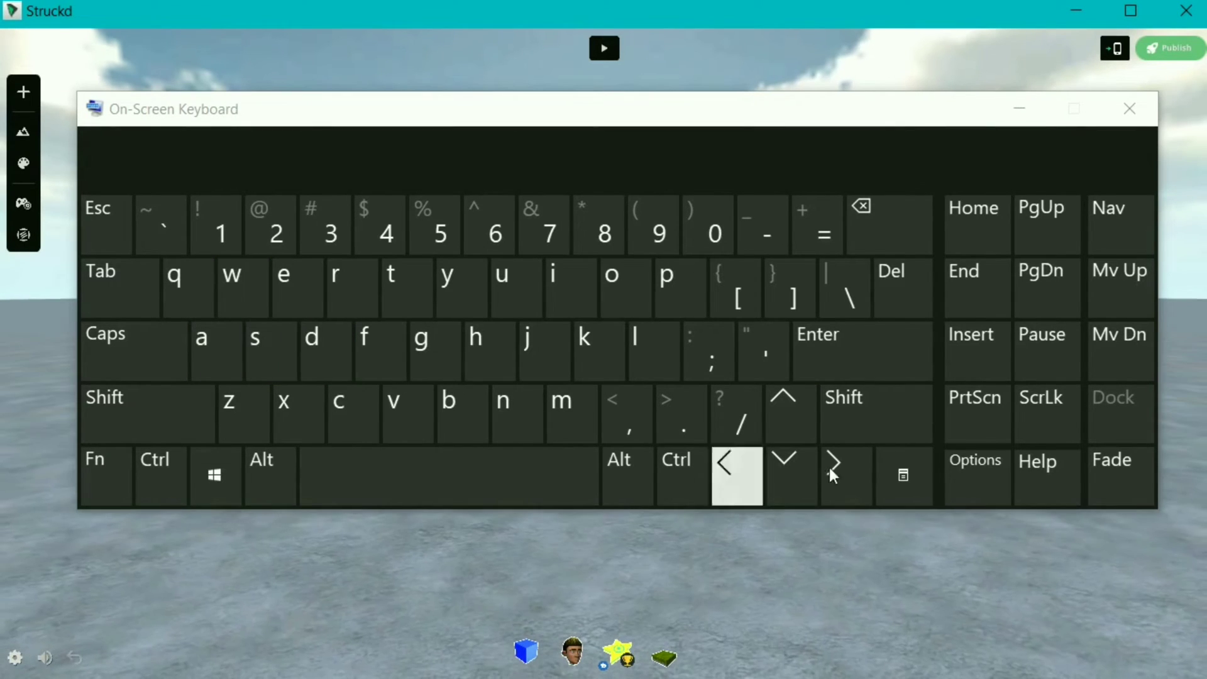
pyautogui.click(1129, 109)
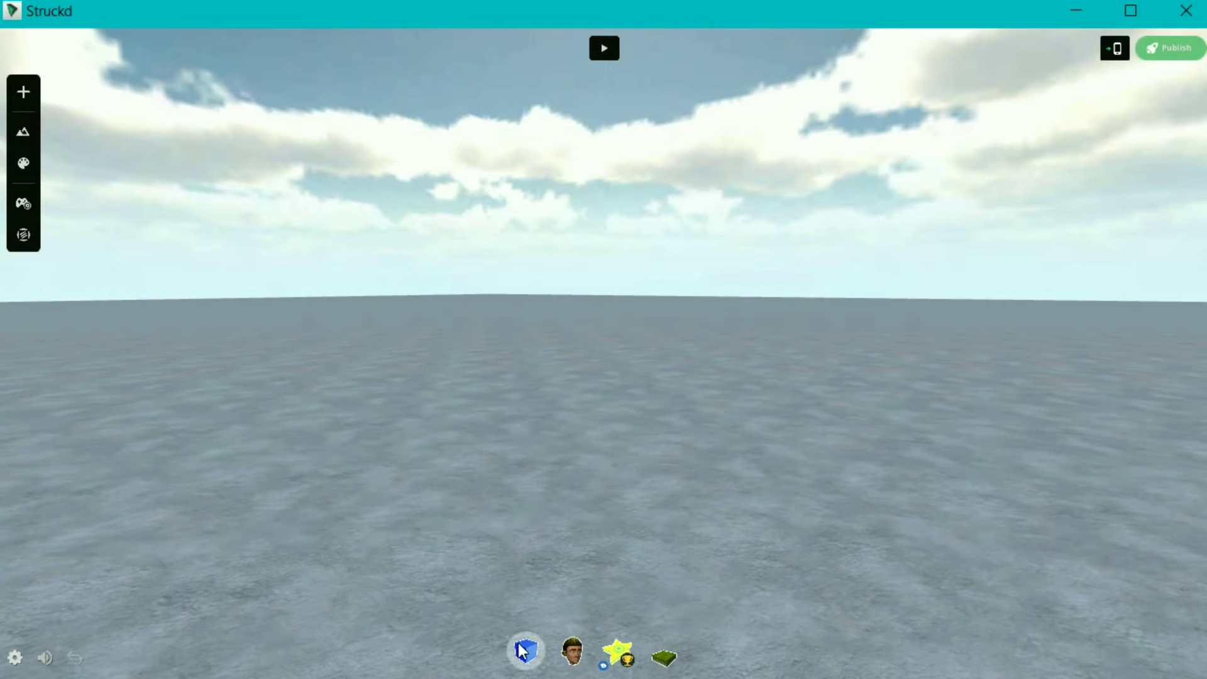
# Add a blue cube from the item bar, select it and nudge it with the Move tool
pyautogui.click(526, 651)
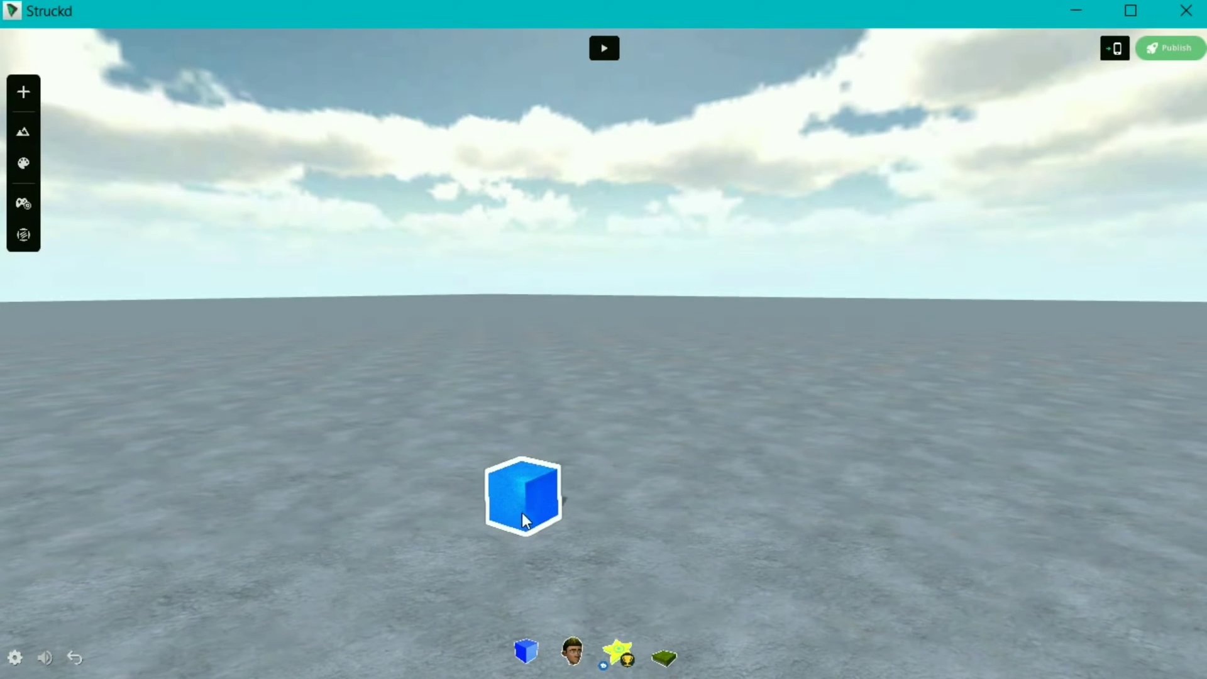
pyautogui.click(524, 495)
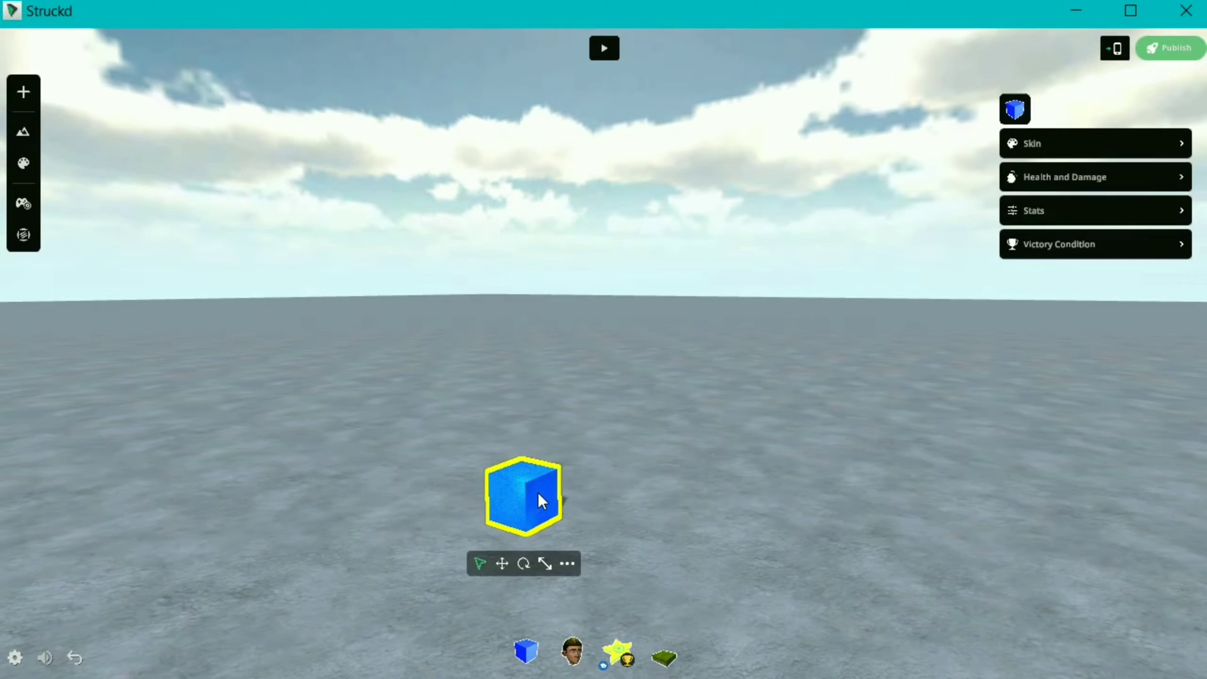
pyautogui.moveTo(480, 564)
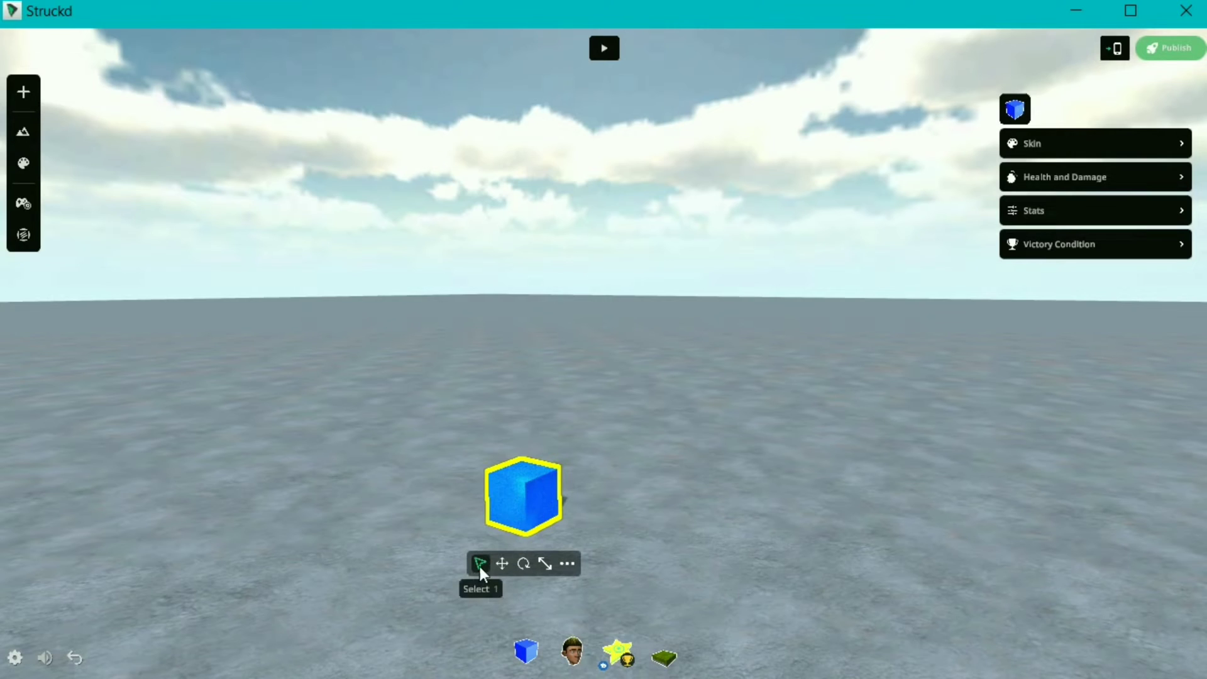
pyautogui.moveTo(478, 576)
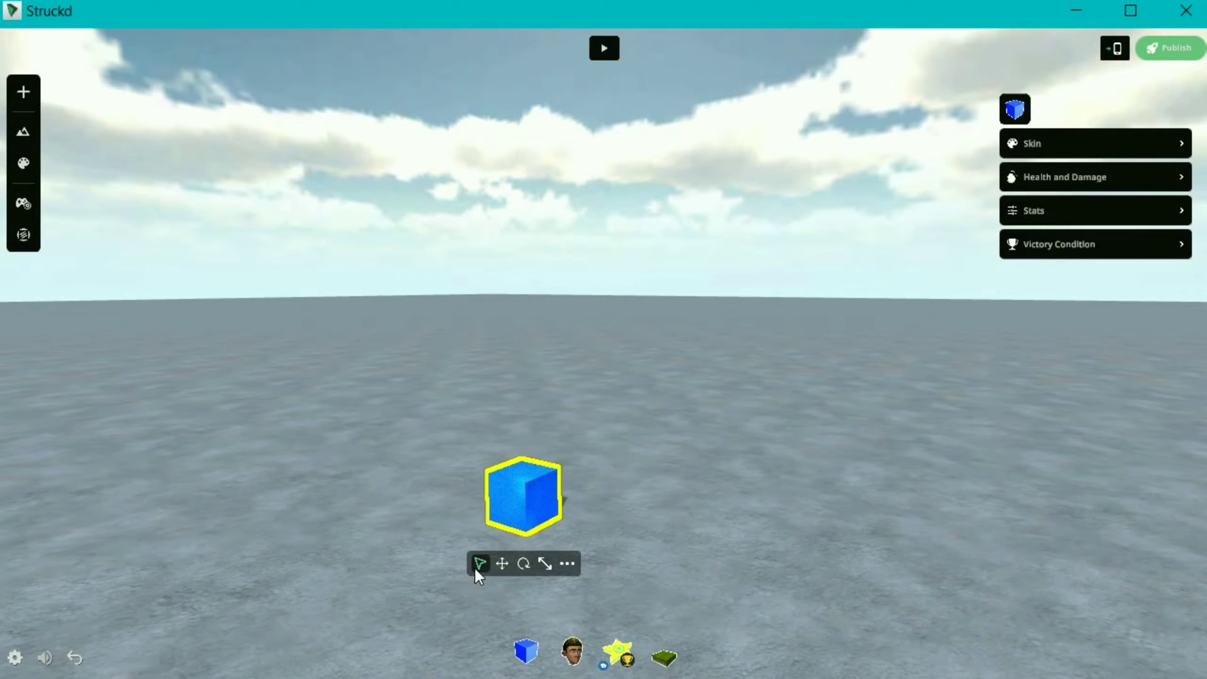
pyautogui.moveTo(491, 569)
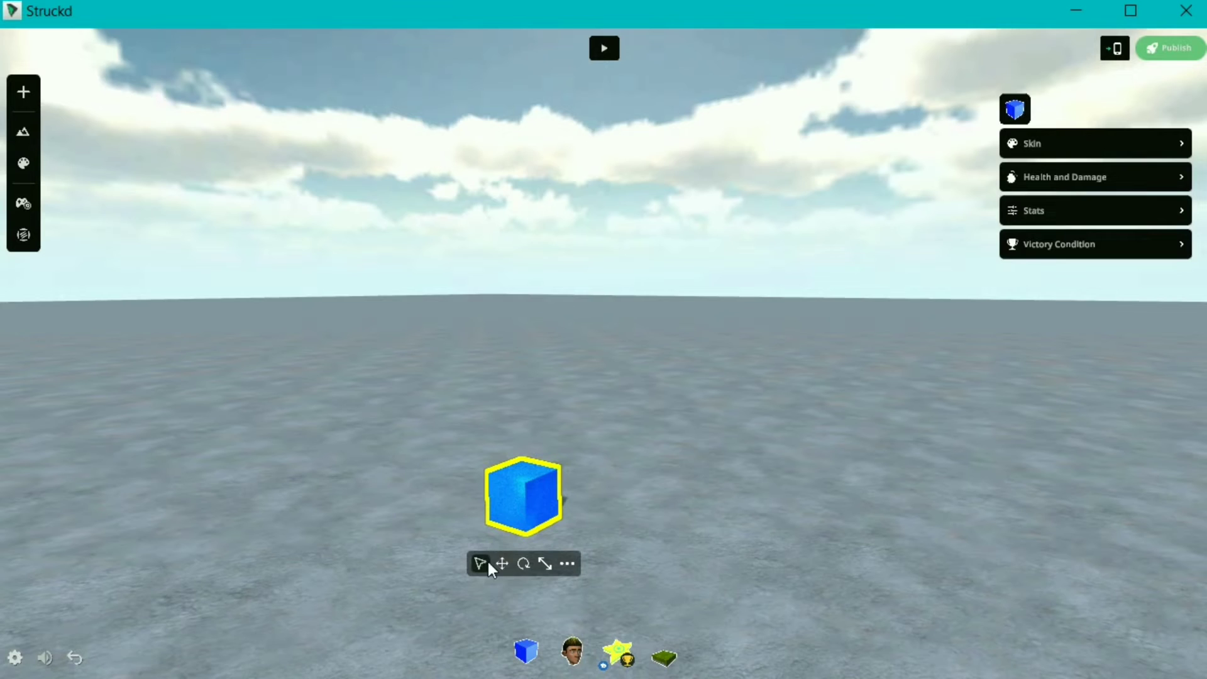
pyautogui.click(501, 563)
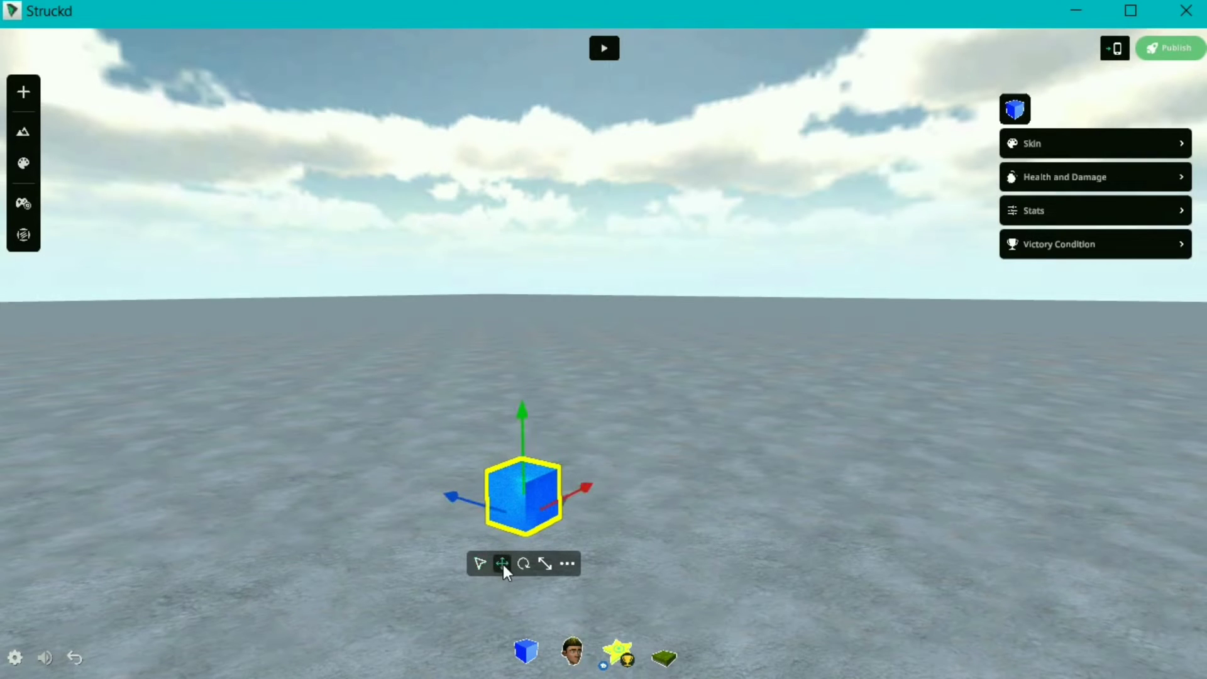
pyautogui.moveTo(524, 428)
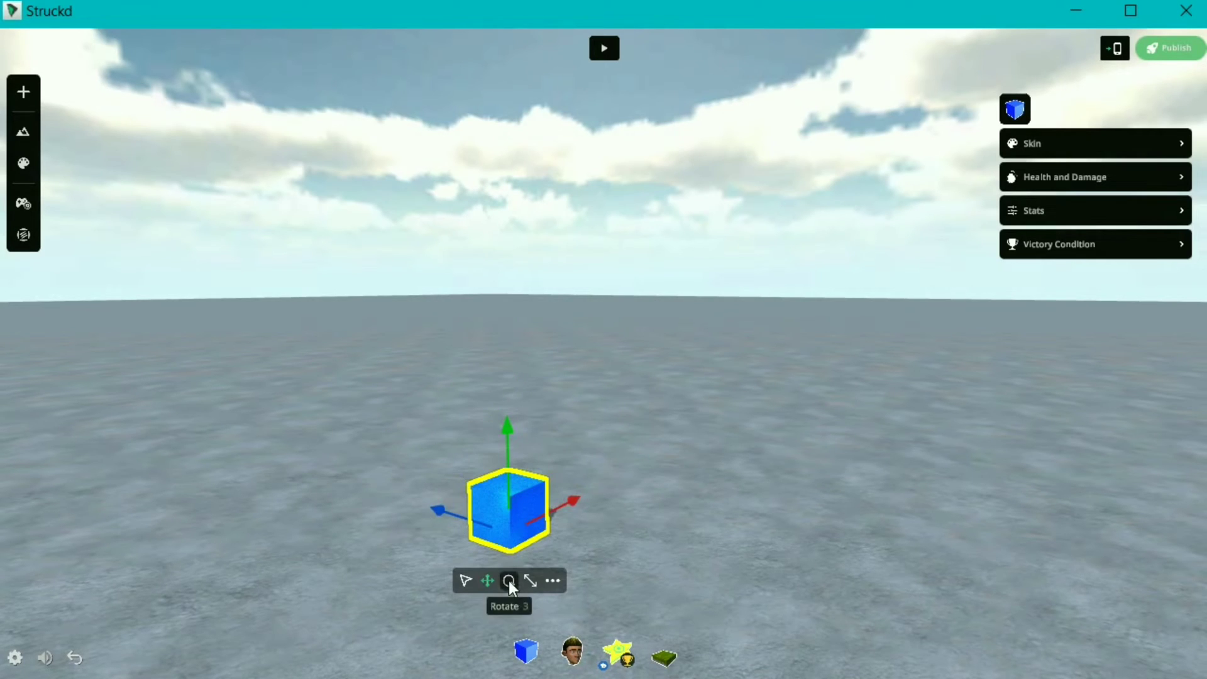
# Tilt the blue cube with the Rotate tool, then reselect it for scaling
pyautogui.click(508, 581)
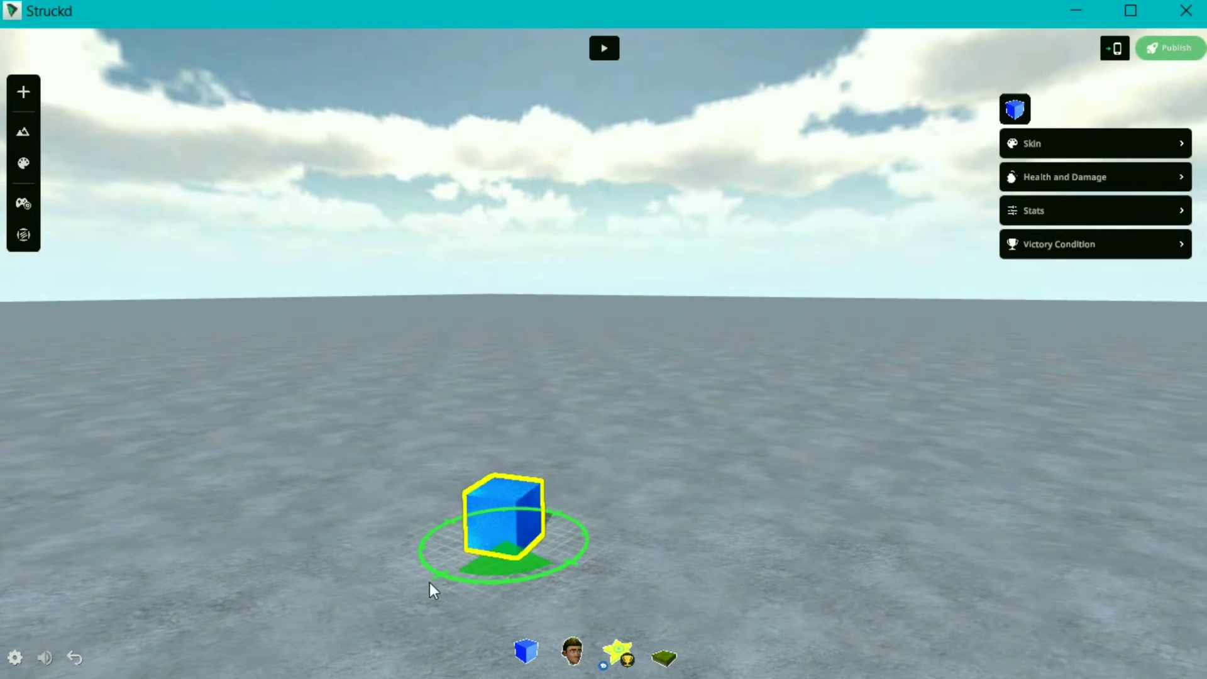
pyautogui.click(505, 523)
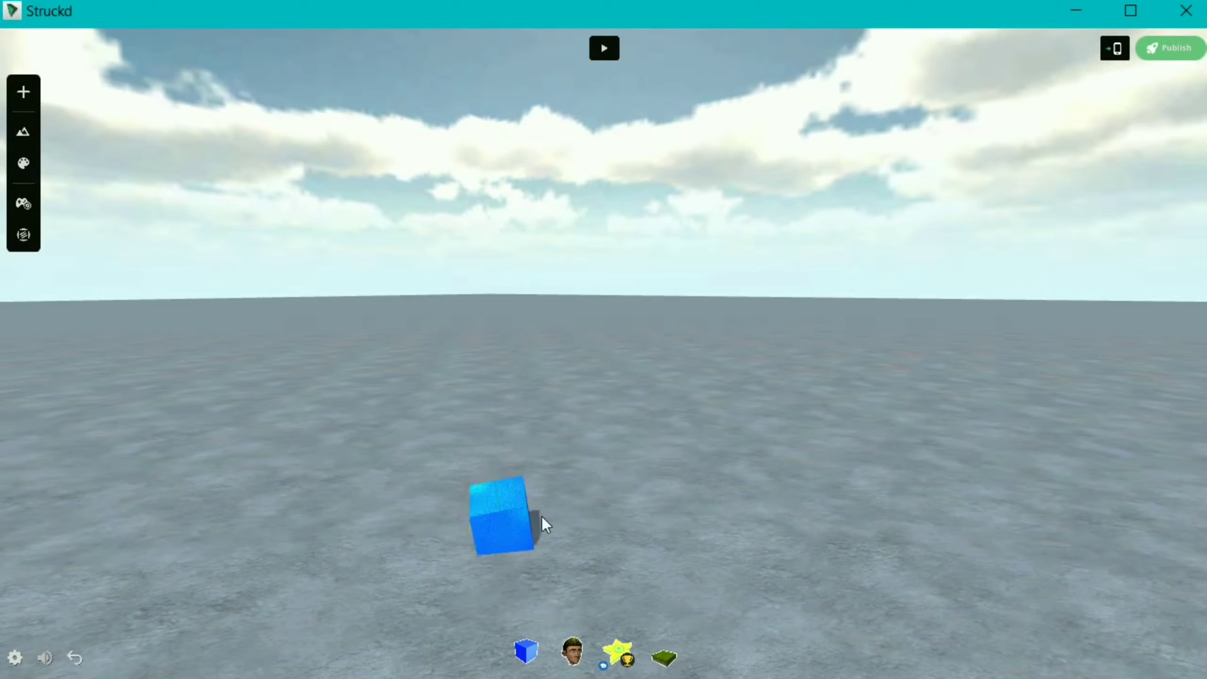
pyautogui.click(505, 520)
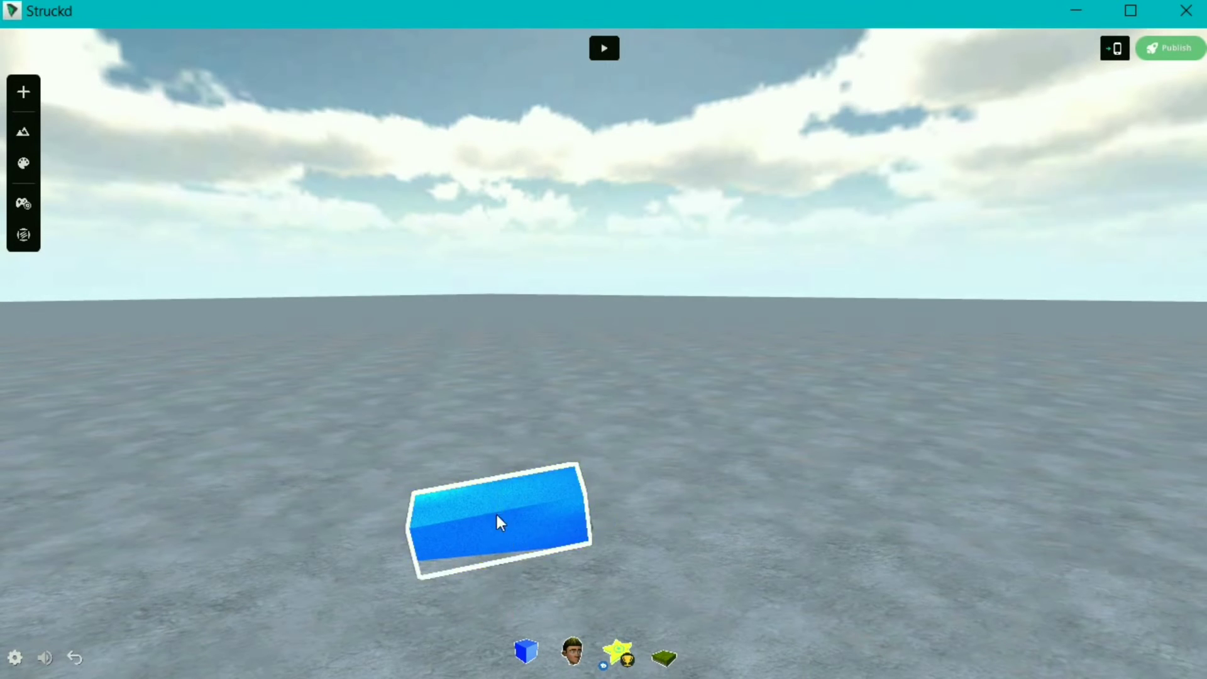
pyautogui.click(498, 522)
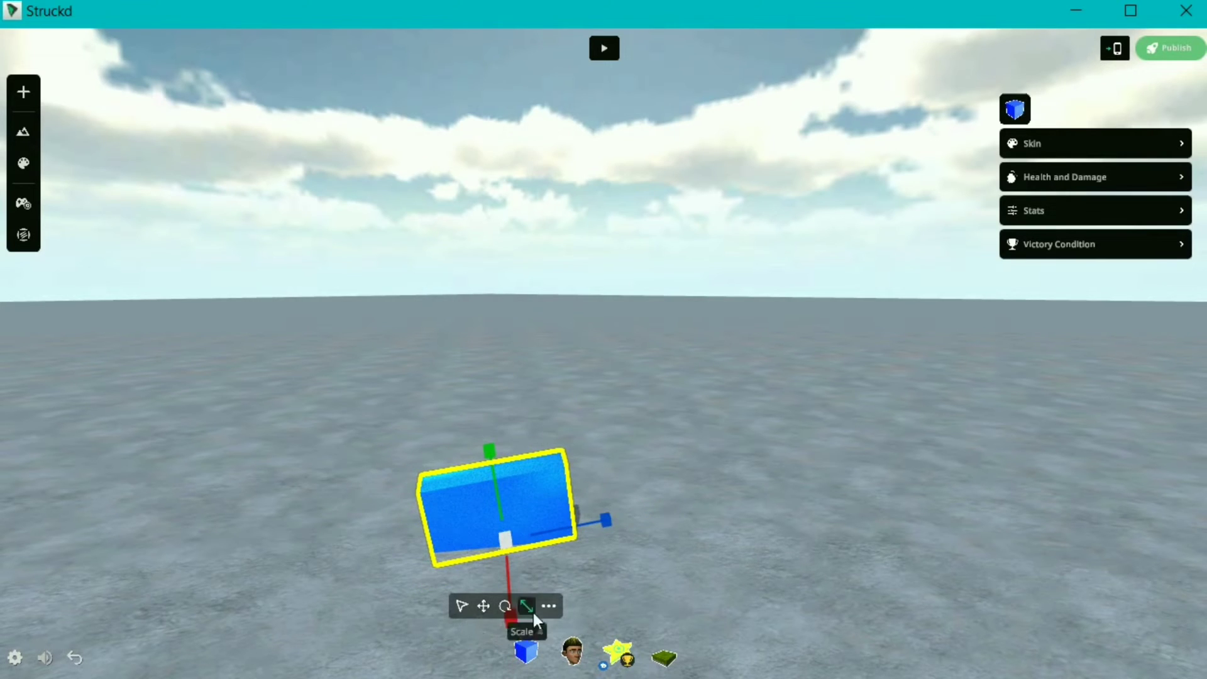
# Reset the block via the ••• menu, move it to a new spot and reselect it
pyautogui.click(549, 606)
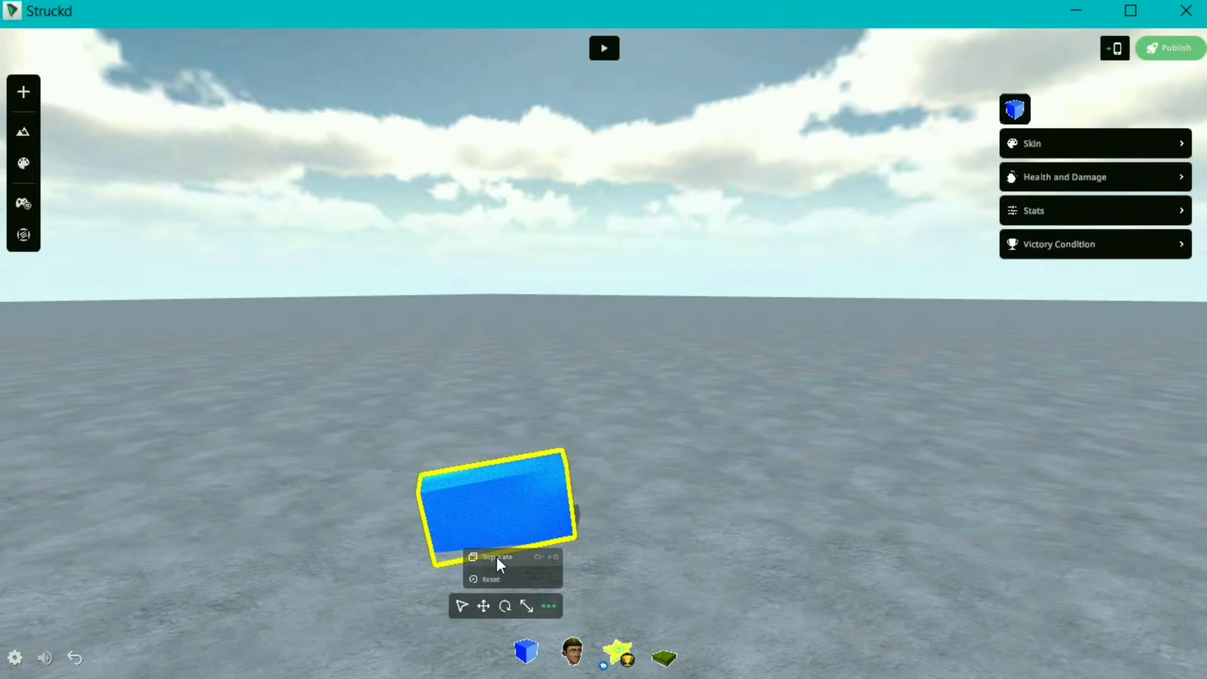
pyautogui.moveTo(493, 579)
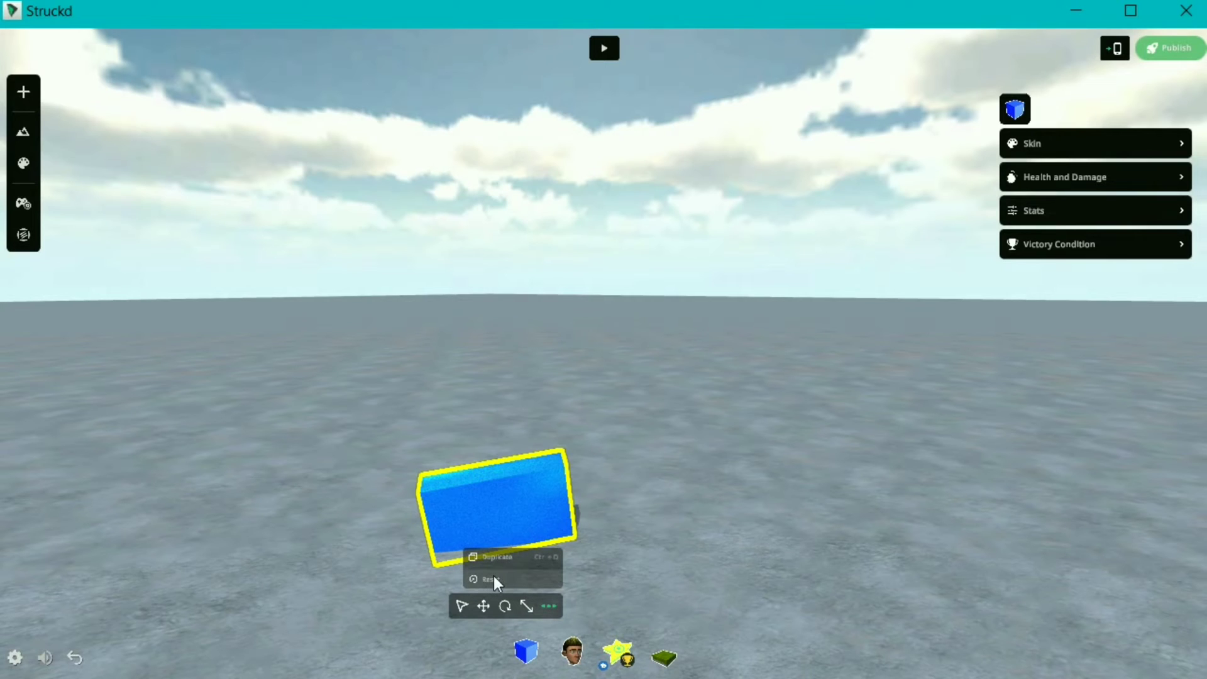
pyautogui.click(487, 580)
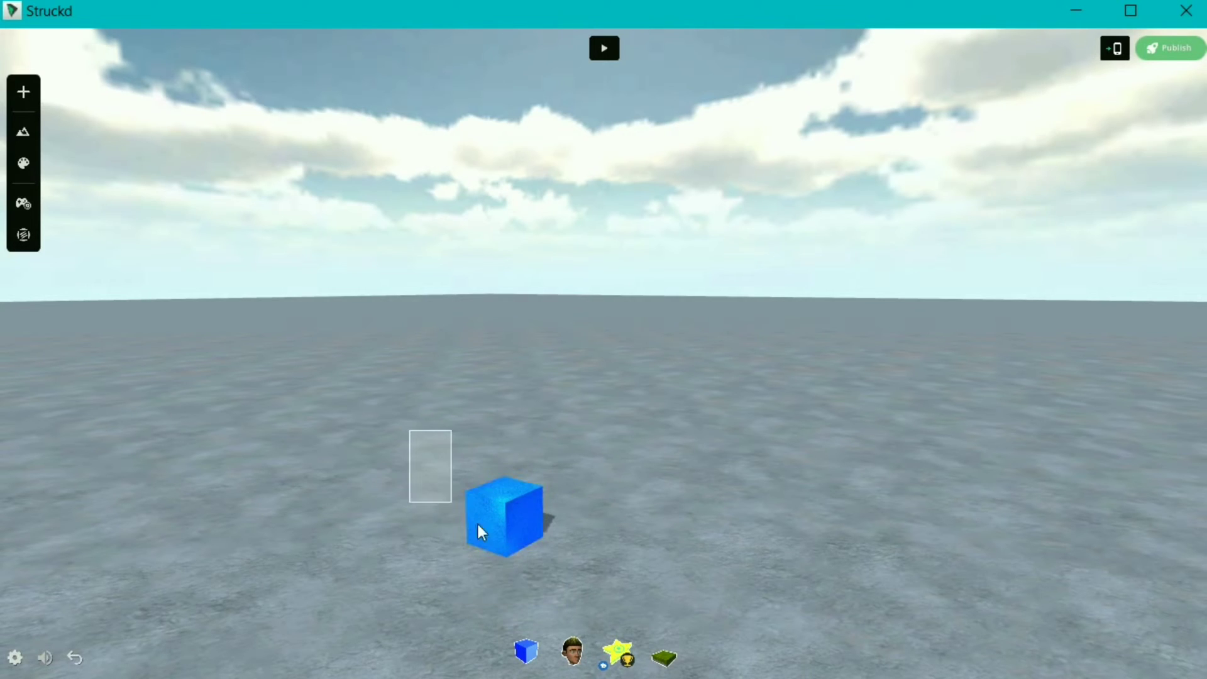
pyautogui.click(505, 516)
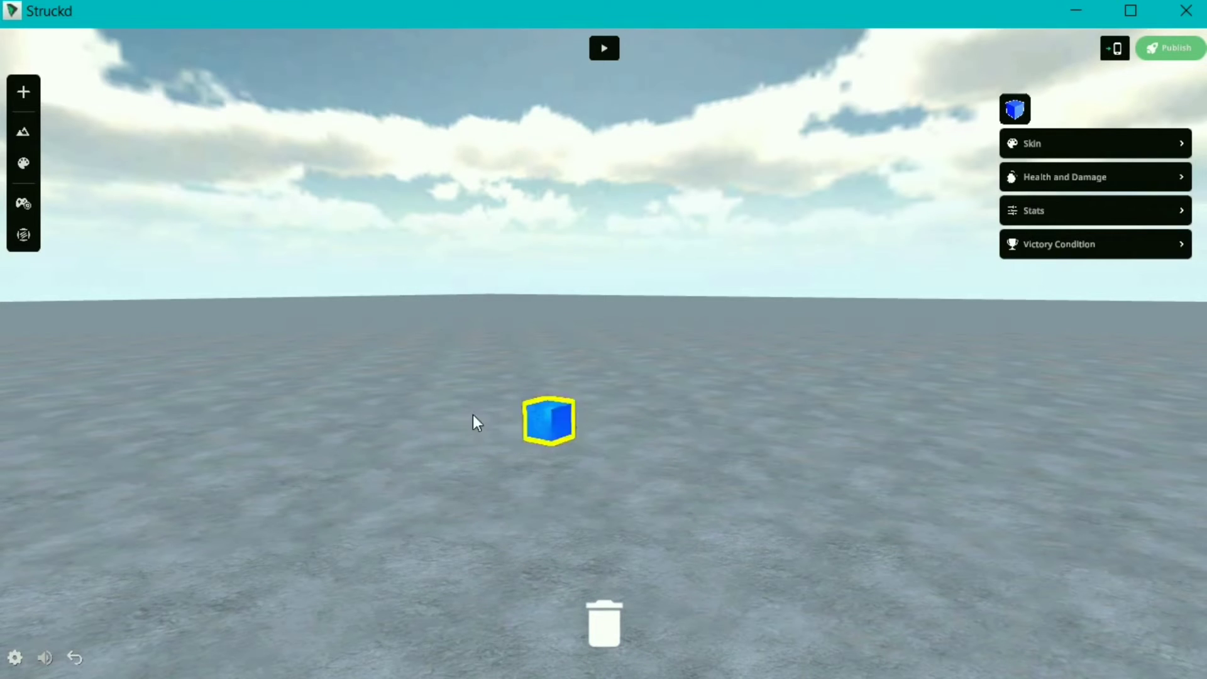
pyautogui.click(549, 421)
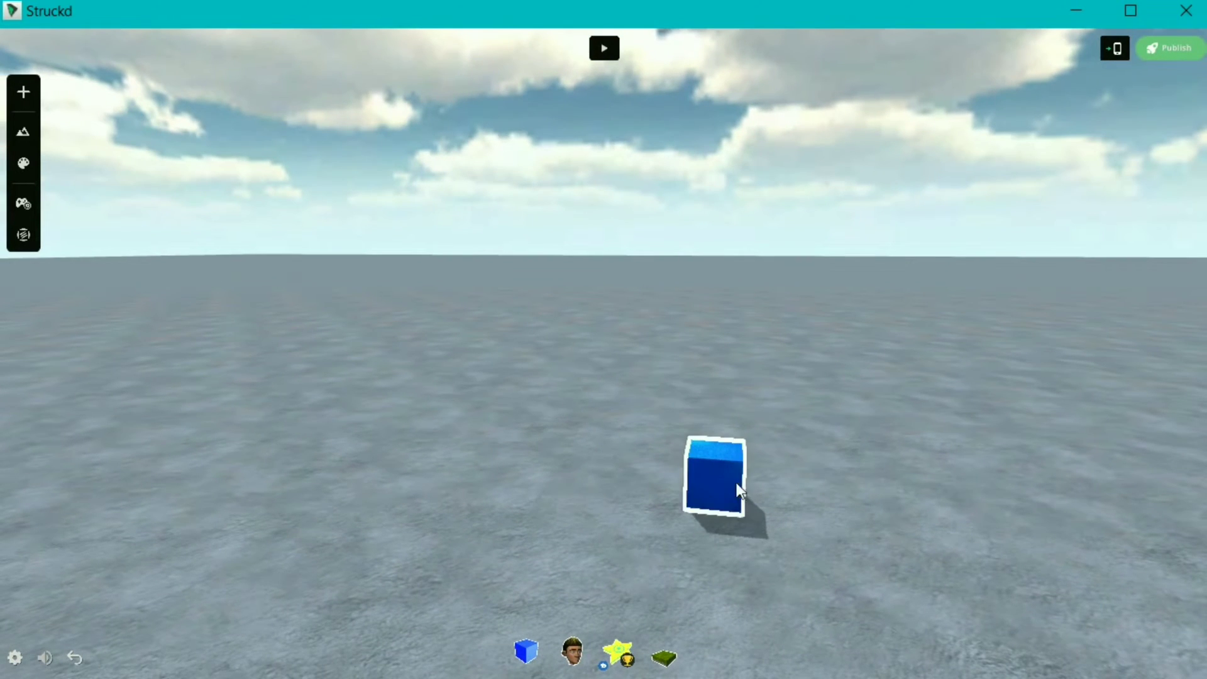
pyautogui.click(714, 476)
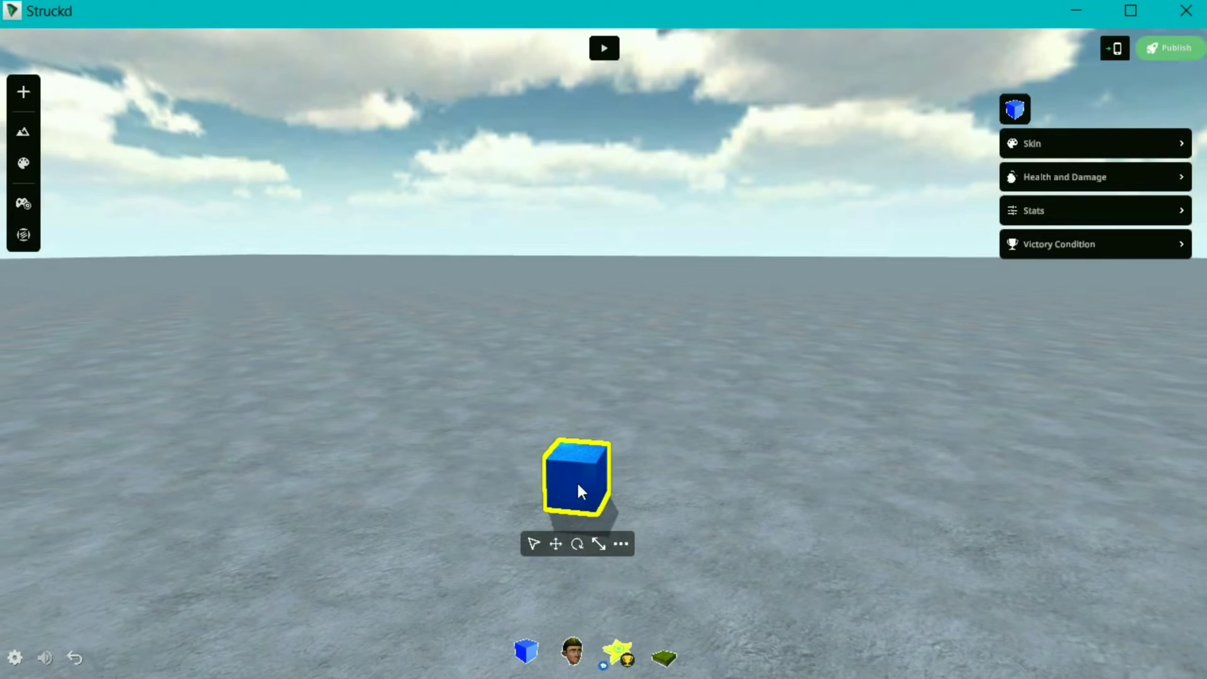
pyautogui.moveTo(1069, 144)
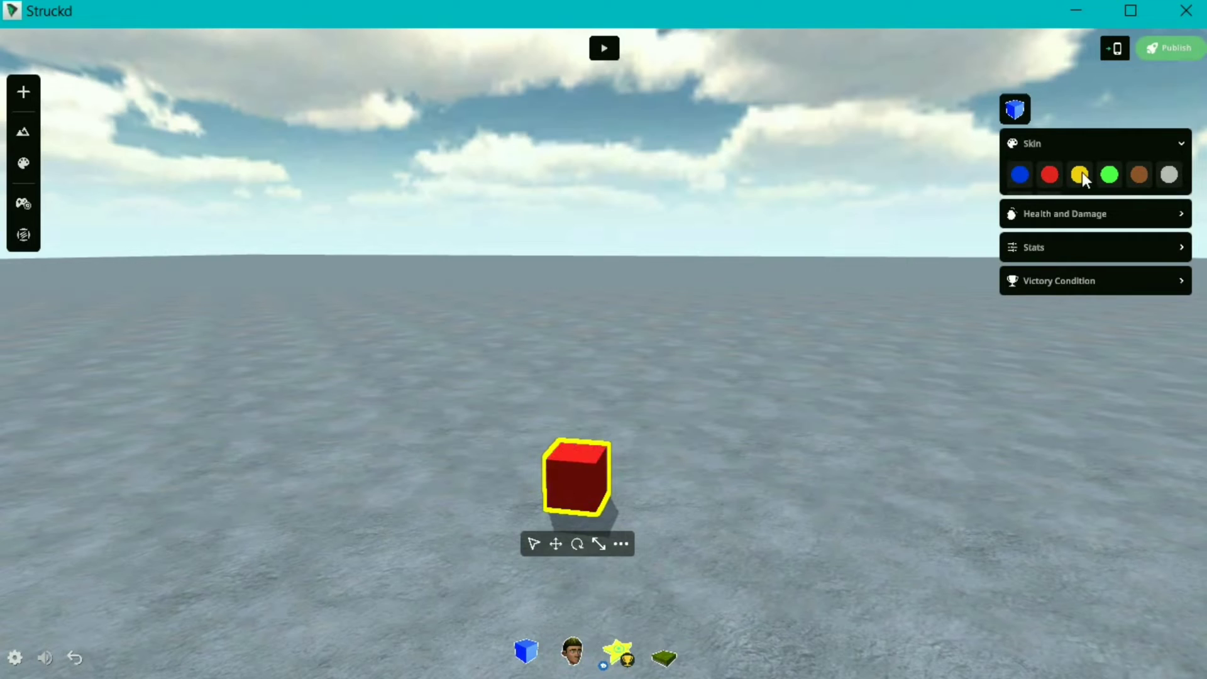
# Pick the orange skin swatch, view Health and Damage, Stats and Victory Condition, then deselect
pyautogui.click(1138, 174)
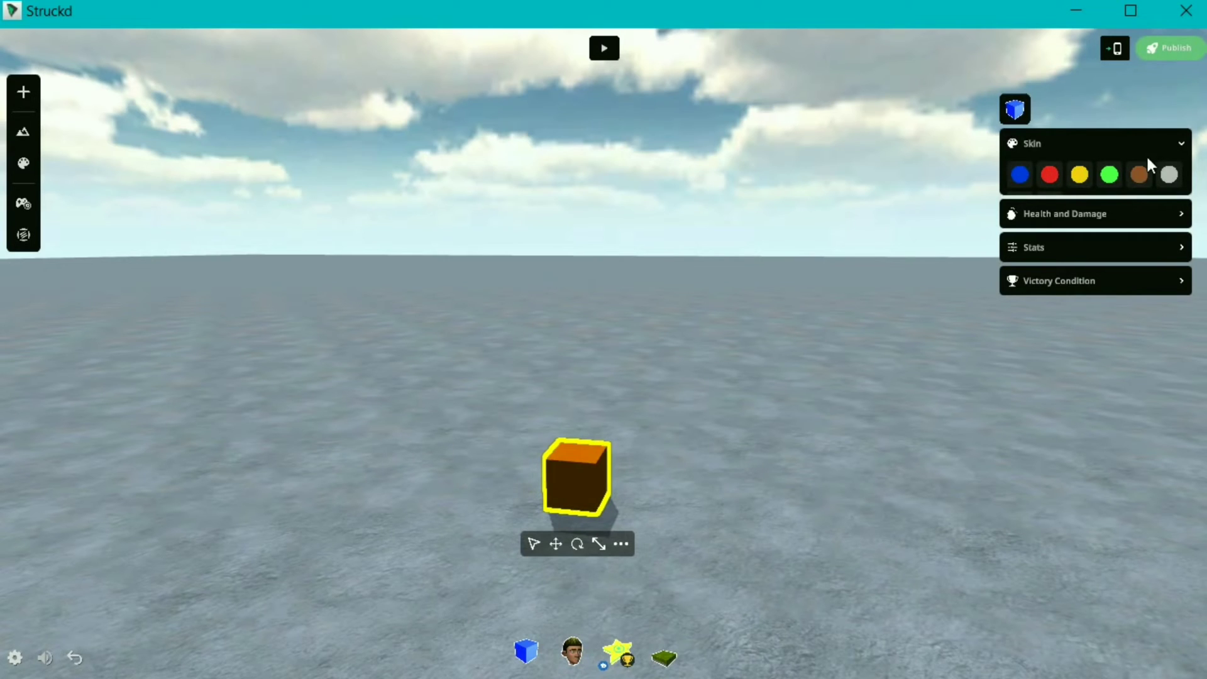
pyautogui.click(1064, 213)
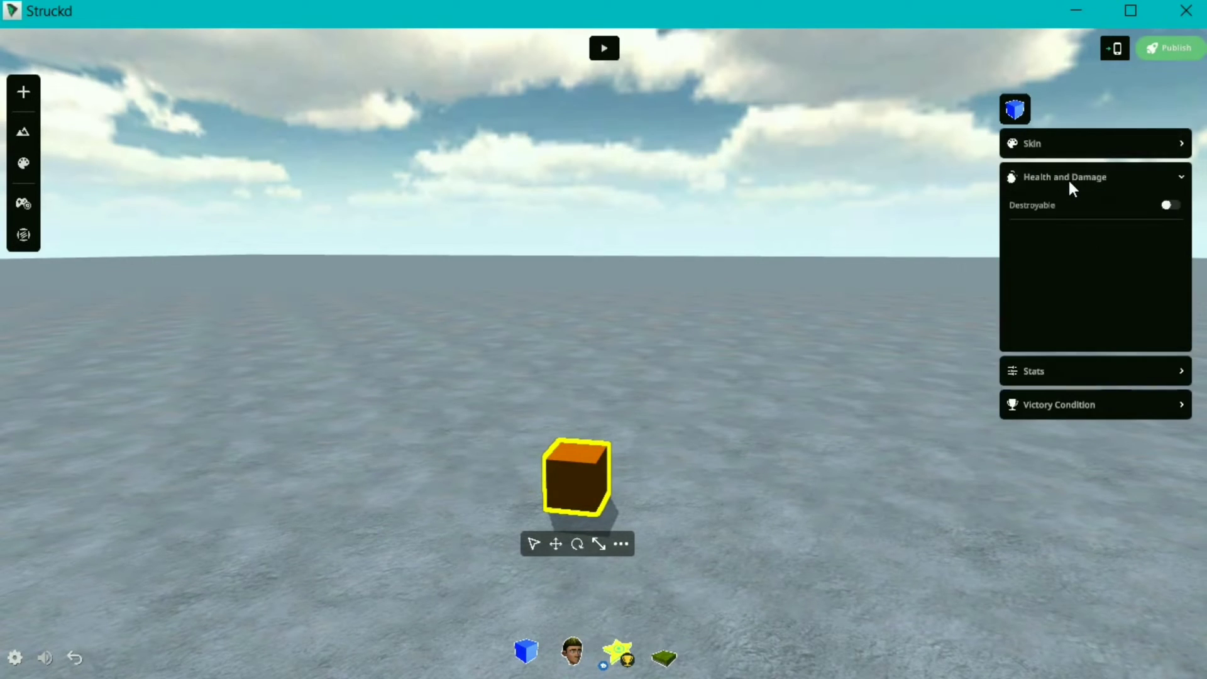
pyautogui.click(1169, 205)
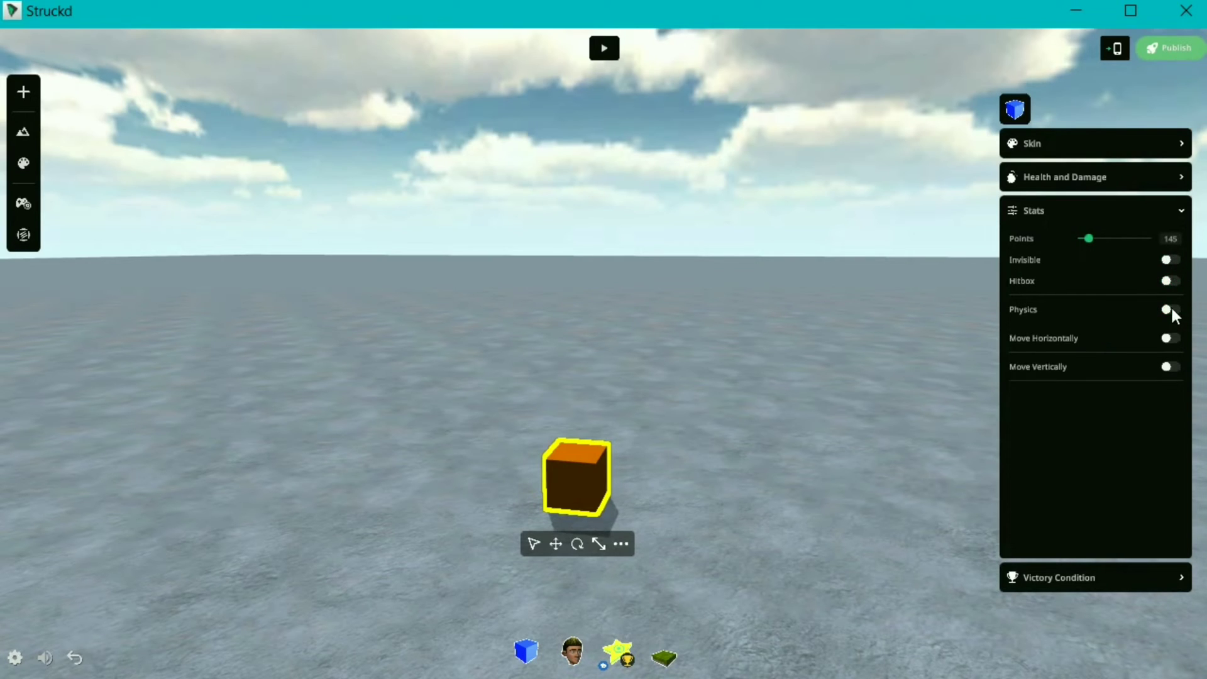
pyautogui.click(1169, 309)
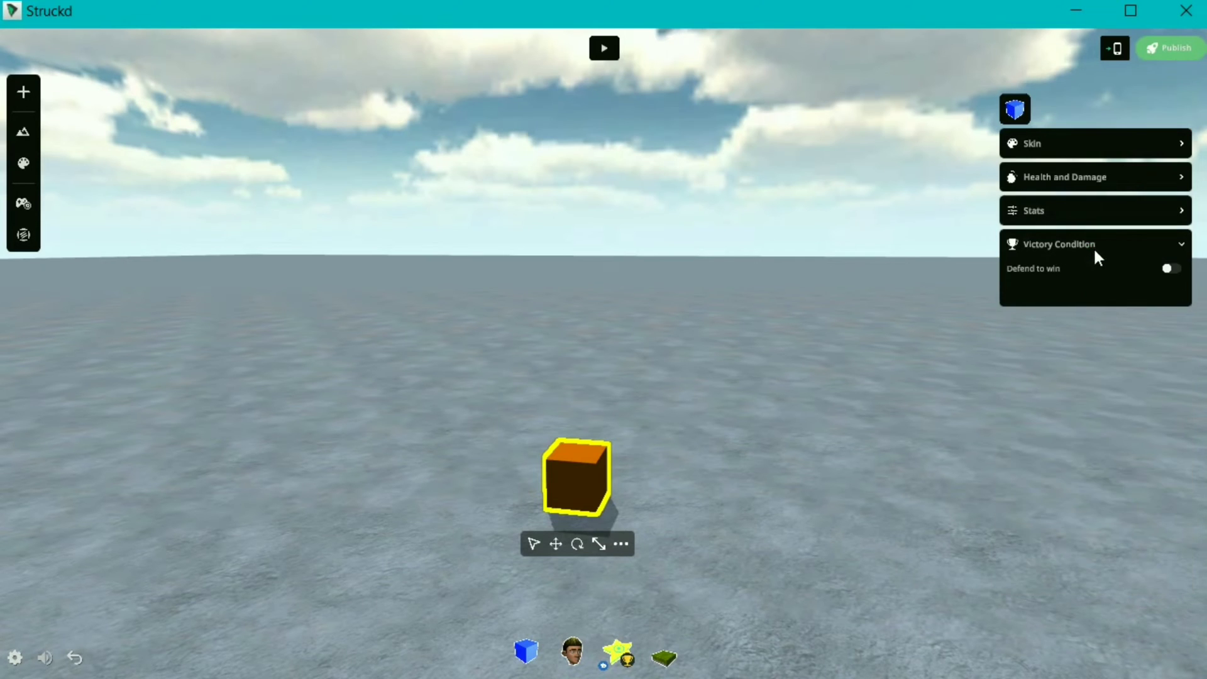
pyautogui.click(551, 549)
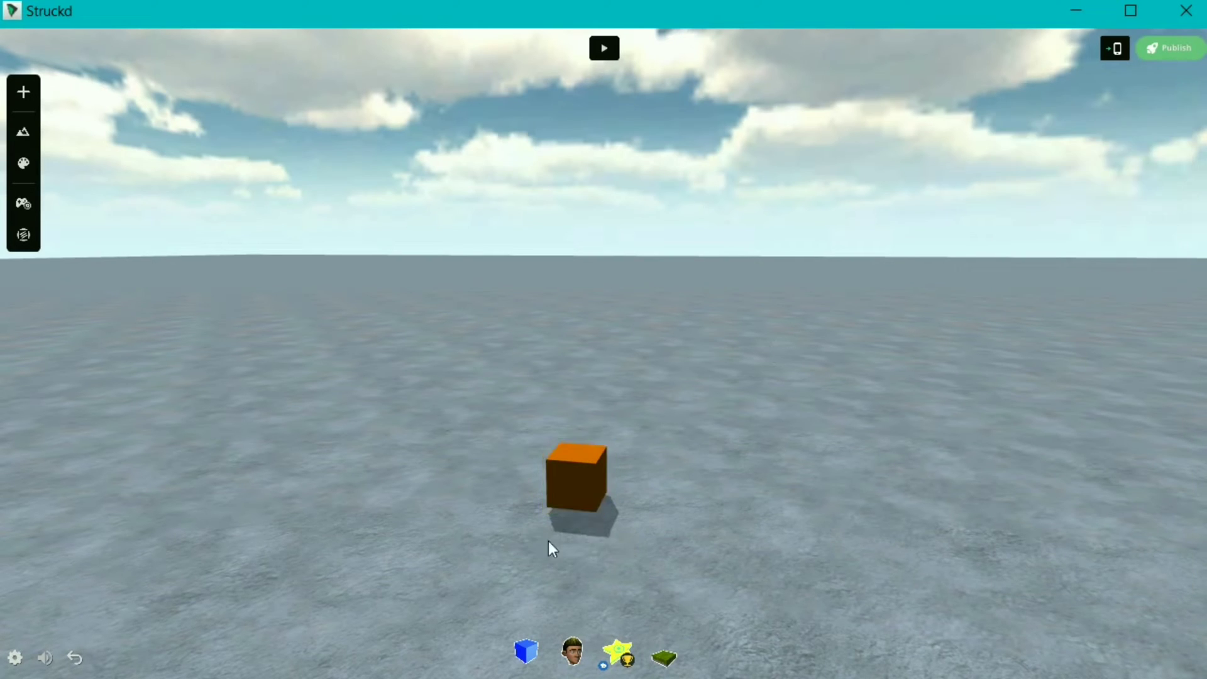
# Add the player character and a cube, flatten both blocks into slabs, then deselect them
pyautogui.click(572, 651)
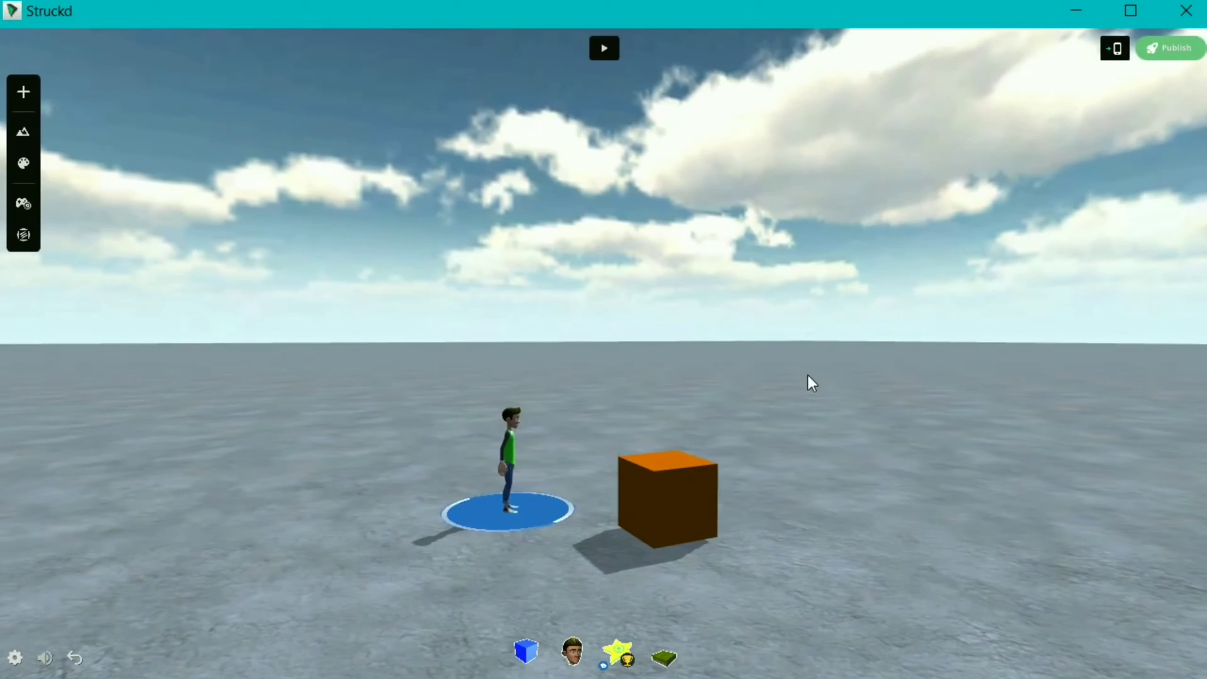
pyautogui.click(526, 652)
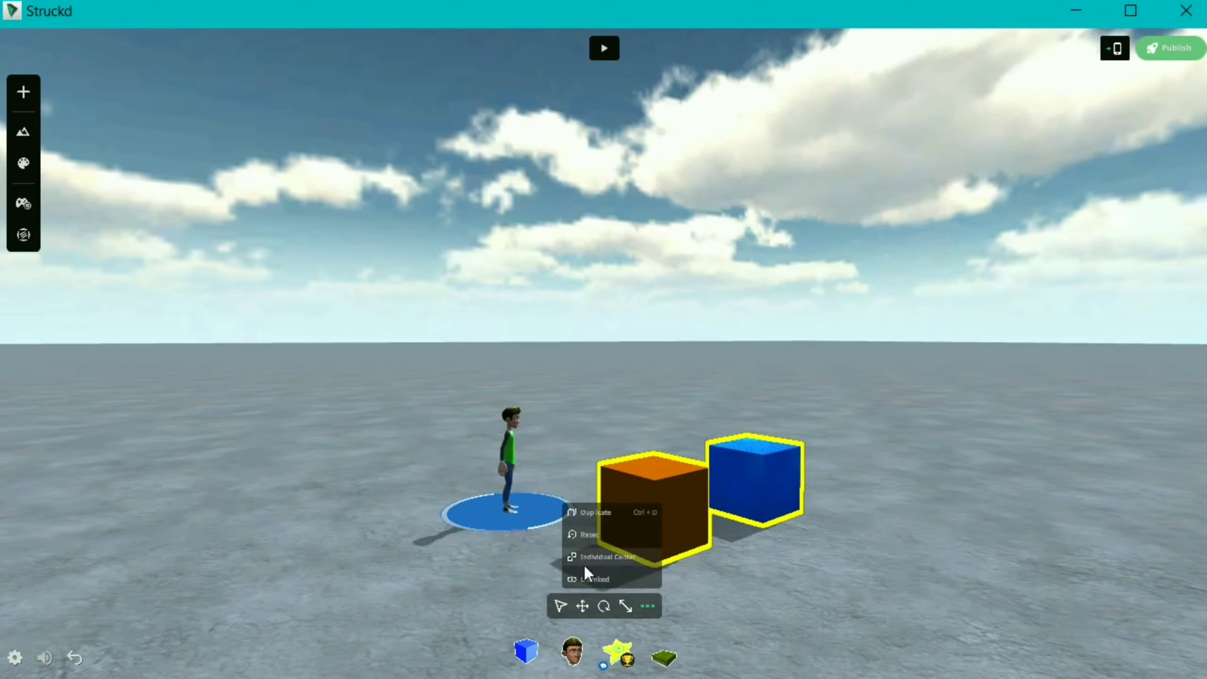
pyautogui.moveTo(603, 606)
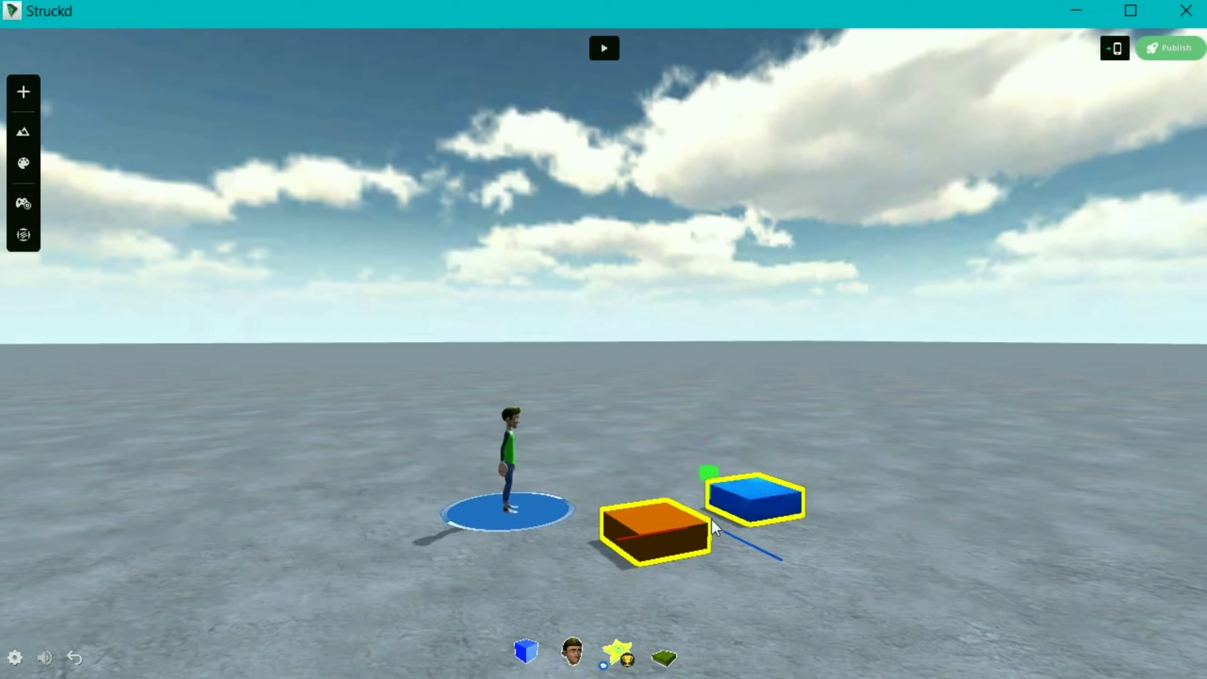
pyautogui.click(655, 532)
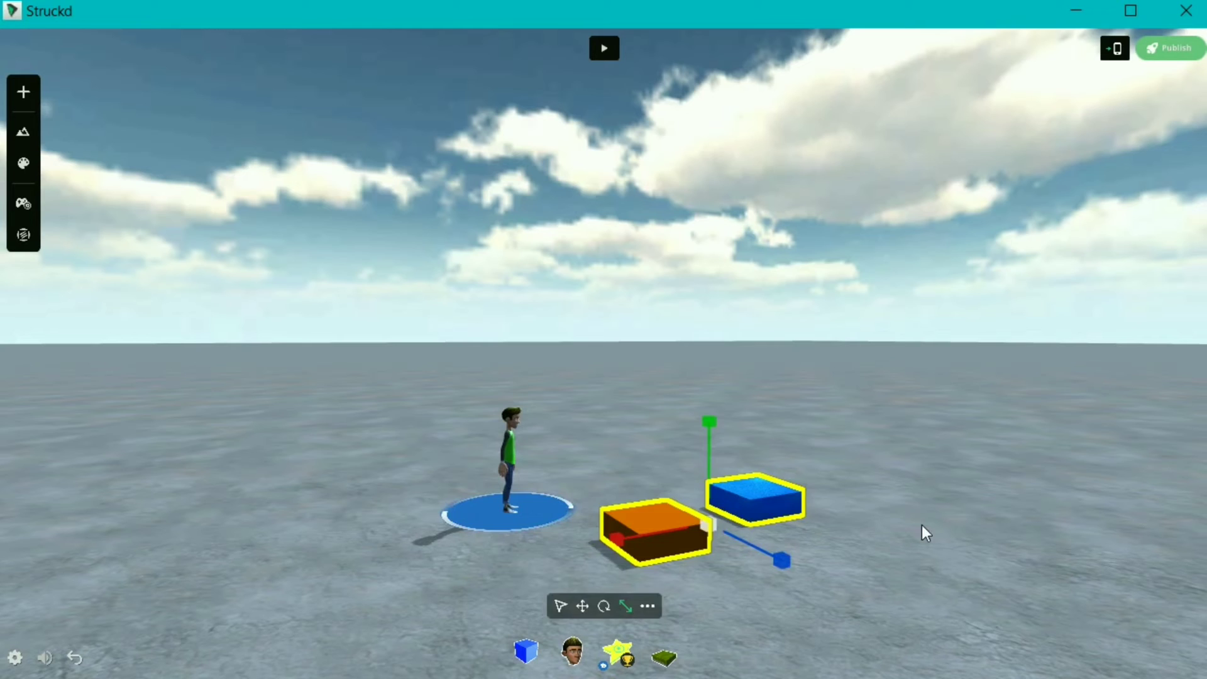
pyautogui.click(509, 462)
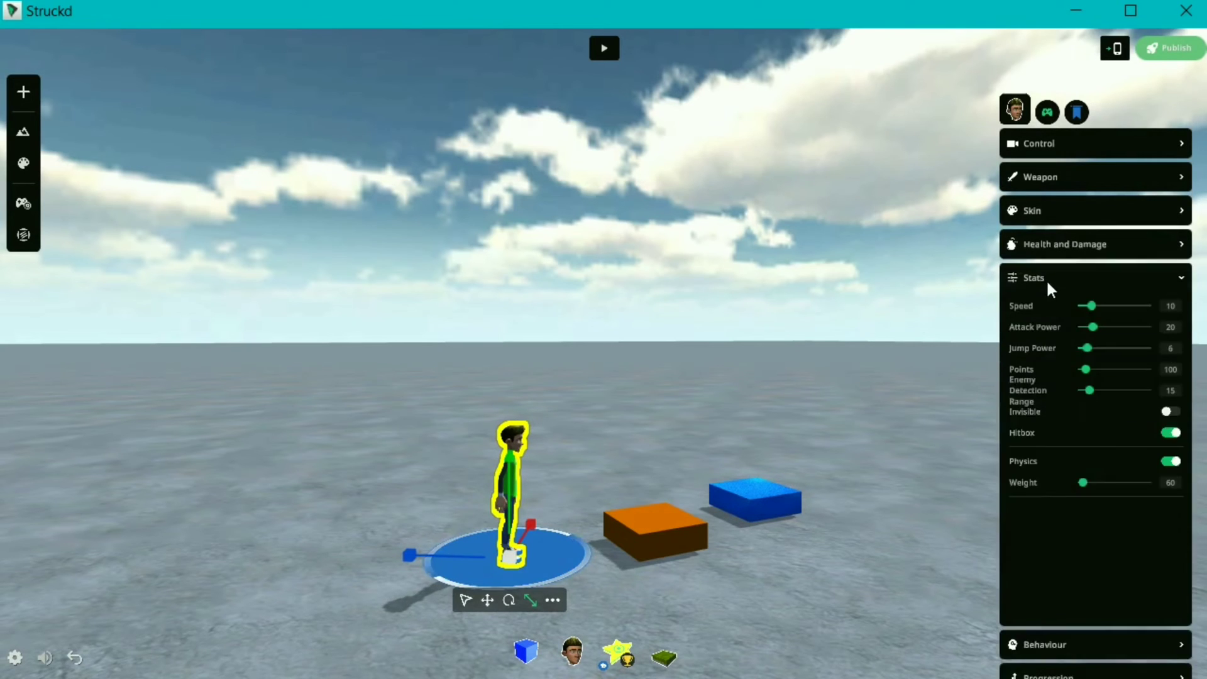
# Collapse the character's Stats, view its team flag choices, and start Play mode
pyautogui.click(1033, 277)
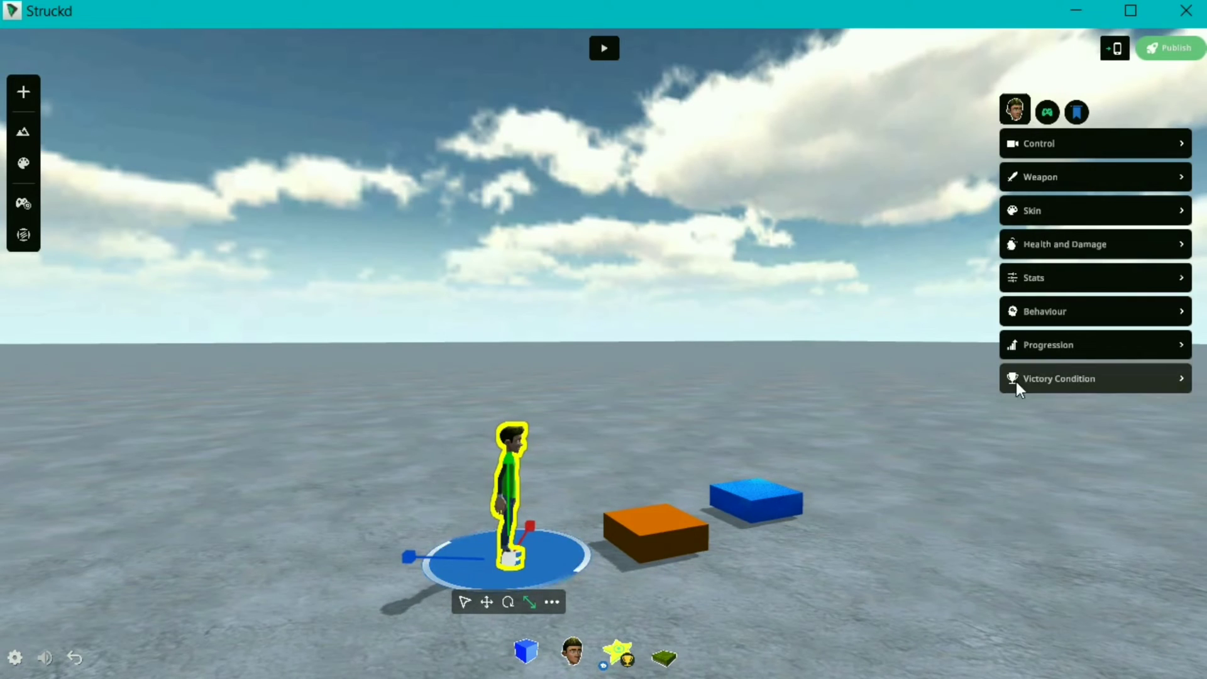
pyautogui.click(1076, 112)
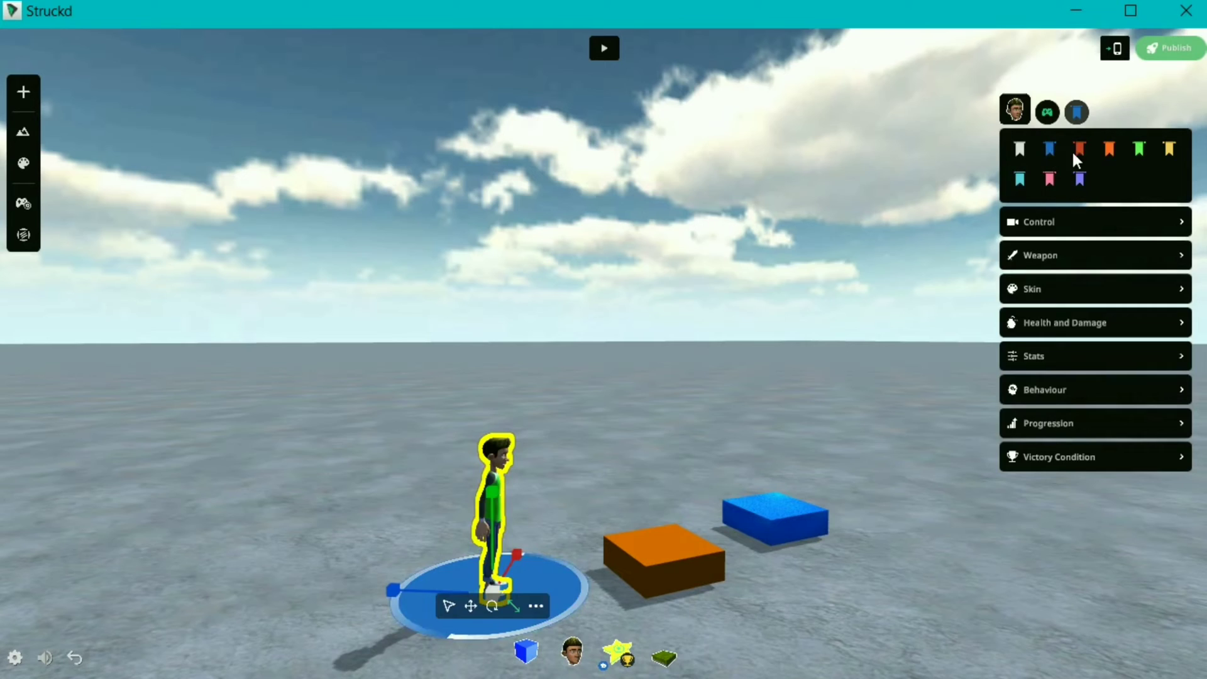
pyautogui.click(605, 48)
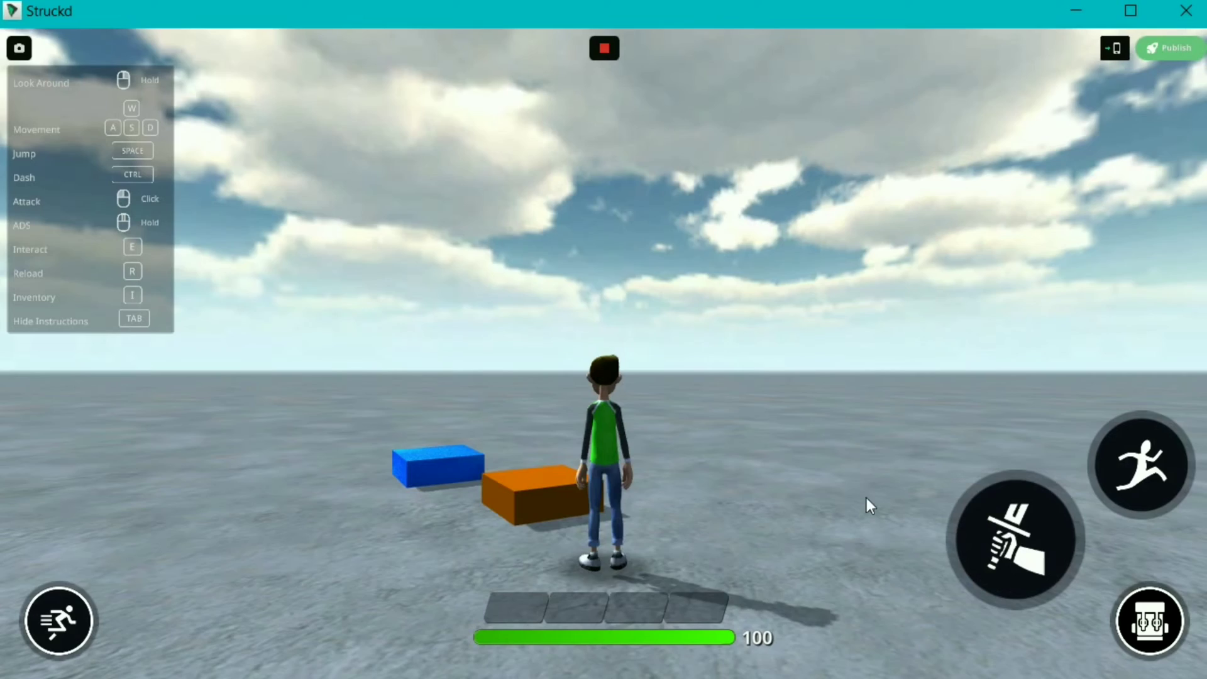
# Walk the character onto the orange slab, then show the Play on Device instructions
pyautogui.press('w')
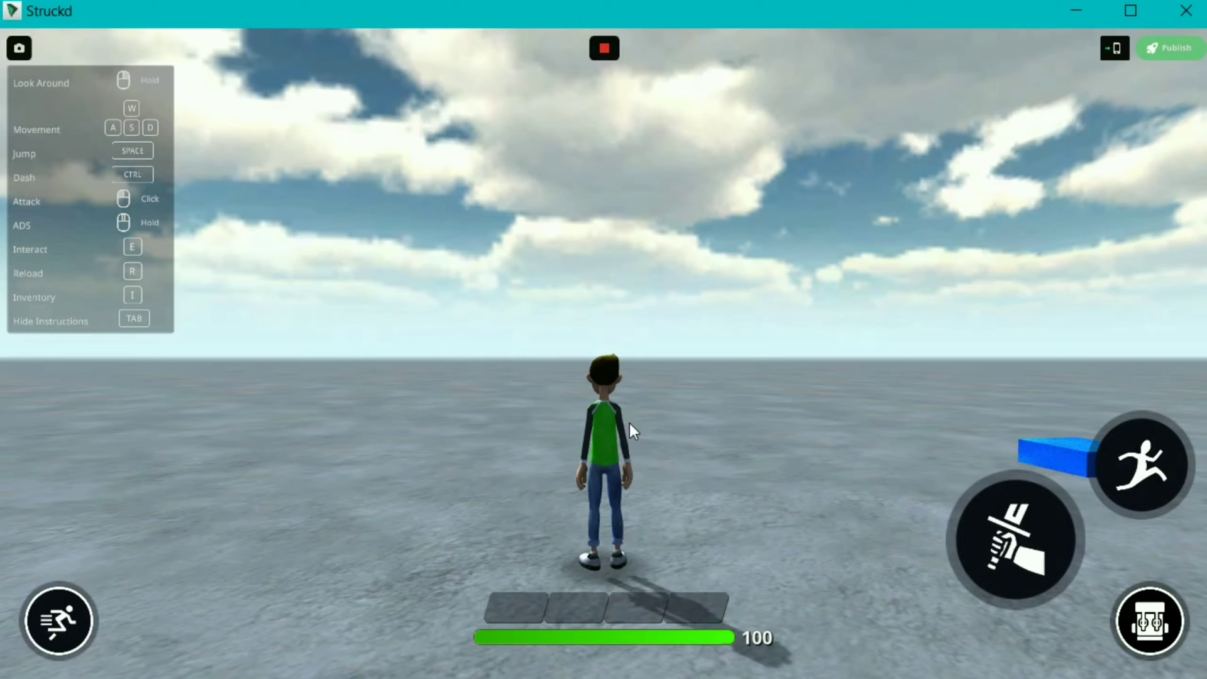
pyautogui.moveTo(139, 230)
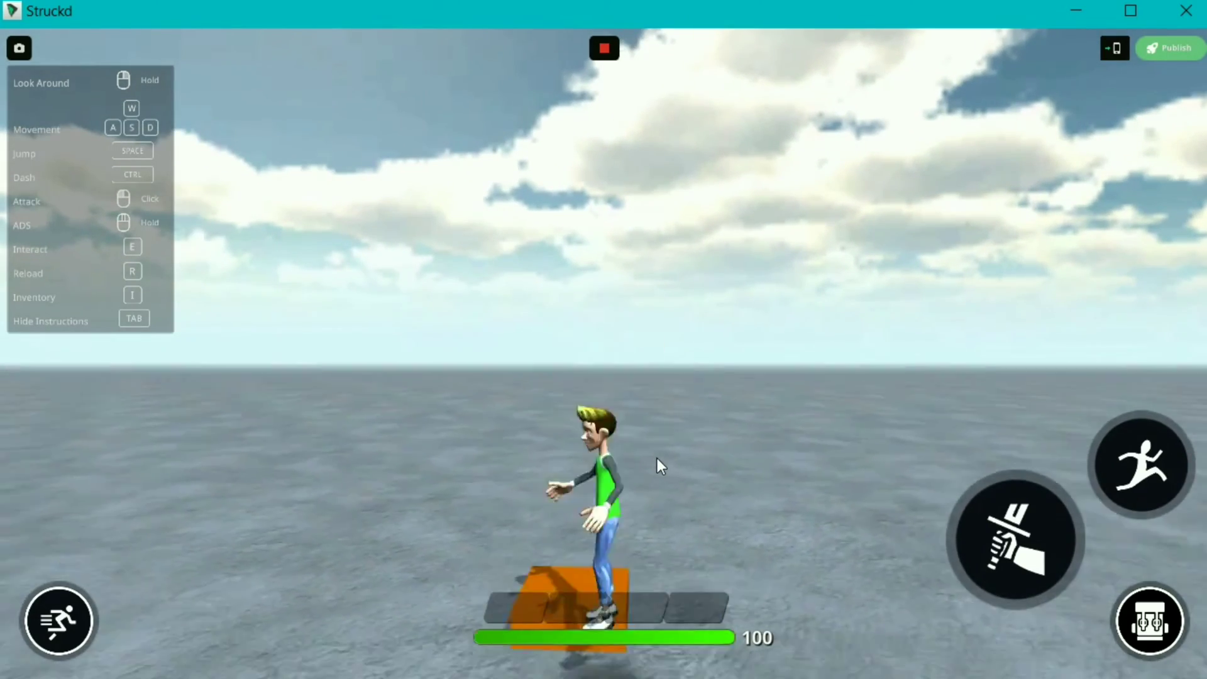
pyautogui.click(604, 48)
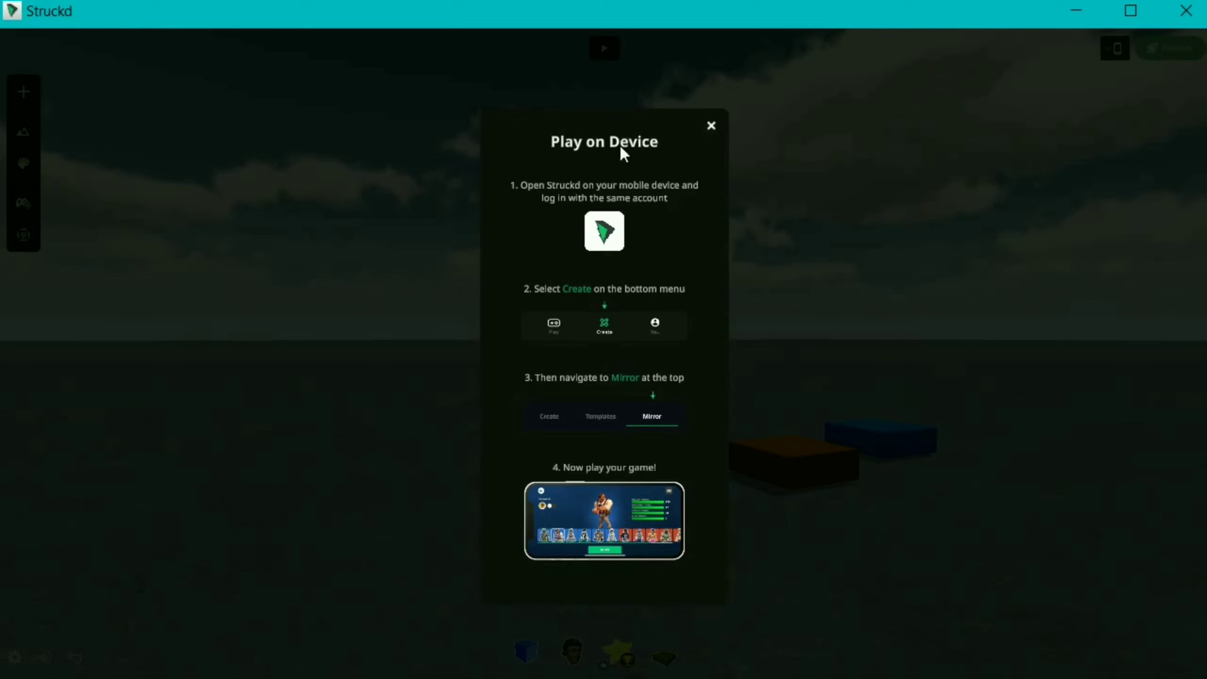
pyautogui.moveTo(634, 337)
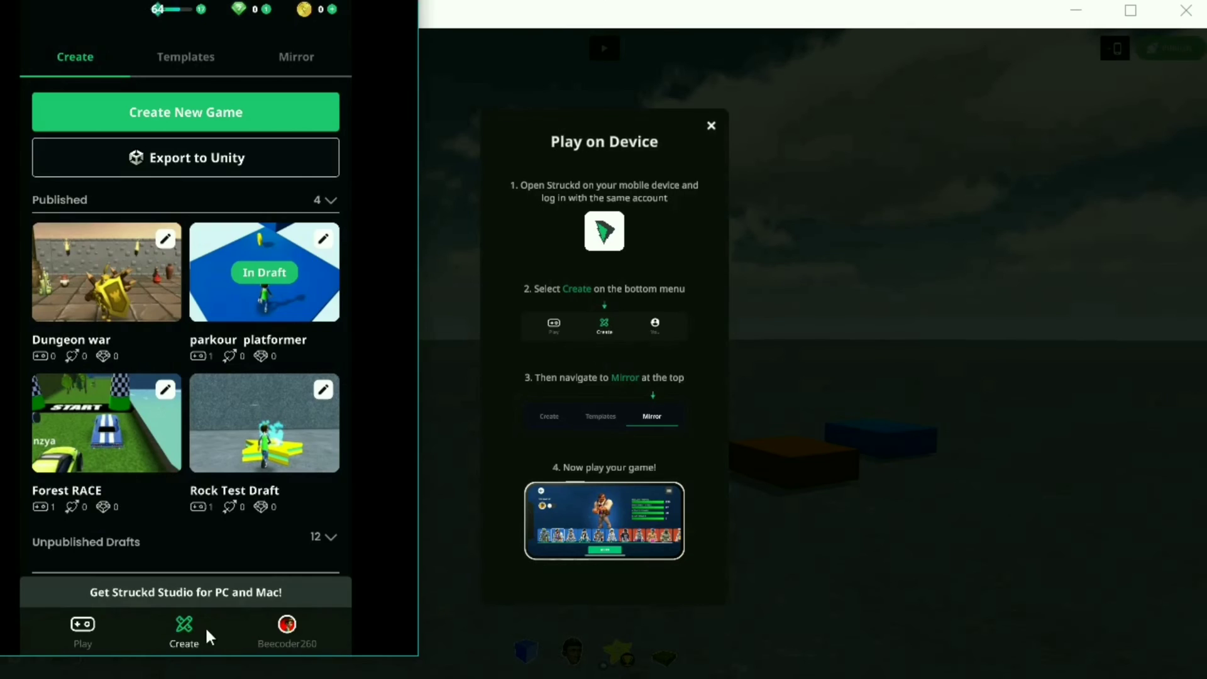
pyautogui.moveTo(297, 69)
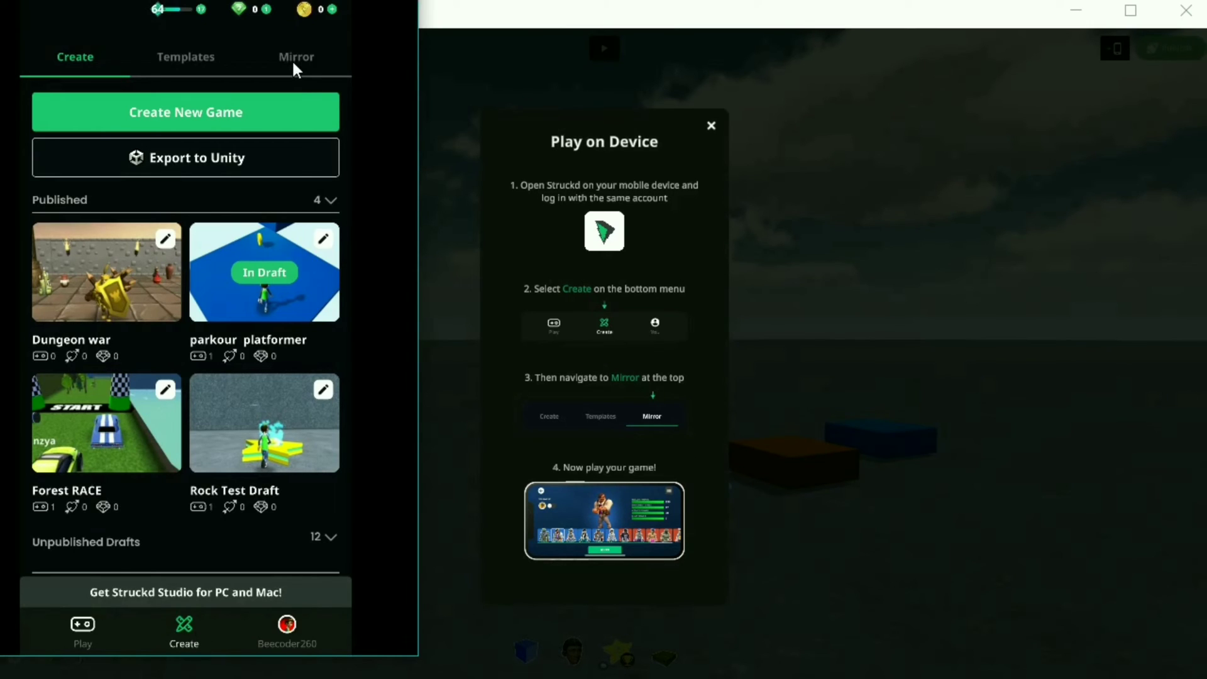
# Mirror the level to the Struckd mobile app, play it, then exit back to the editor
pyautogui.click(296, 56)
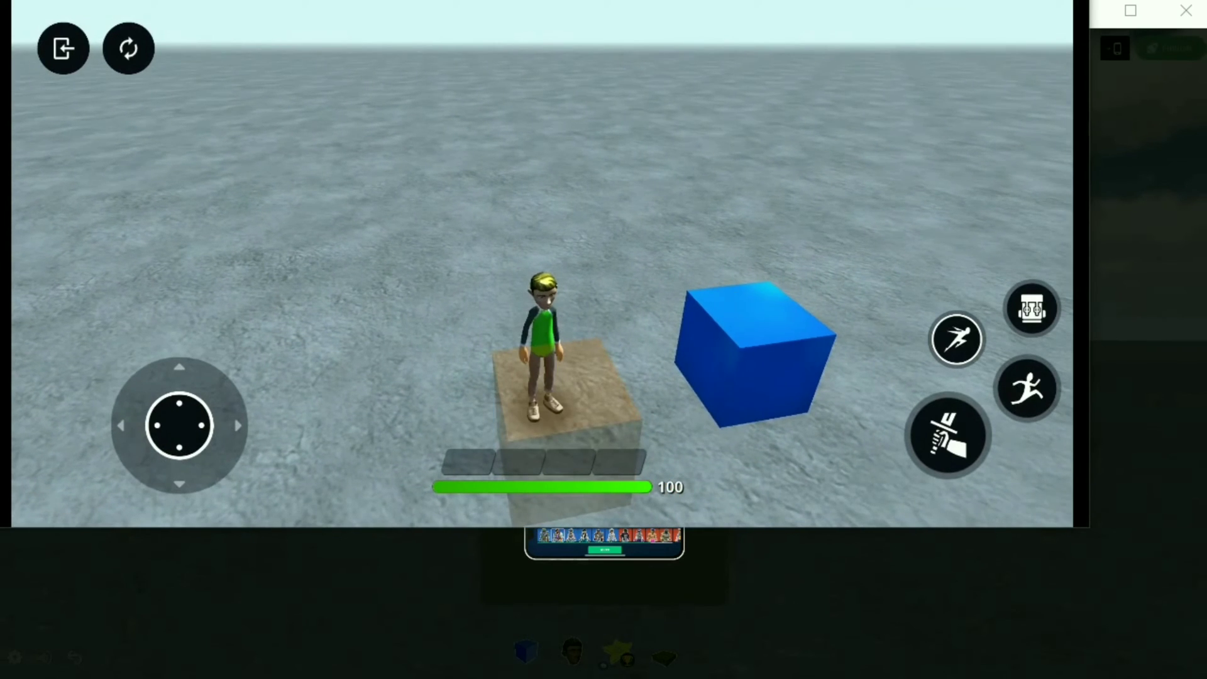
pyautogui.click(63, 48)
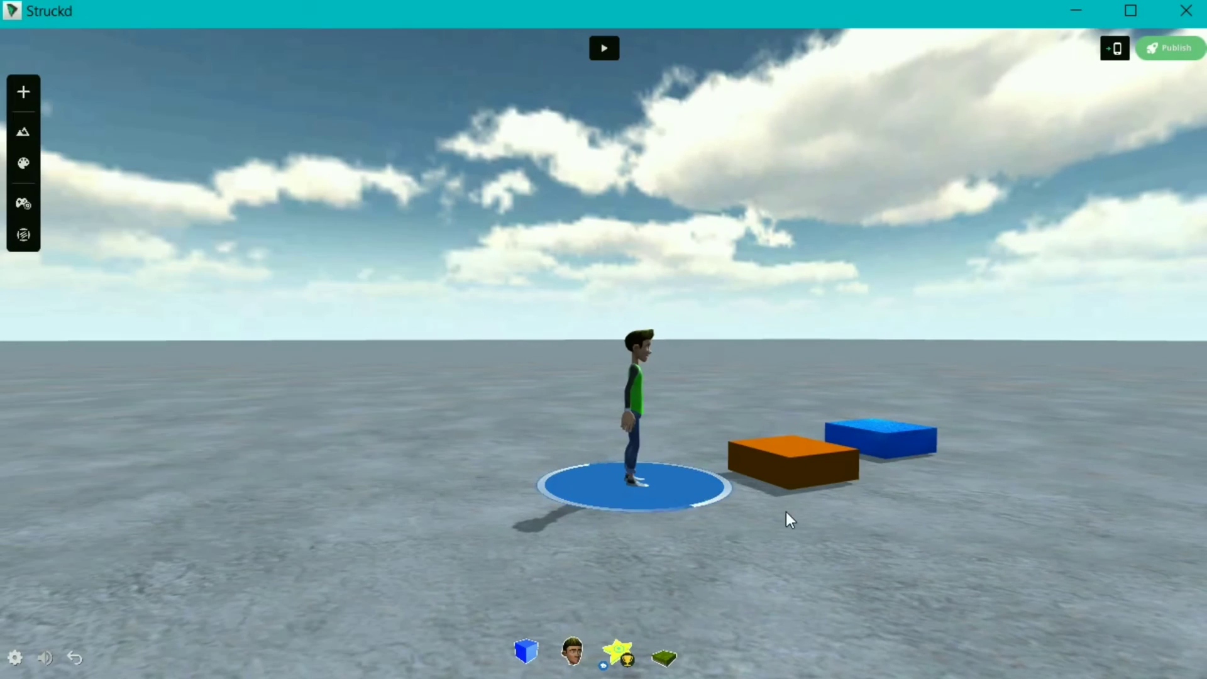
# Sculpt raised hills into the ground with the Terrain Raise brush and adjust the brush shape
pyautogui.click(23, 91)
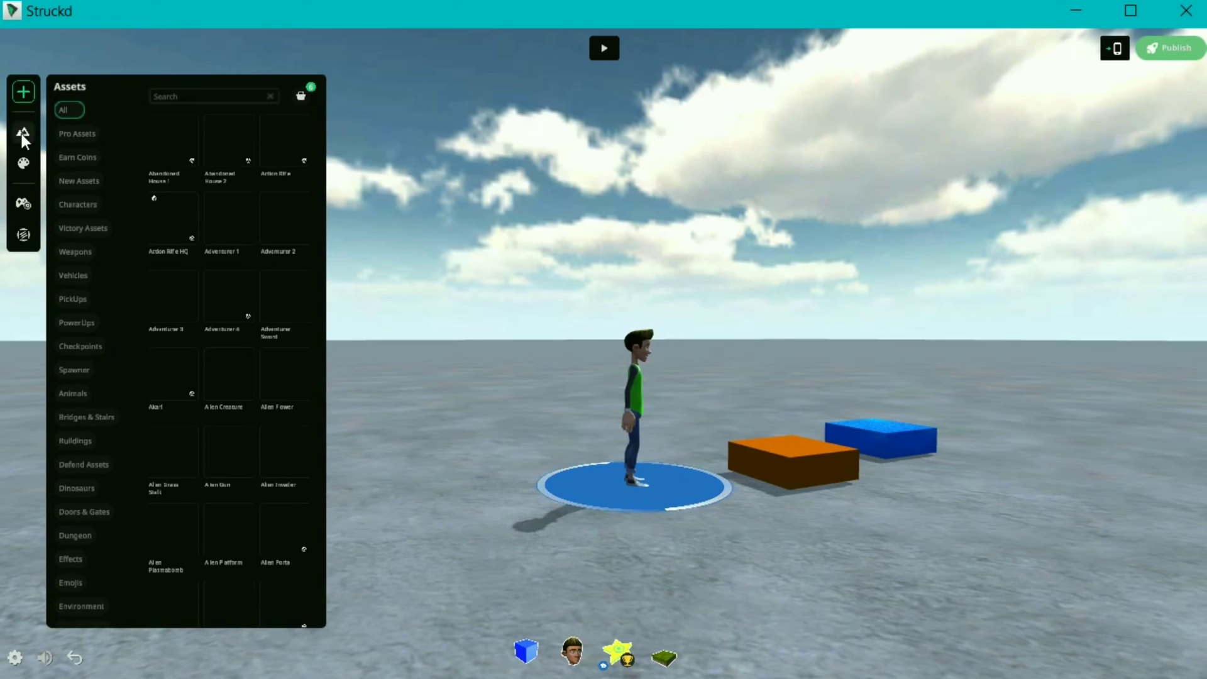
pyautogui.click(23, 133)
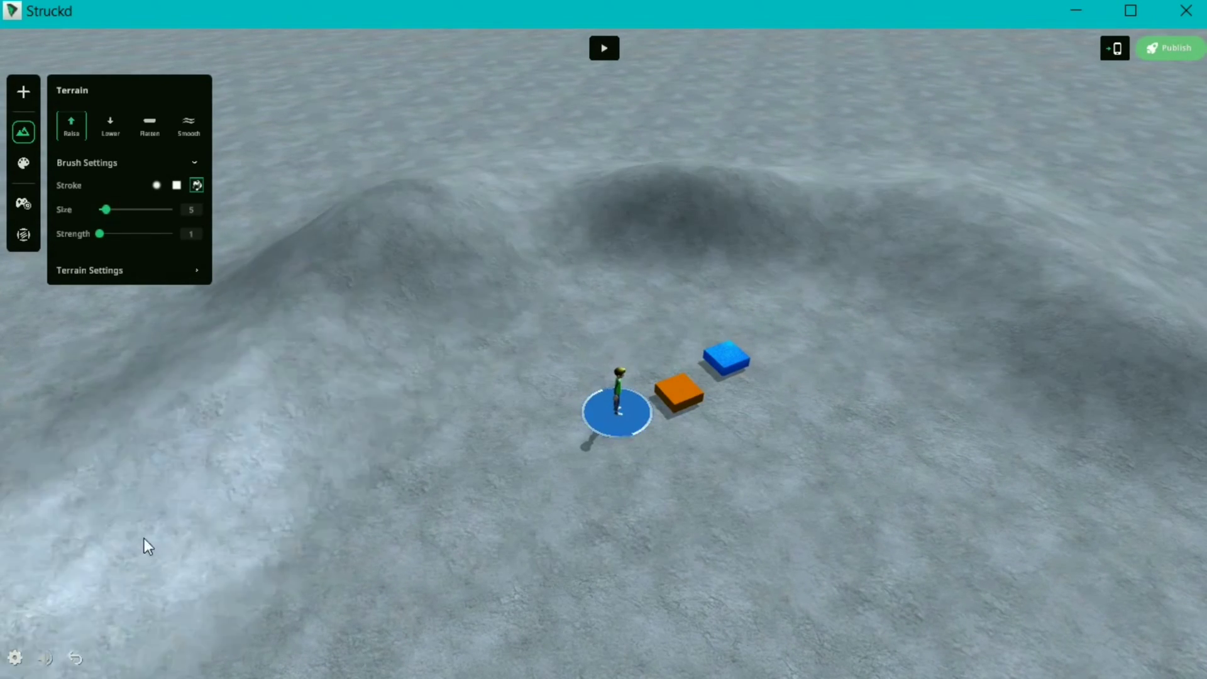
pyautogui.click(424, 191)
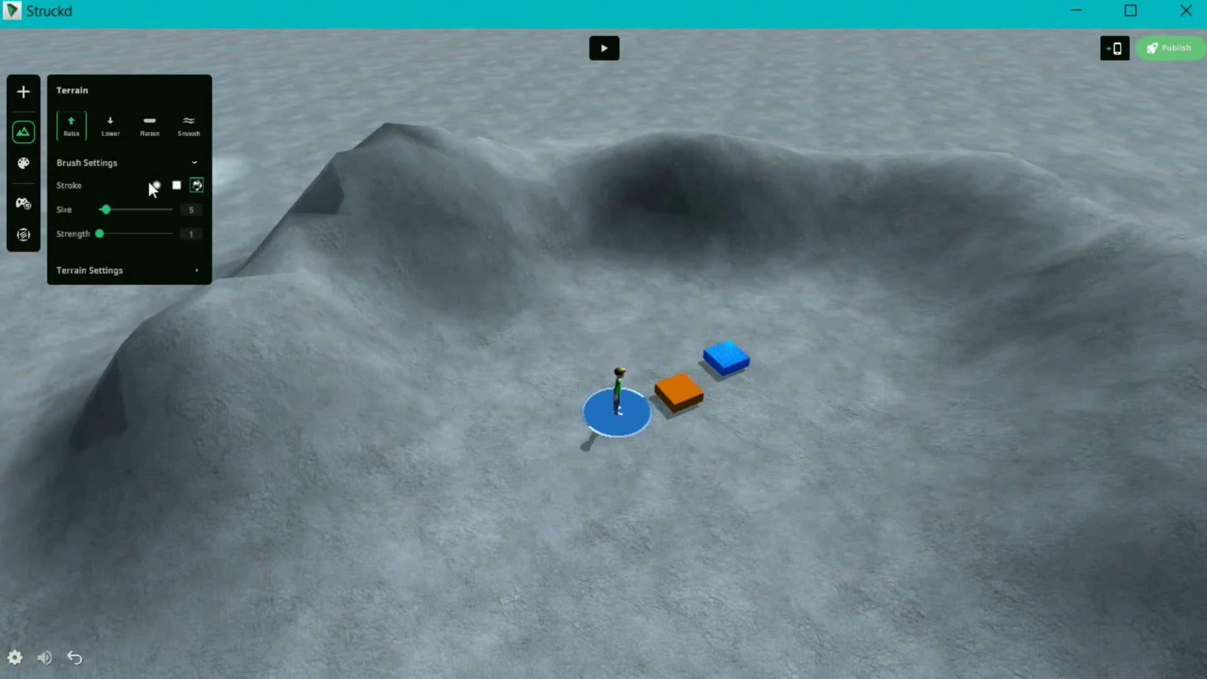
pyautogui.click(23, 163)
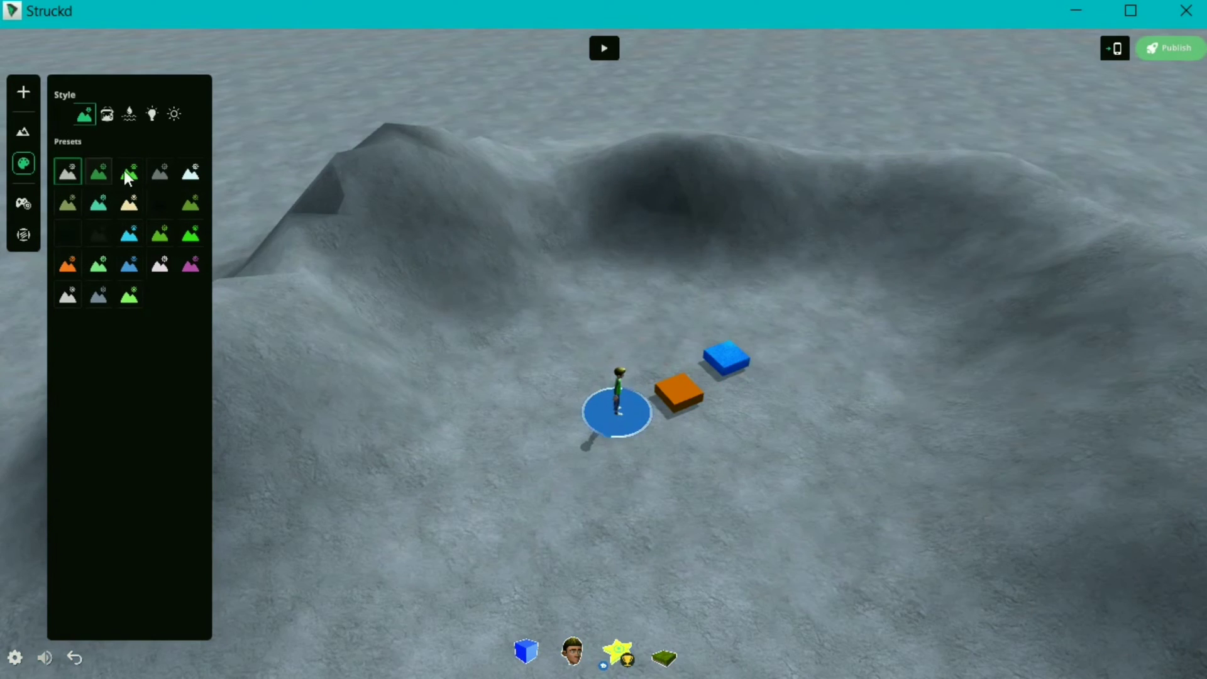
# Apply the green grass terrain preset and return the water Height slider to its starting level
pyautogui.click(130, 295)
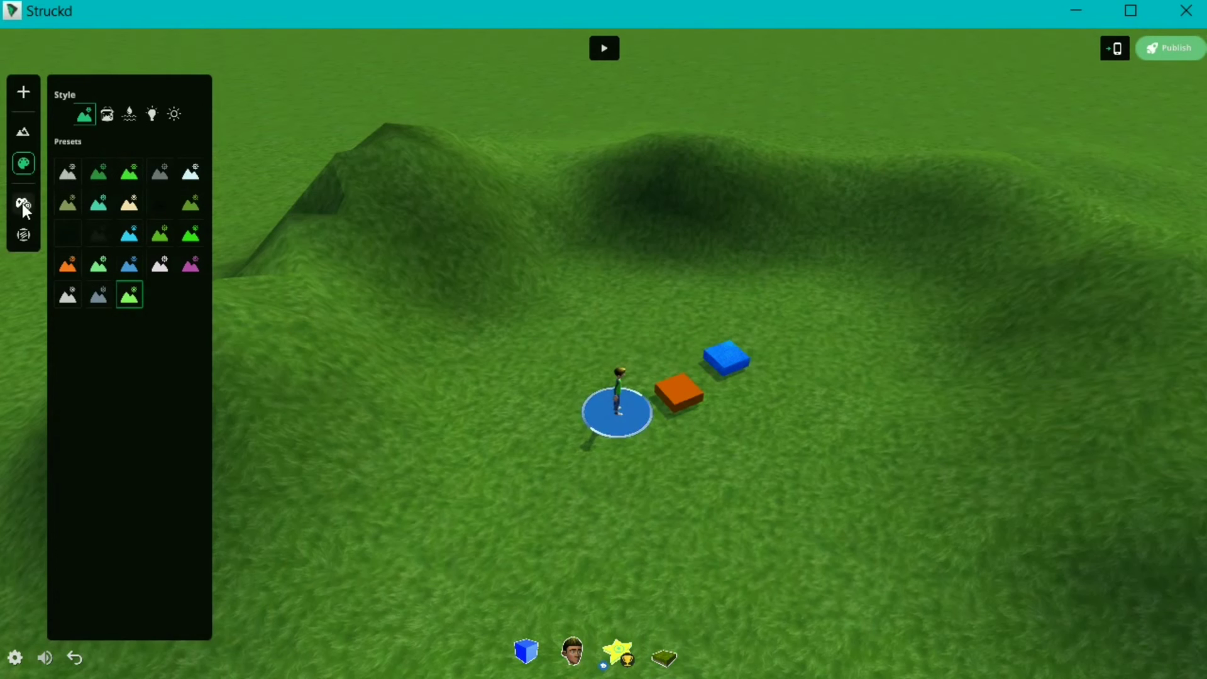
pyautogui.click(129, 114)
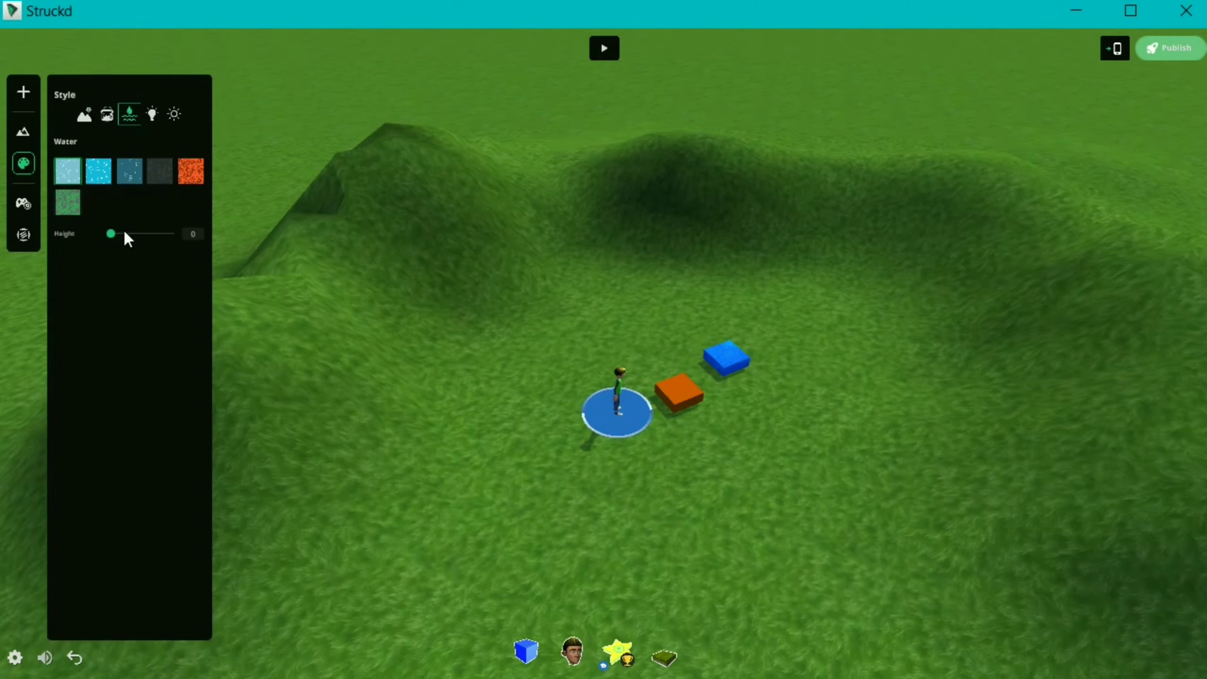
pyautogui.moveTo(111, 234); pyautogui.dragTo(118, 233)
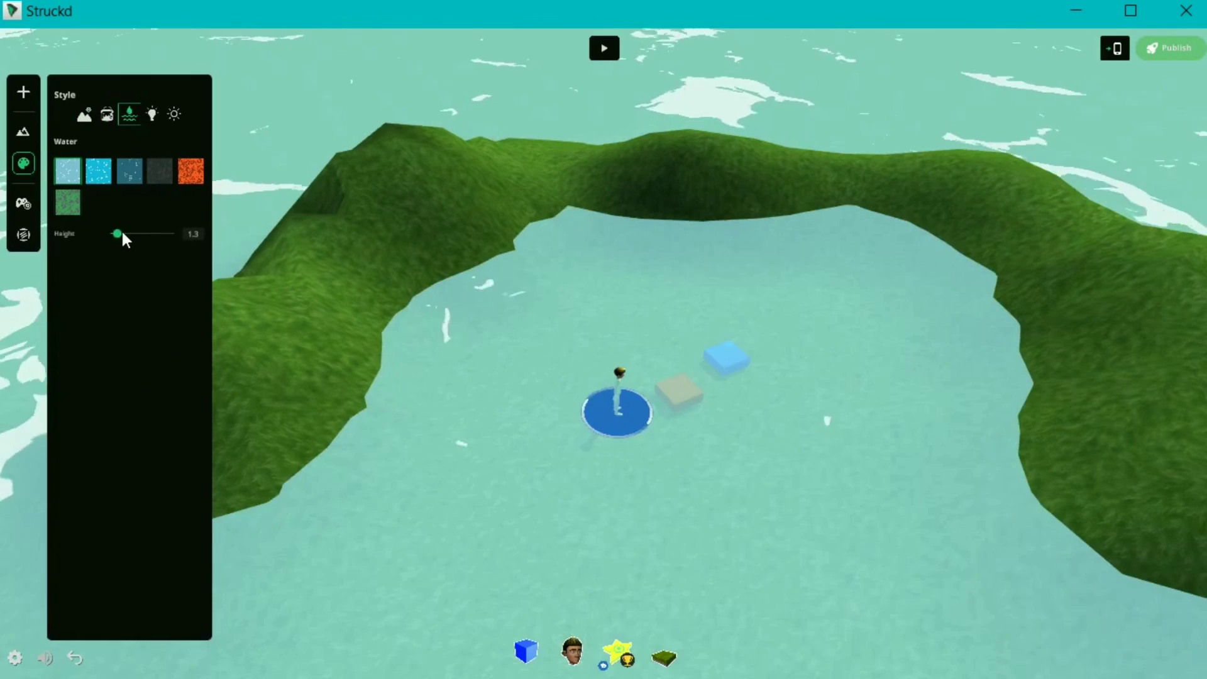
pyautogui.moveTo(117, 233); pyautogui.dragTo(115, 233)
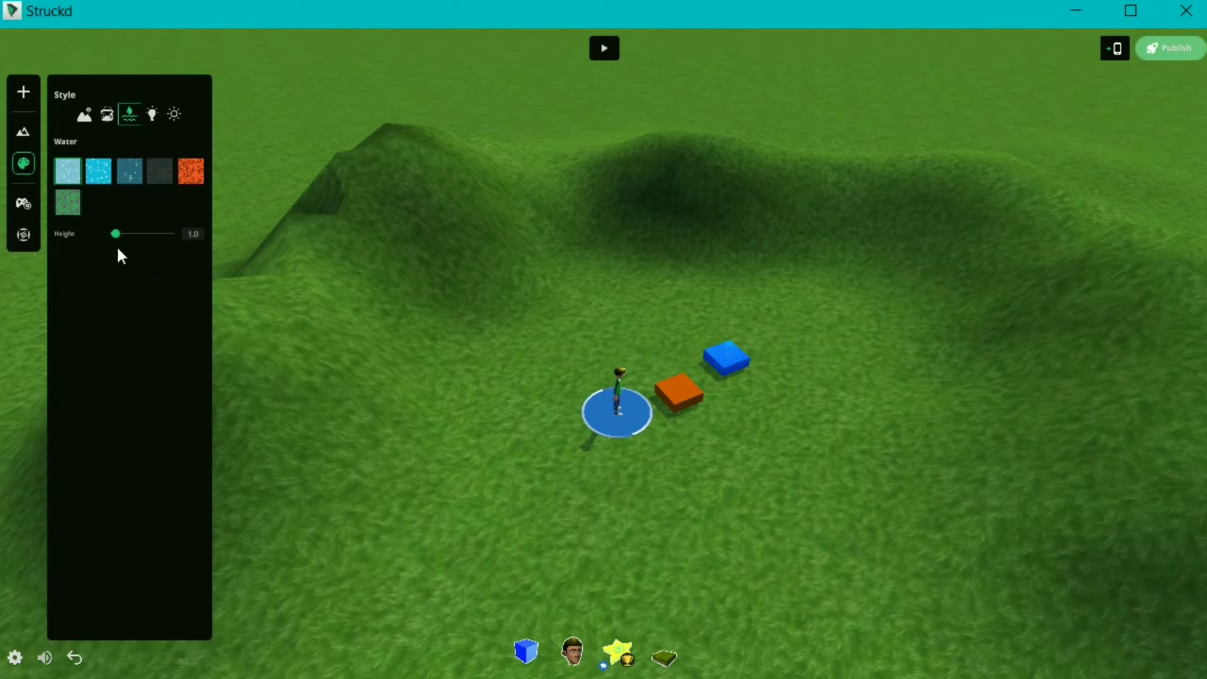
pyautogui.moveTo(115, 233); pyautogui.dragTo(111, 234)
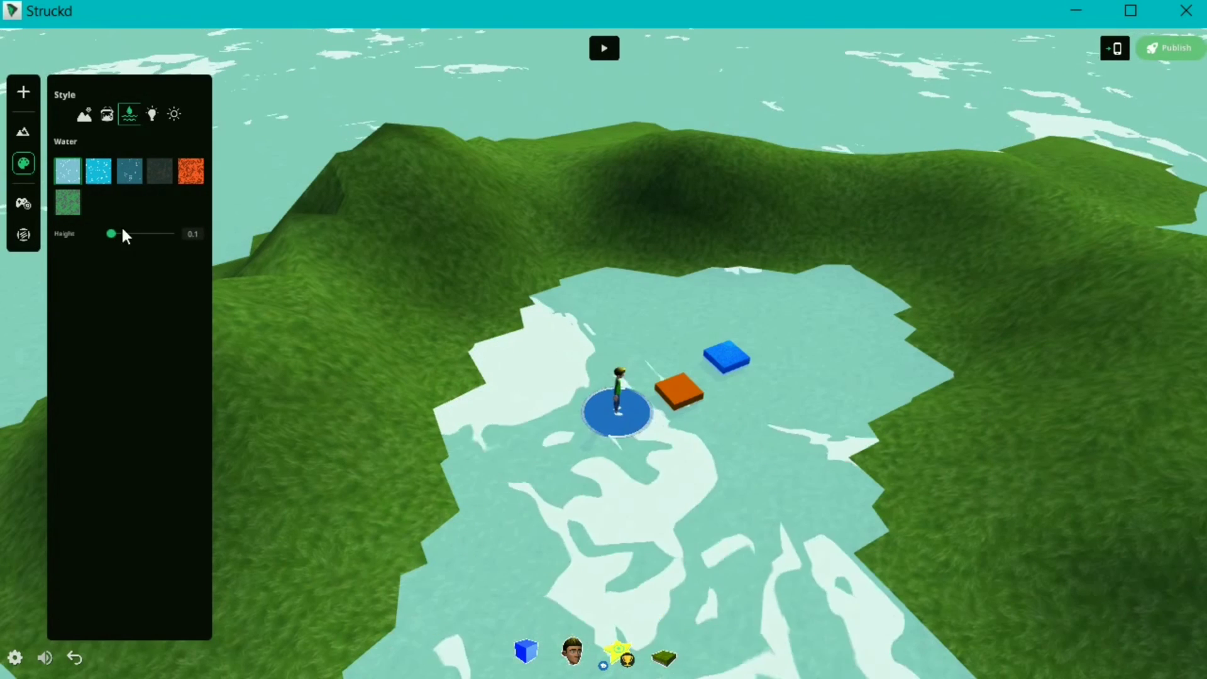
pyautogui.click(151, 114)
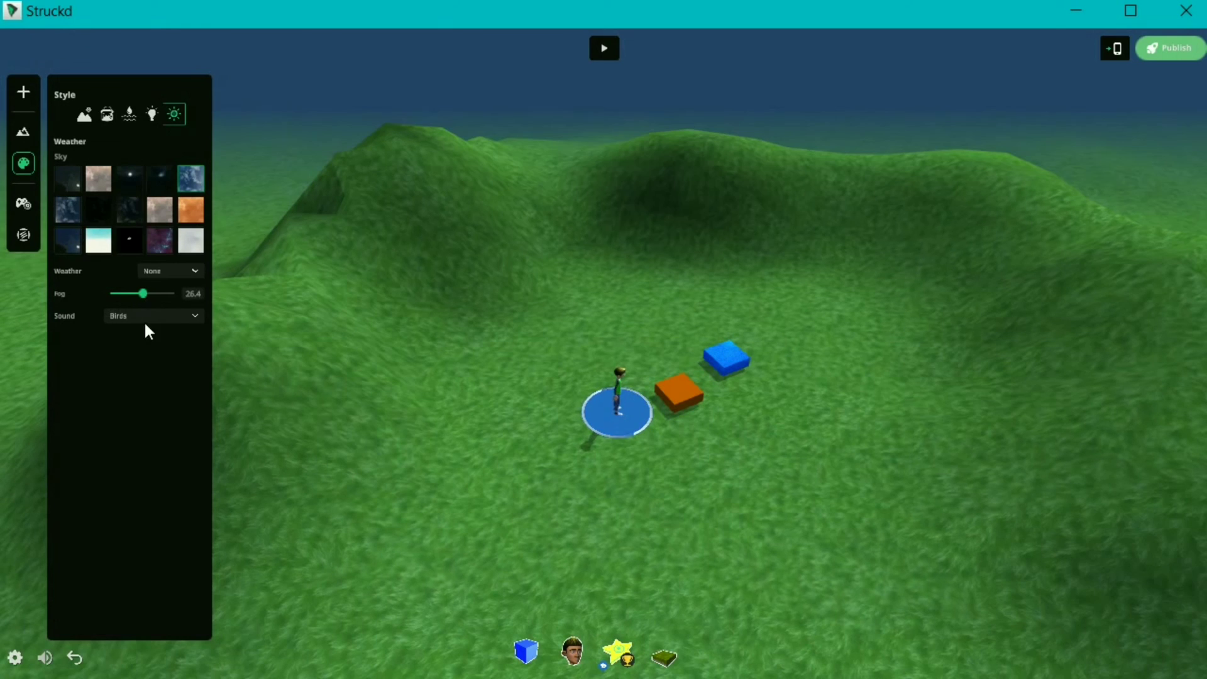
# Set ambient Sound to Island and Weather to Snow, then close the side panel
pyautogui.click(151, 316)
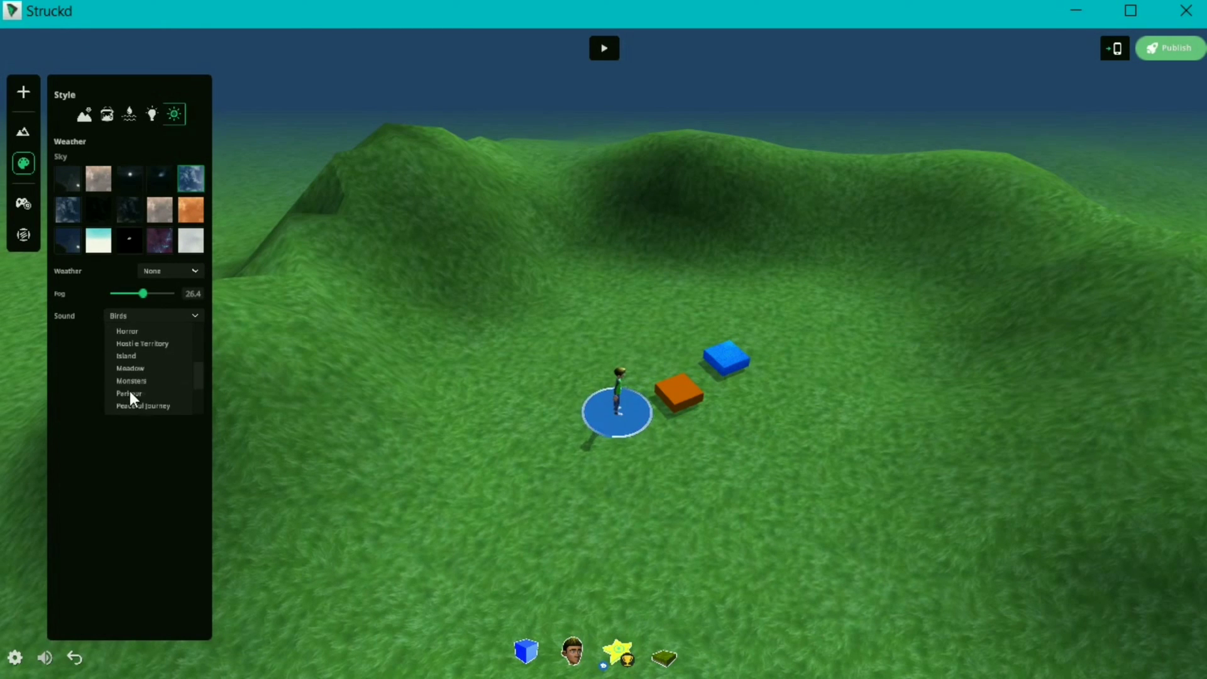
pyautogui.click(169, 270)
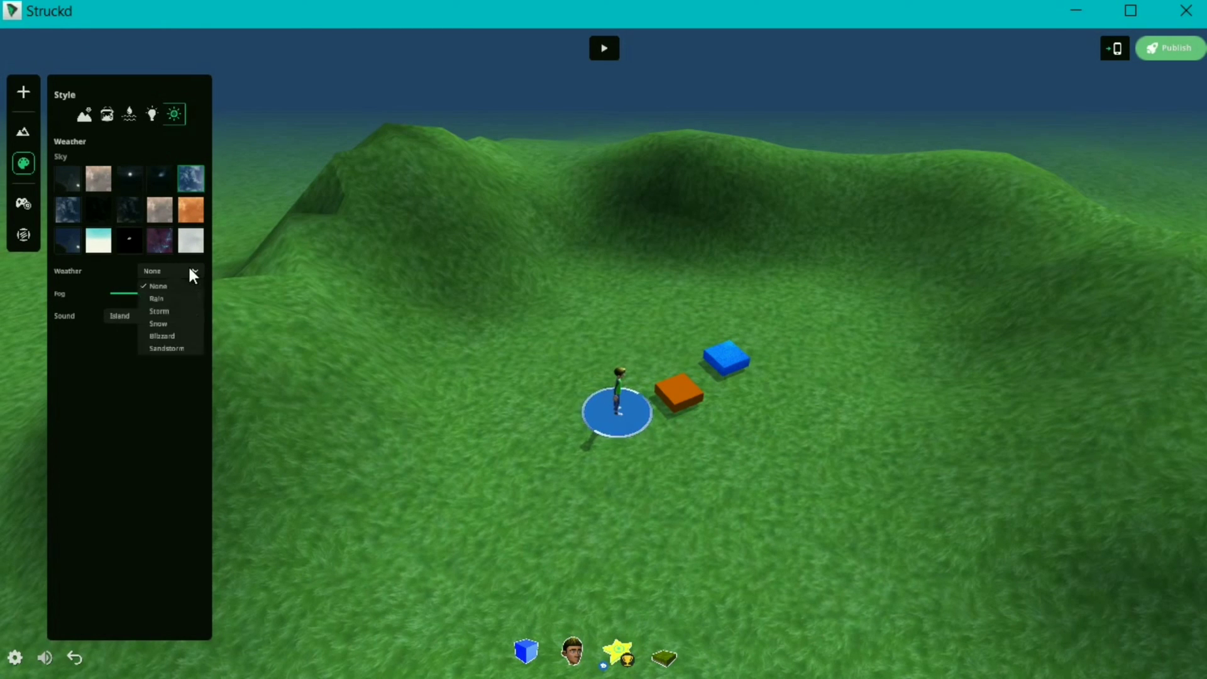
pyautogui.click(158, 323)
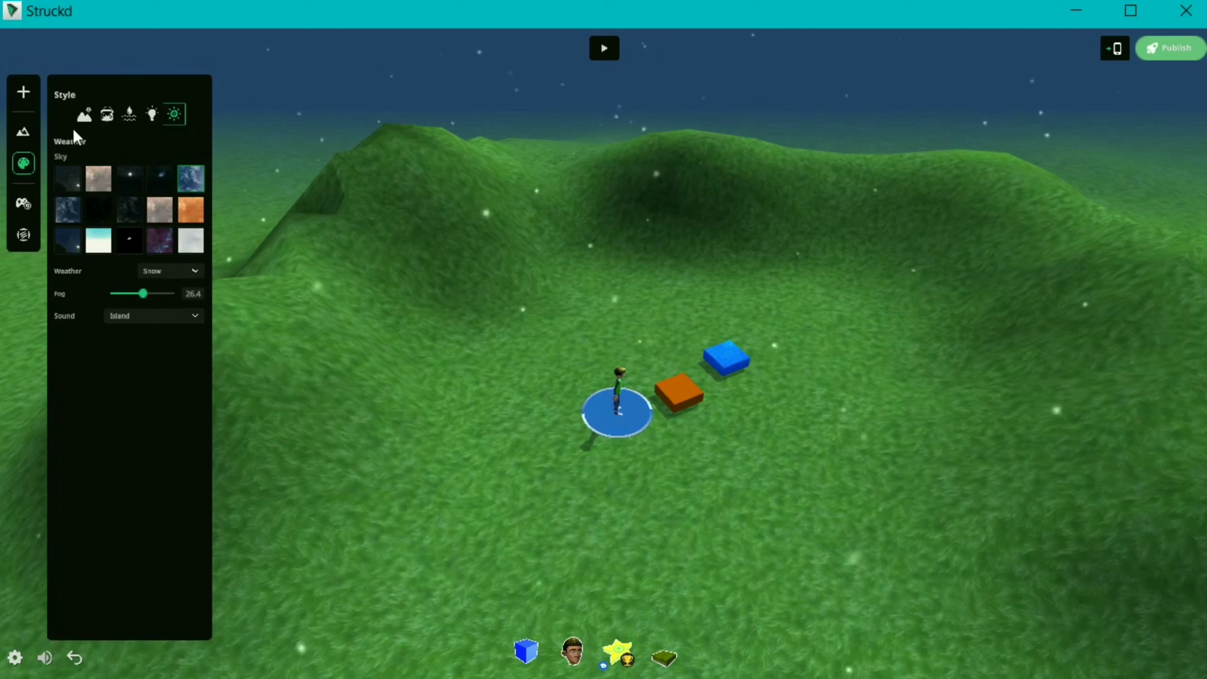
pyautogui.click(23, 203)
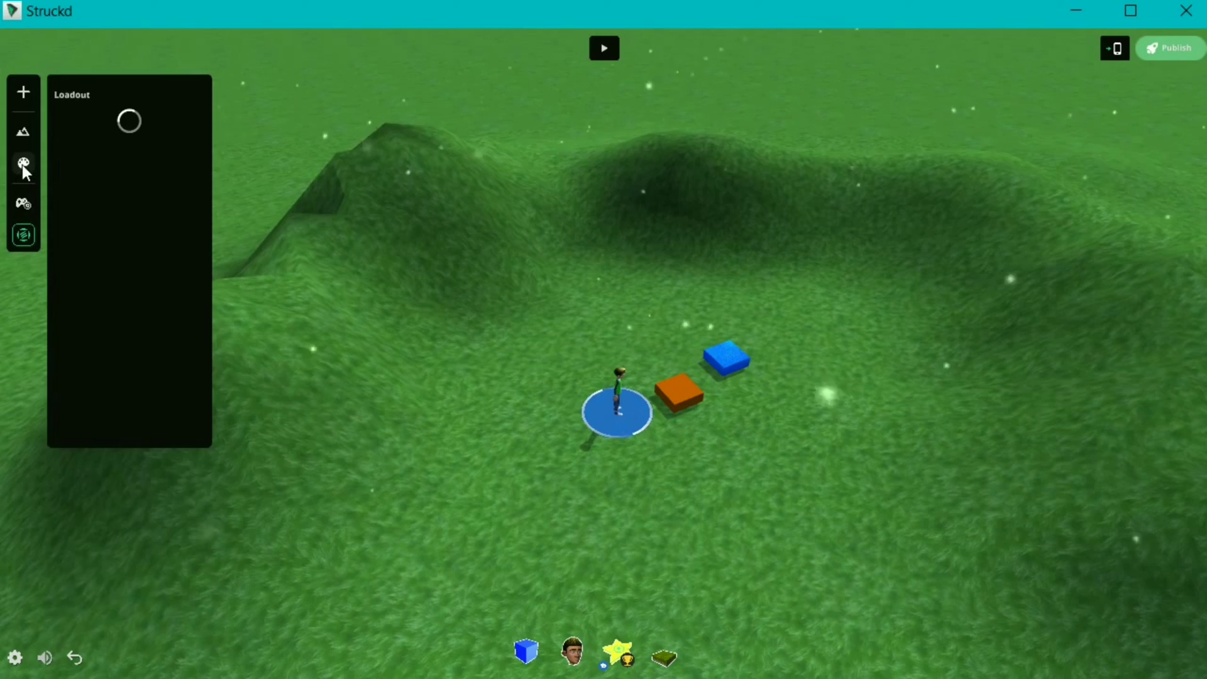
pyautogui.click(23, 163)
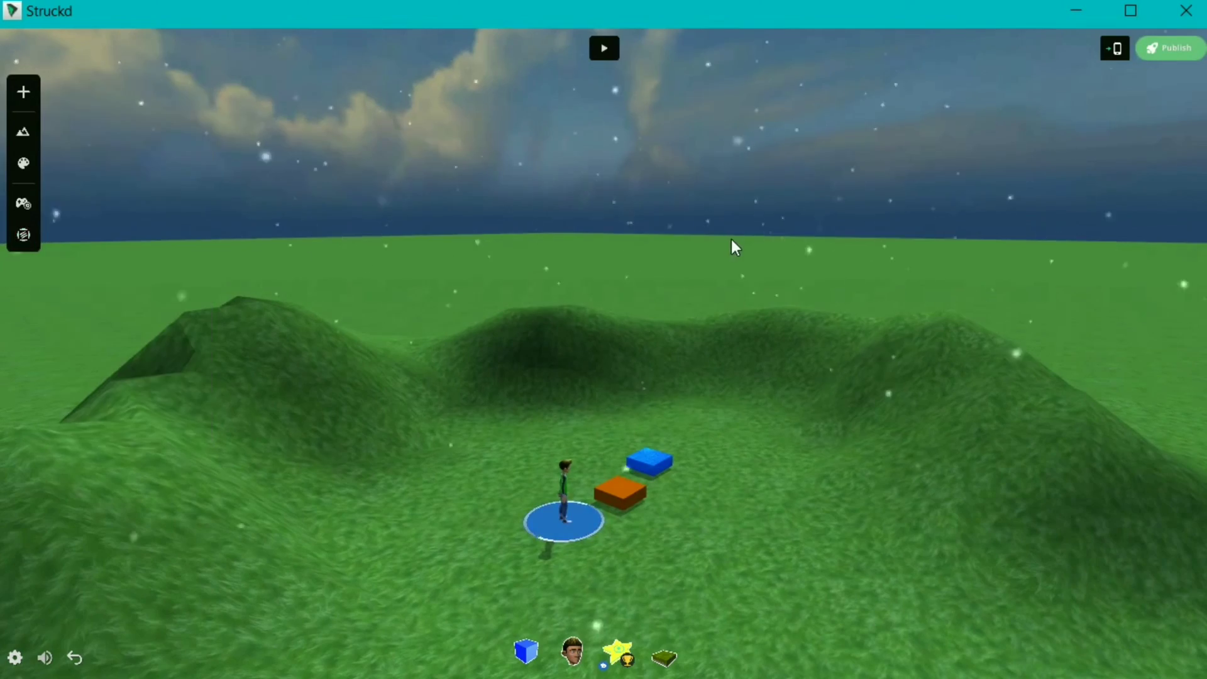
# Play-test the snowy level, then show the Advanced Settings from the gear menu
pyautogui.click(604, 48)
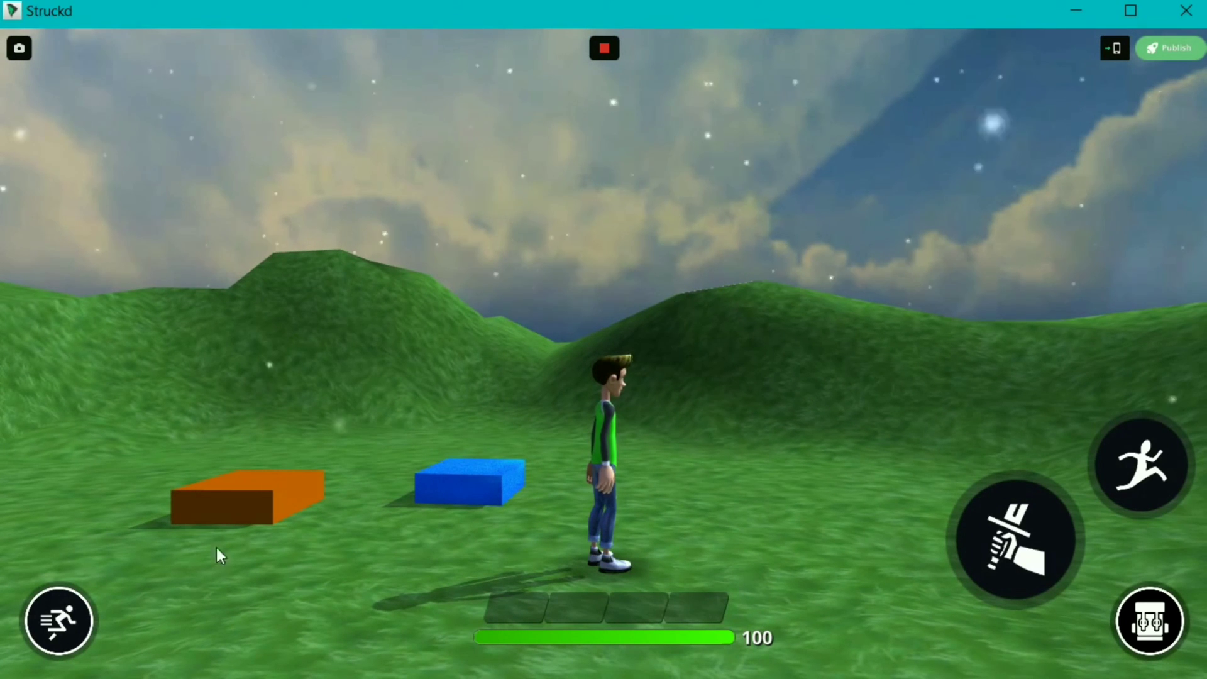
pyautogui.click(603, 48)
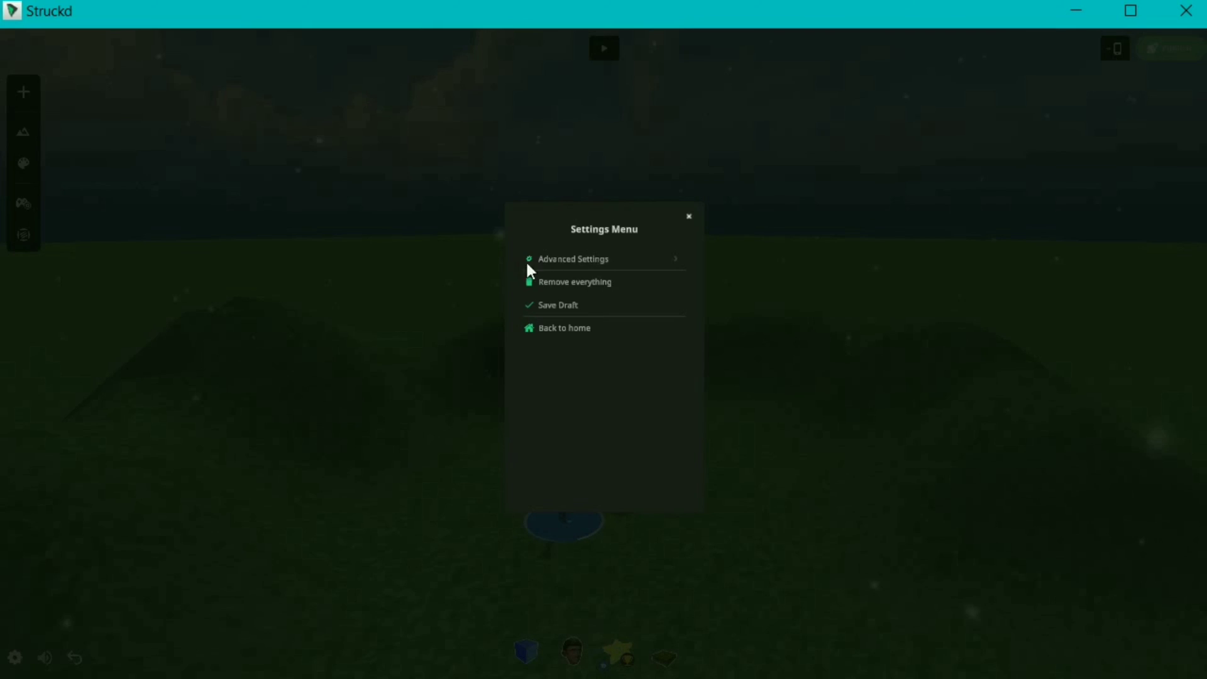
pyautogui.click(573, 258)
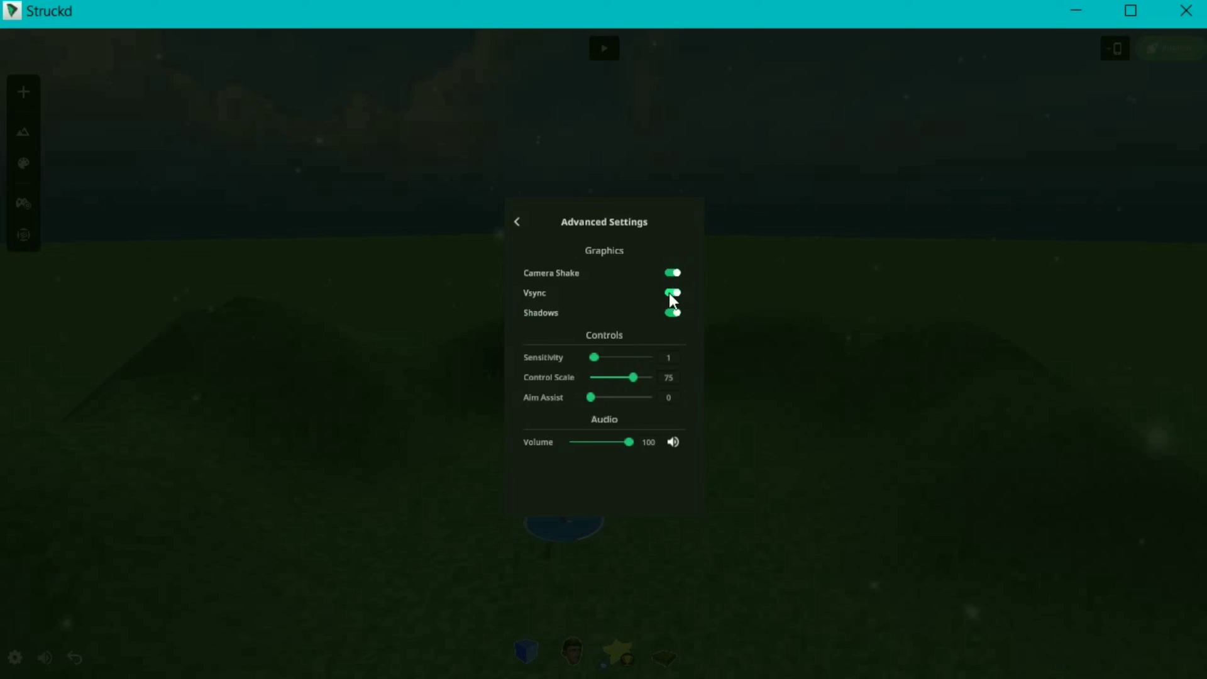